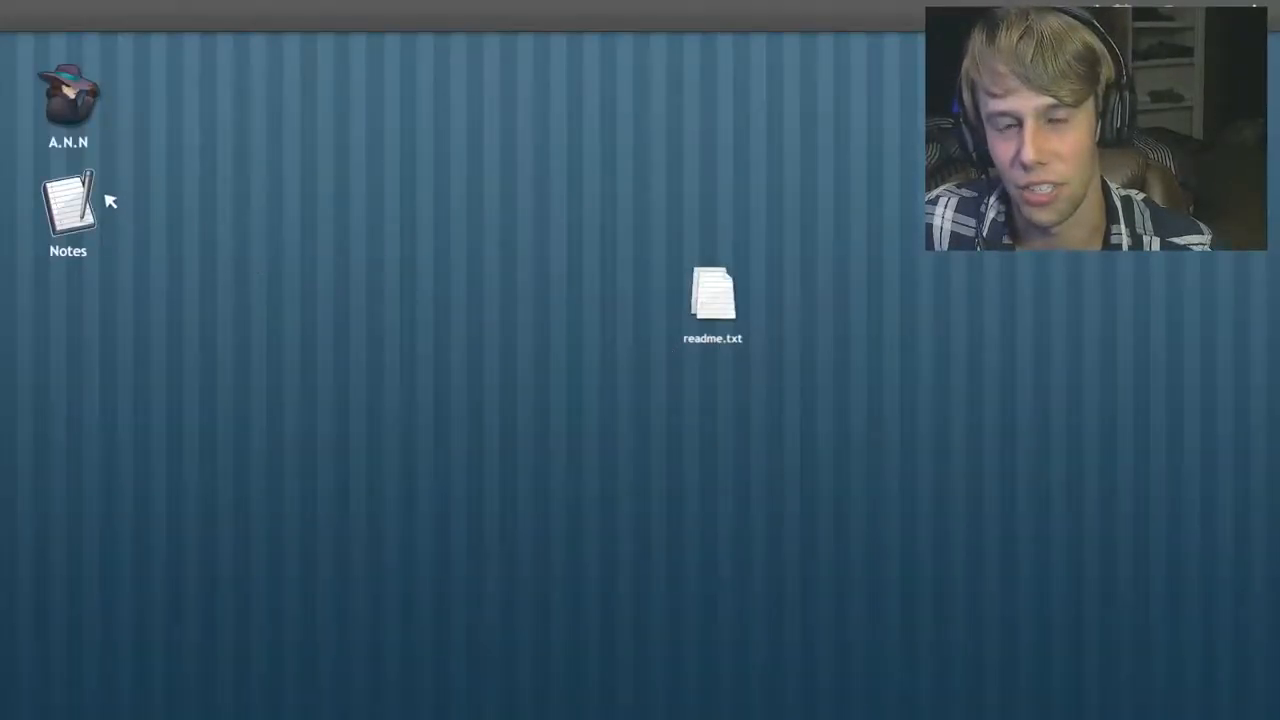
mouse_move(95, 215)
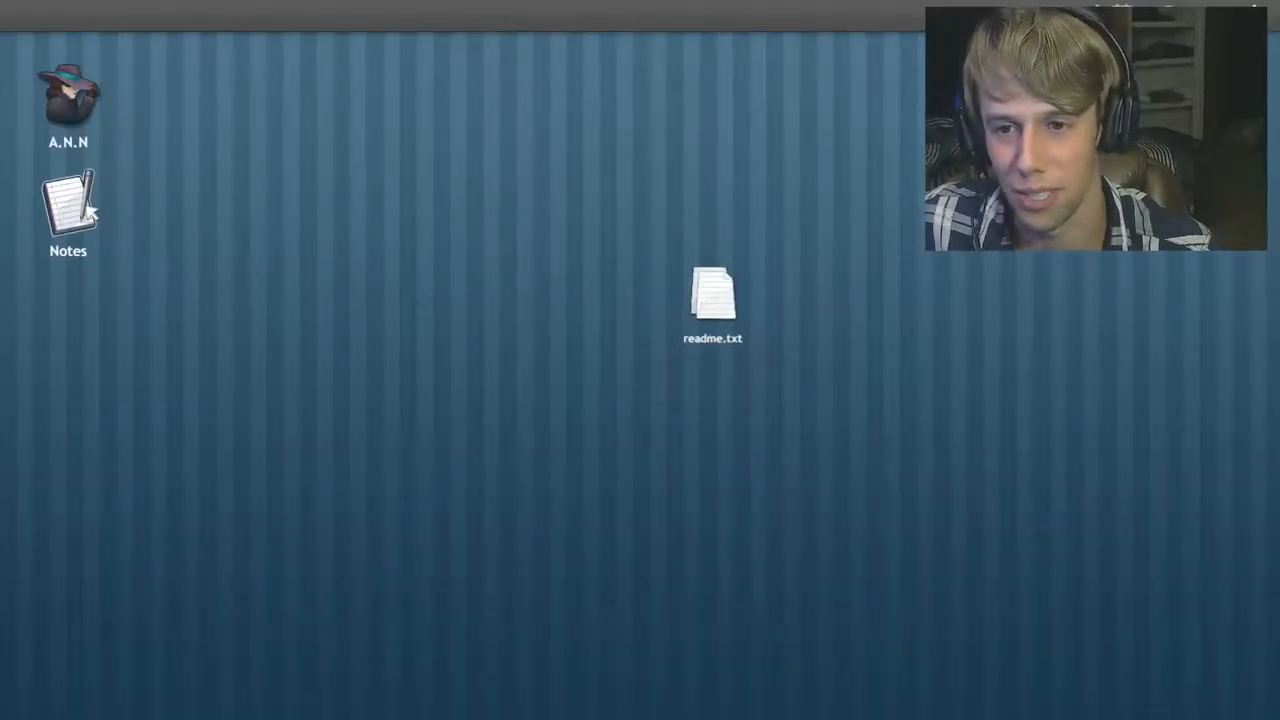
Step: Glance over the saved Notes, then launch the A.N.N browser on The Deep Wiki
double_click(68, 200)
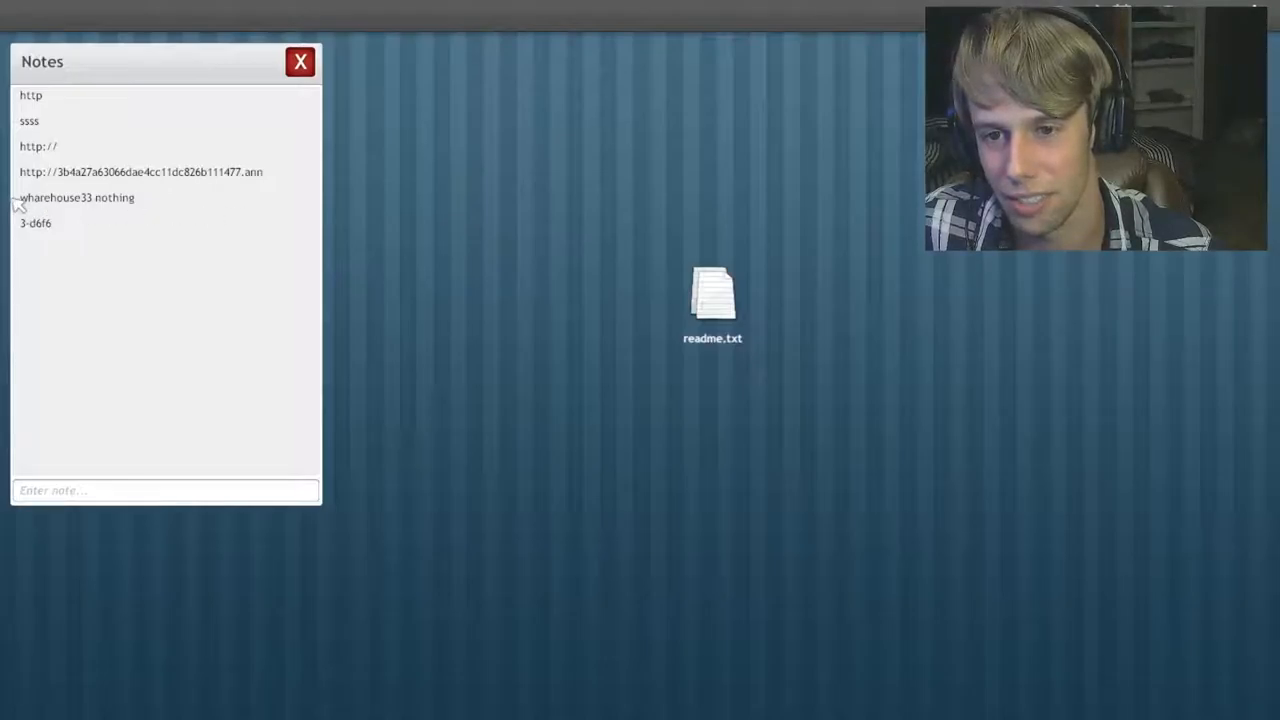
mouse_move(432, 38)
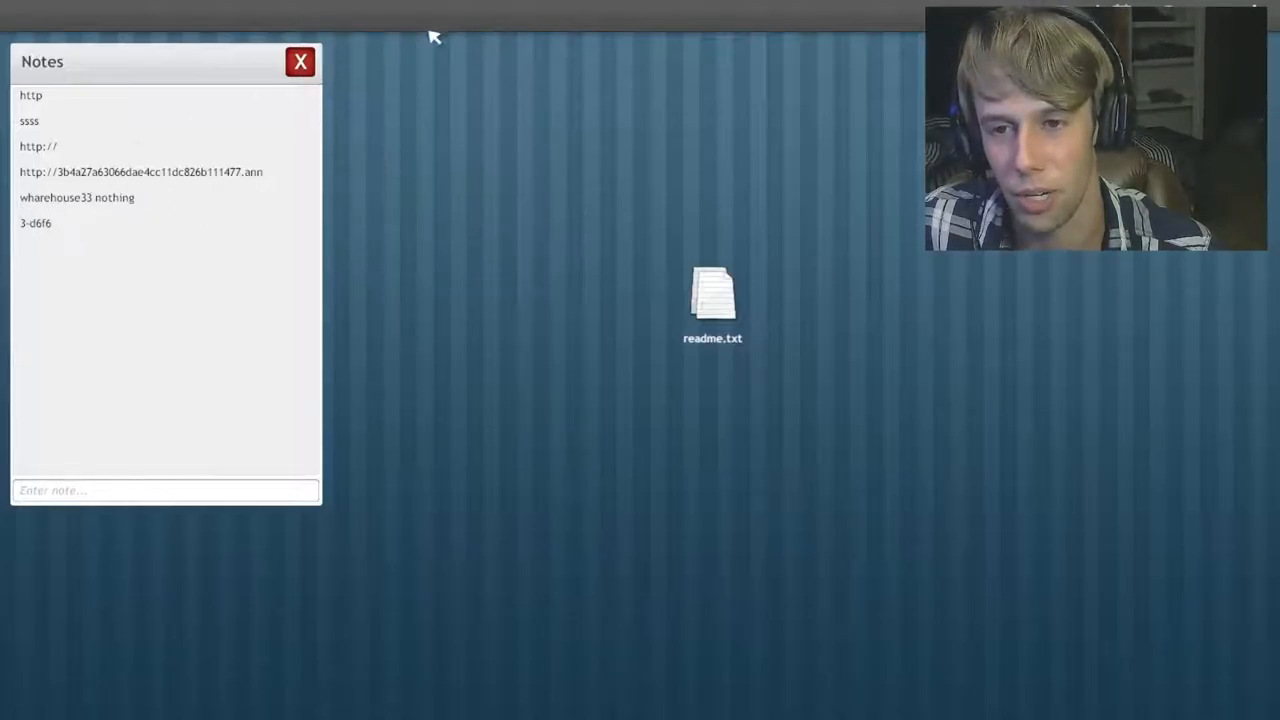
click(298, 61)
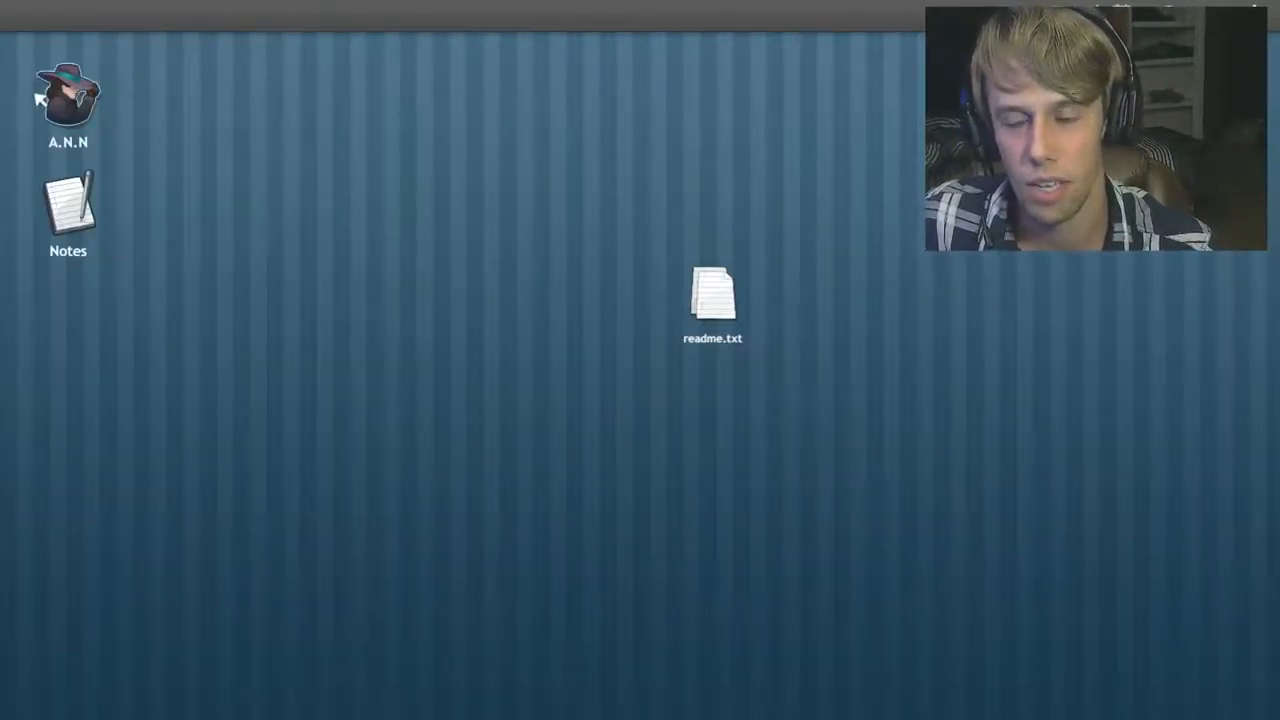
double_click(67, 95)
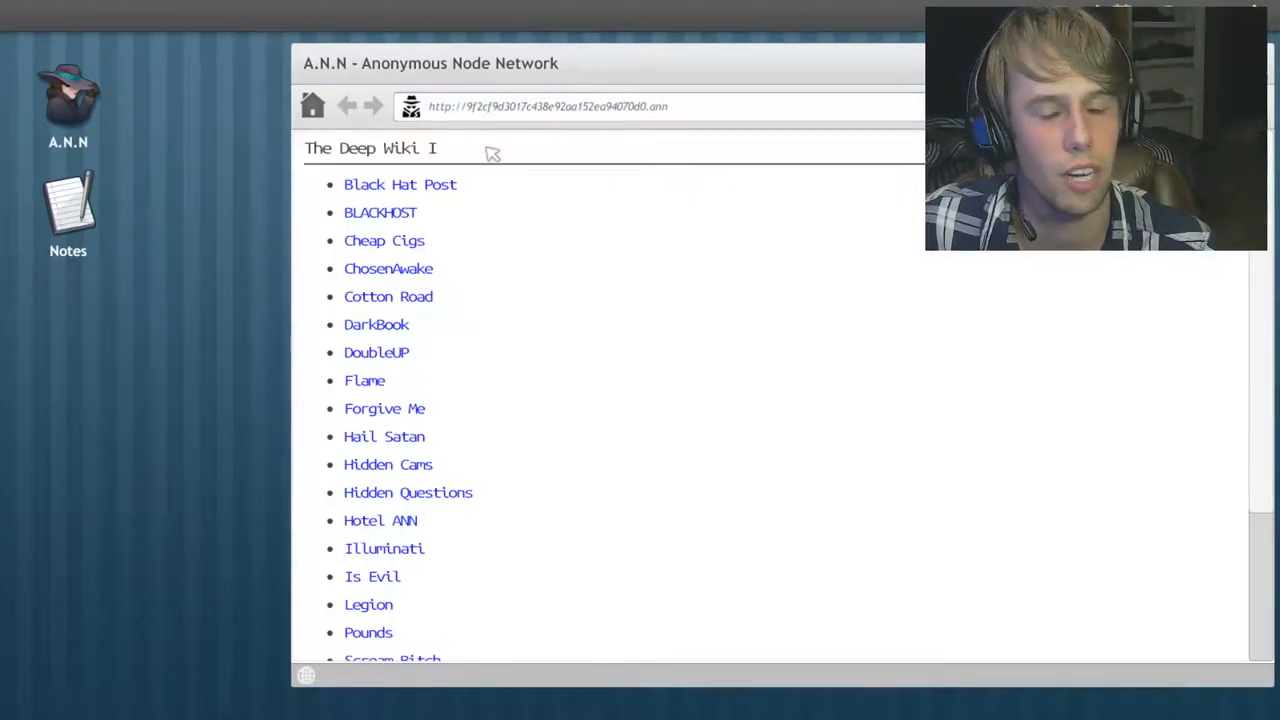
scroll(down, 3)
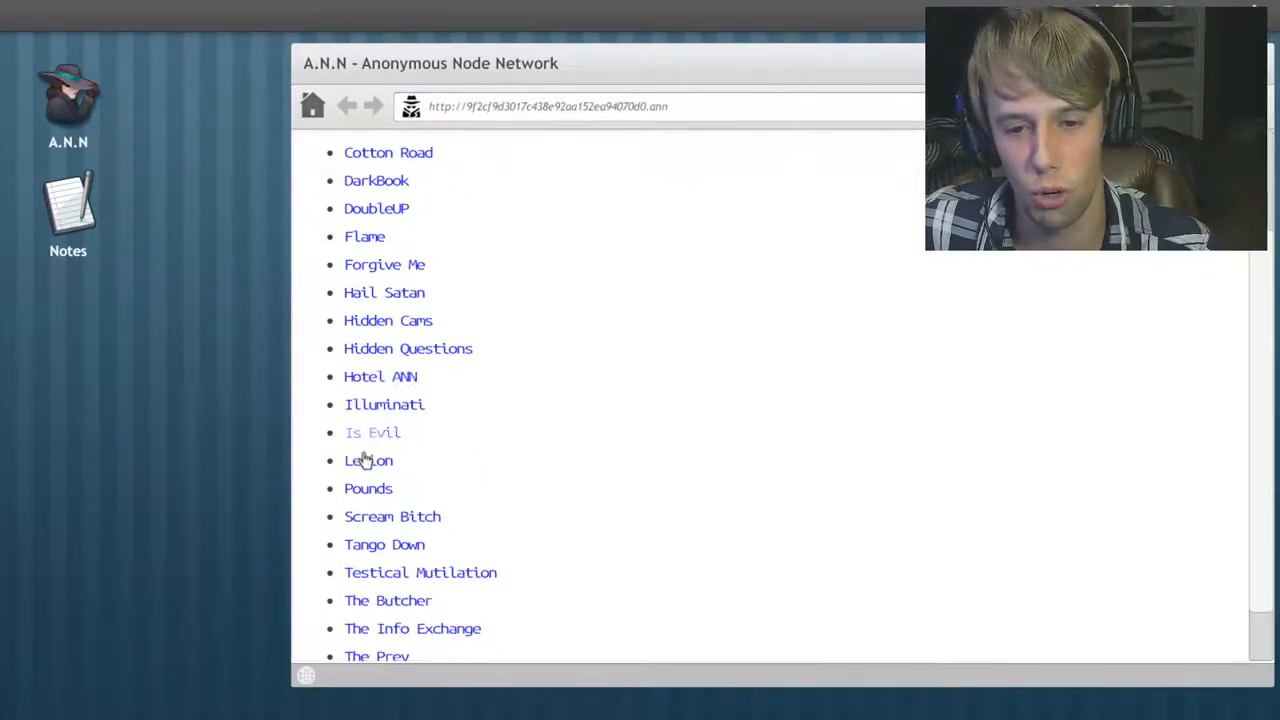
scroll(down, 3)
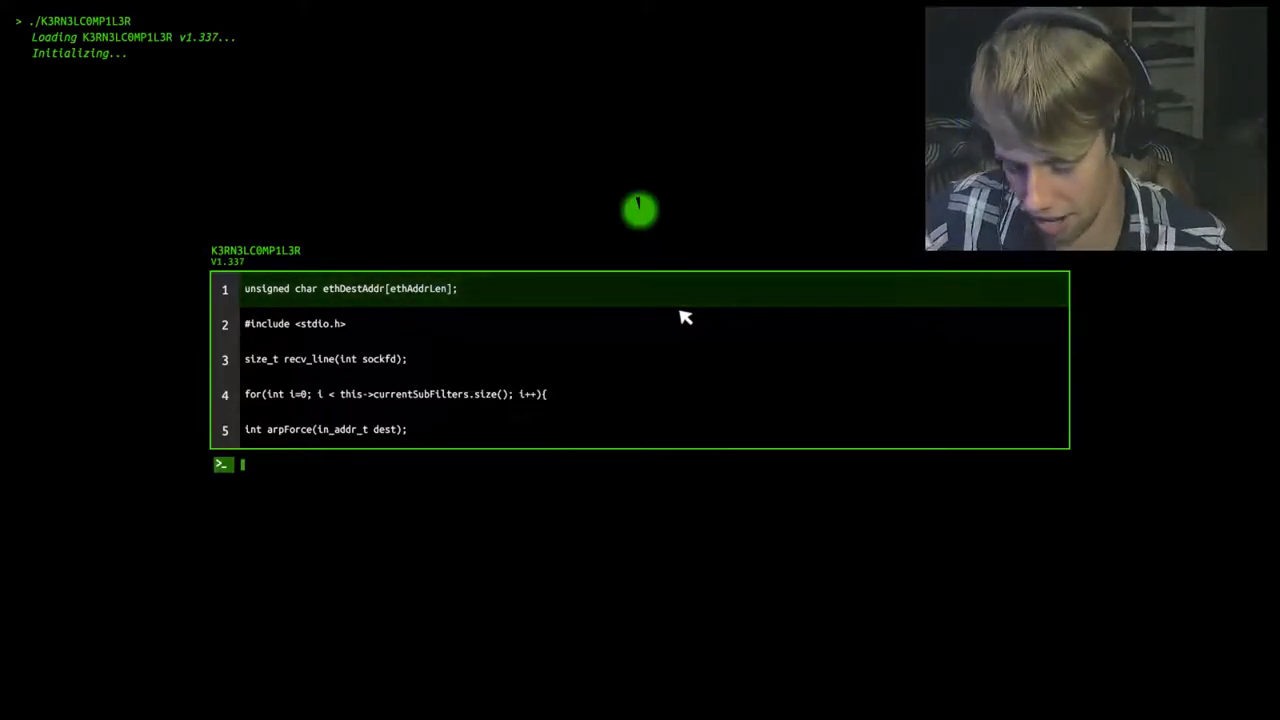
Step: Type 'unsigned char ethDestAddr[ethAddrLen' into the K3RN3LC0MP1L3R prompt, fixing one typo
text(unsign)
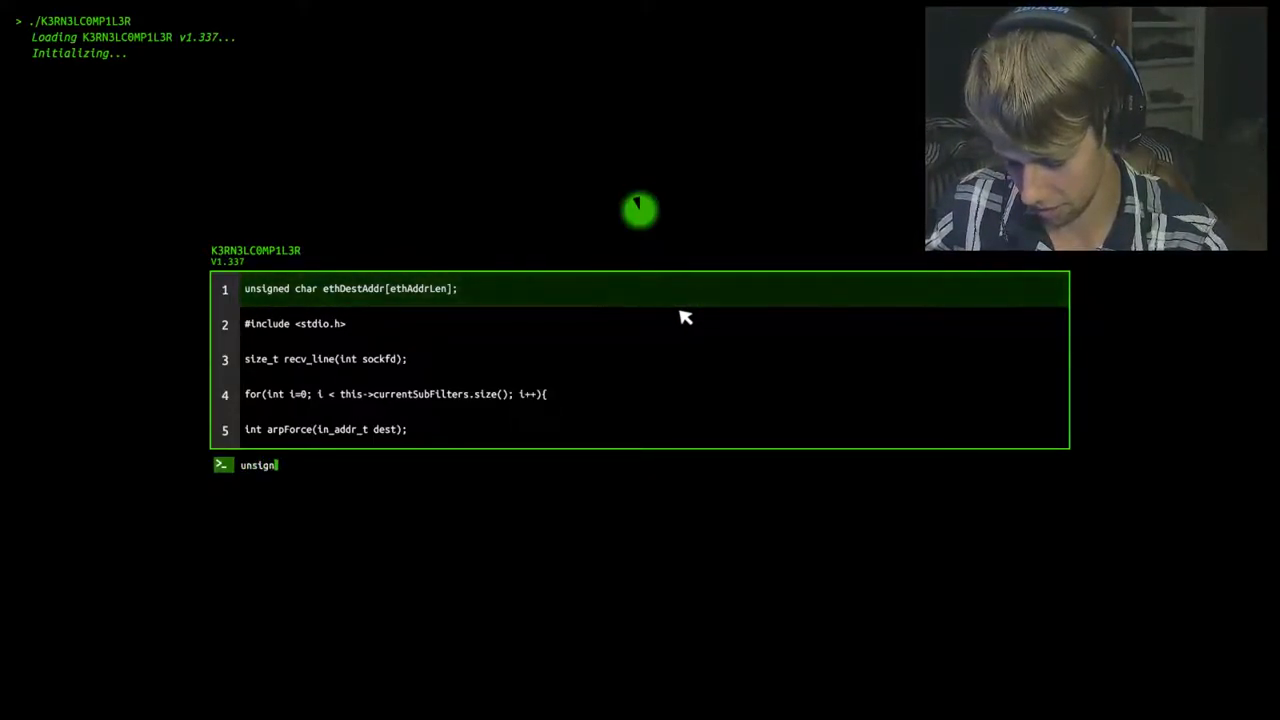
text(ed char ethDest)
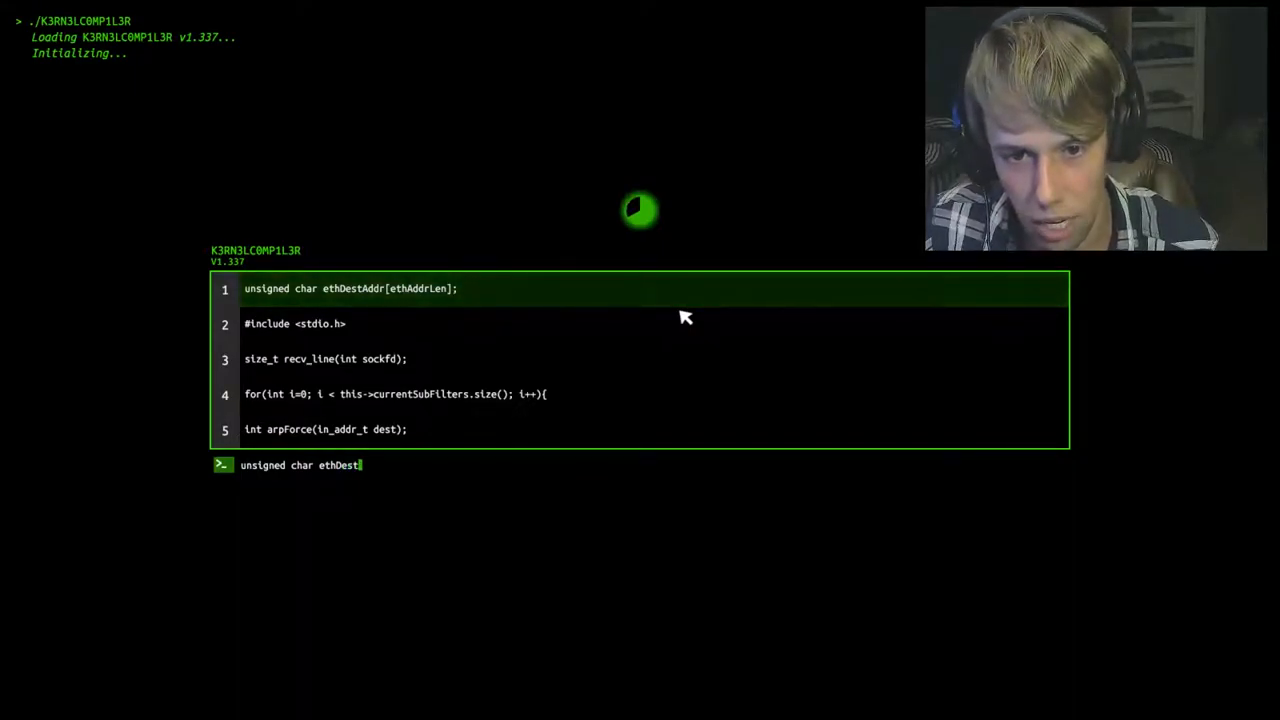
text(Addr)
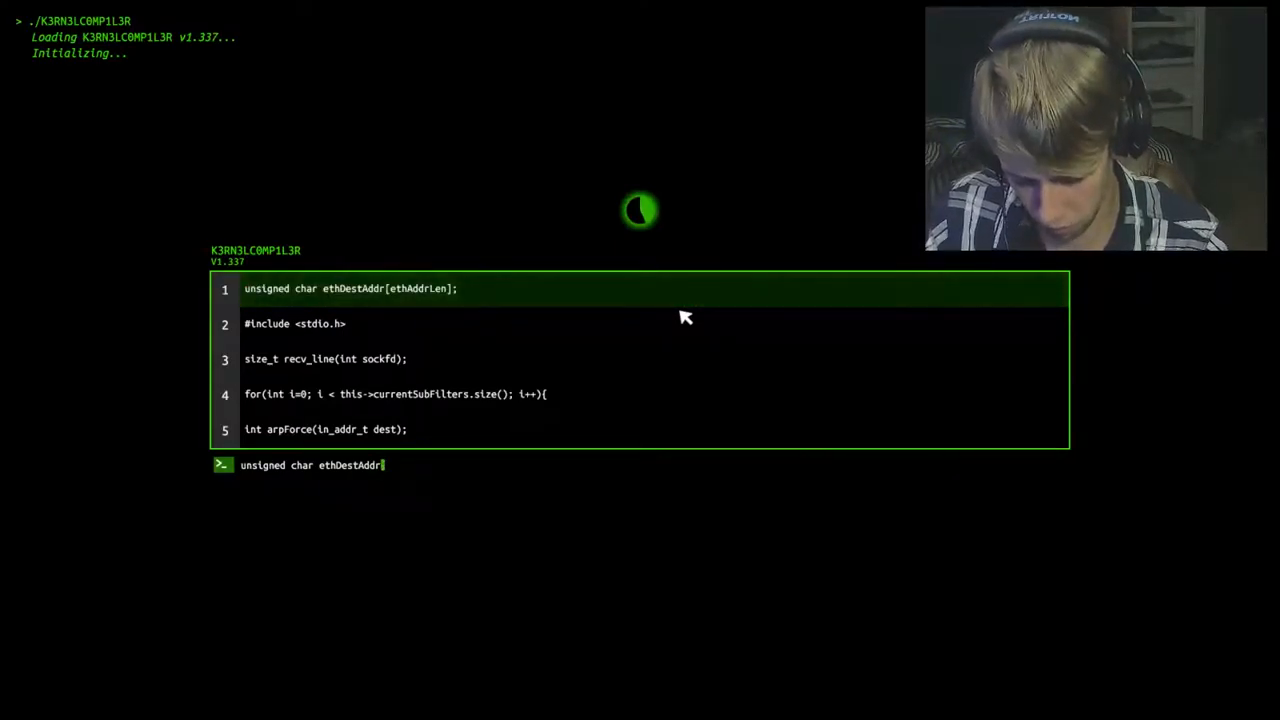
text([)
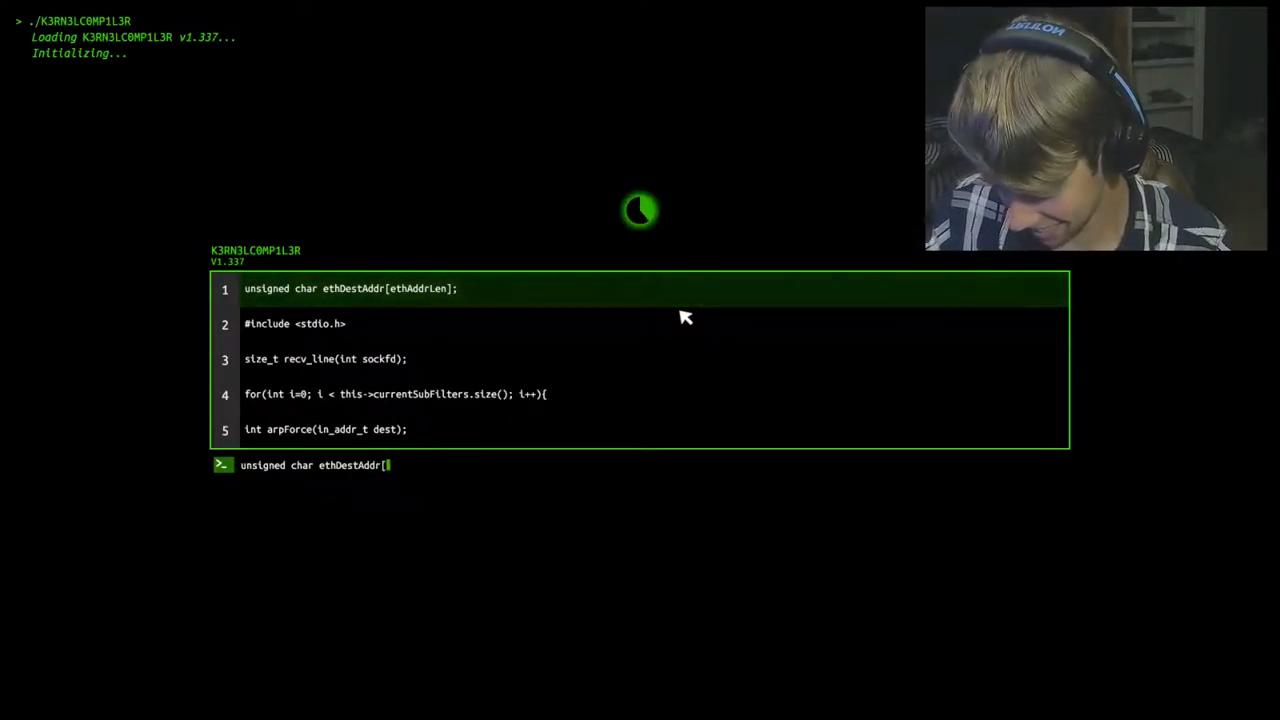
text(e)
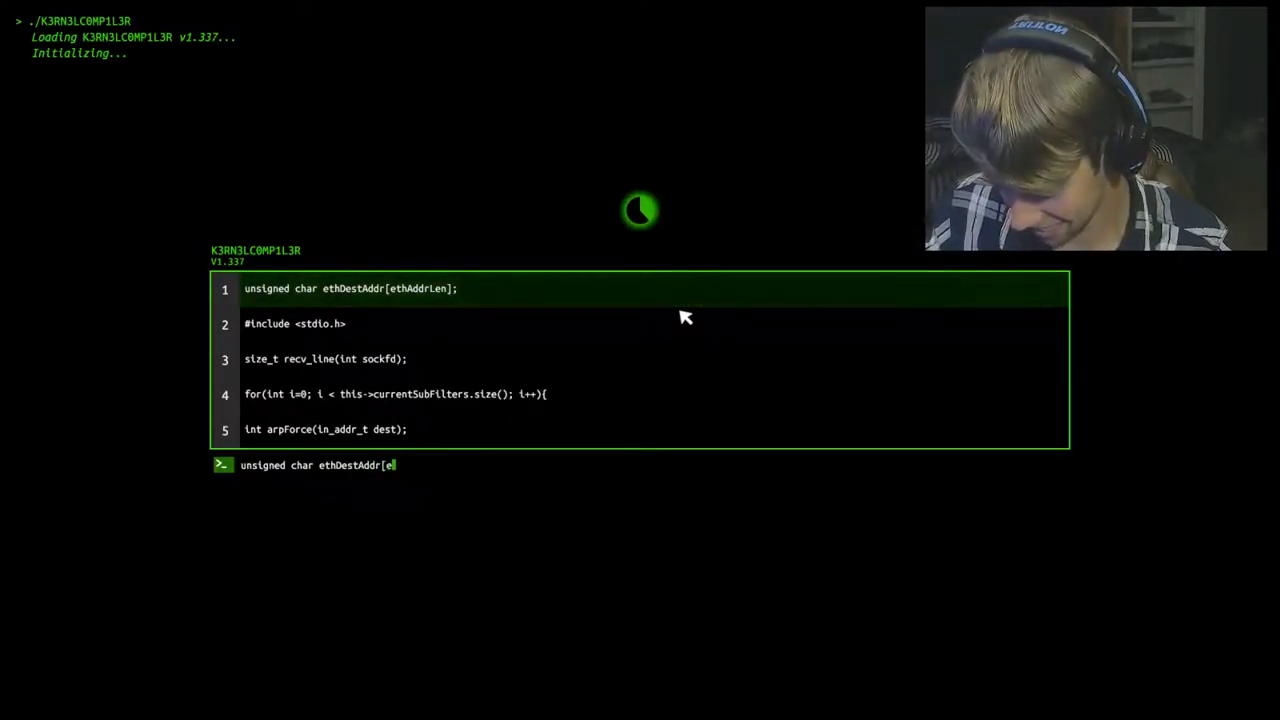
text(thAddl)
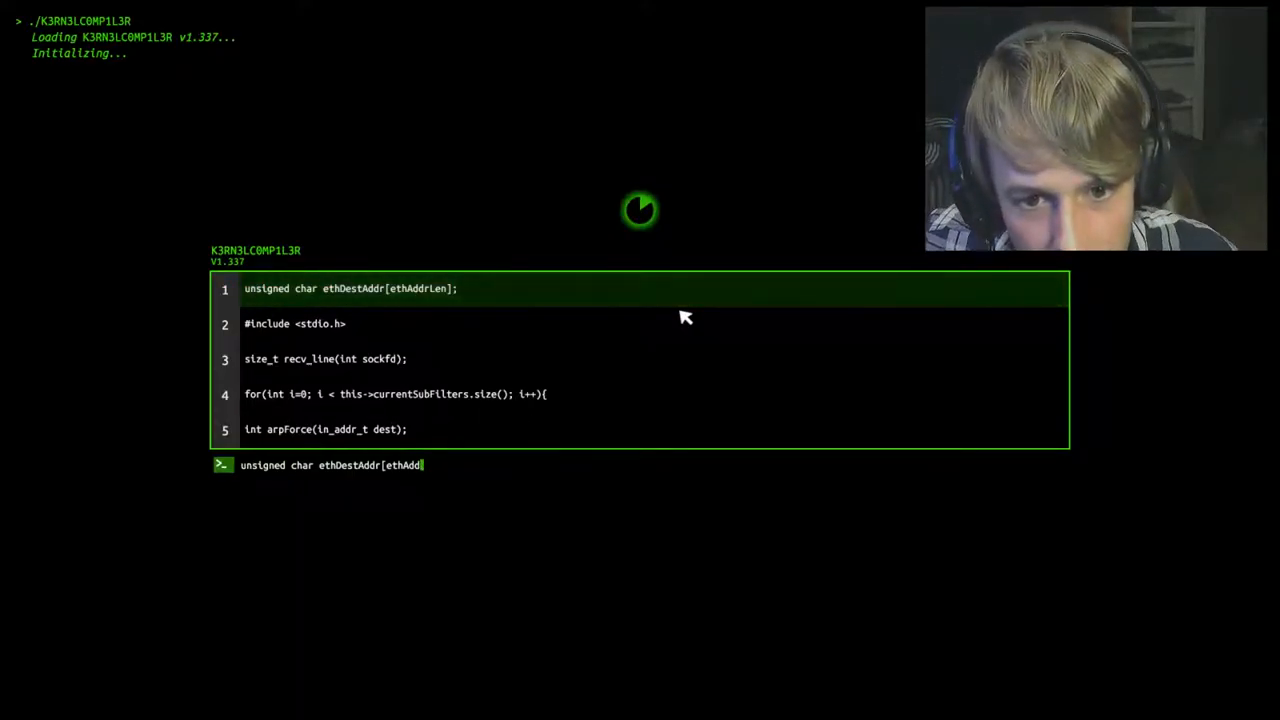
key(Backspace)
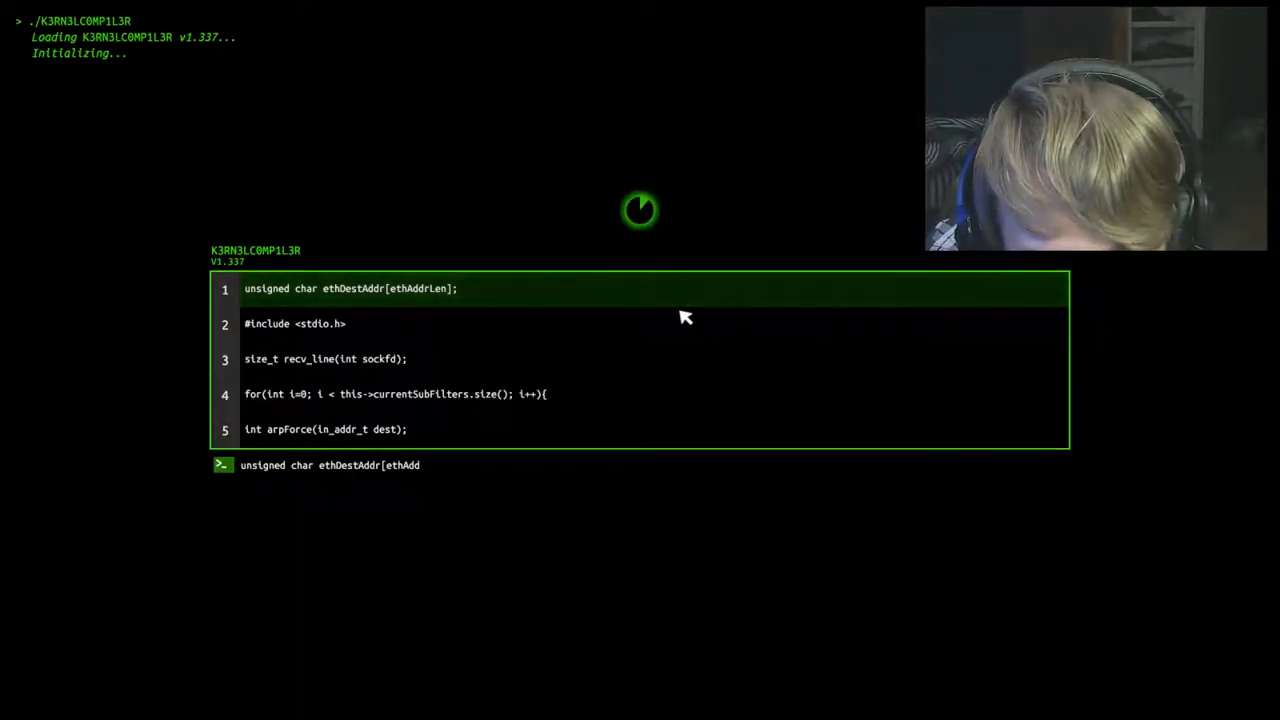
text(rL)
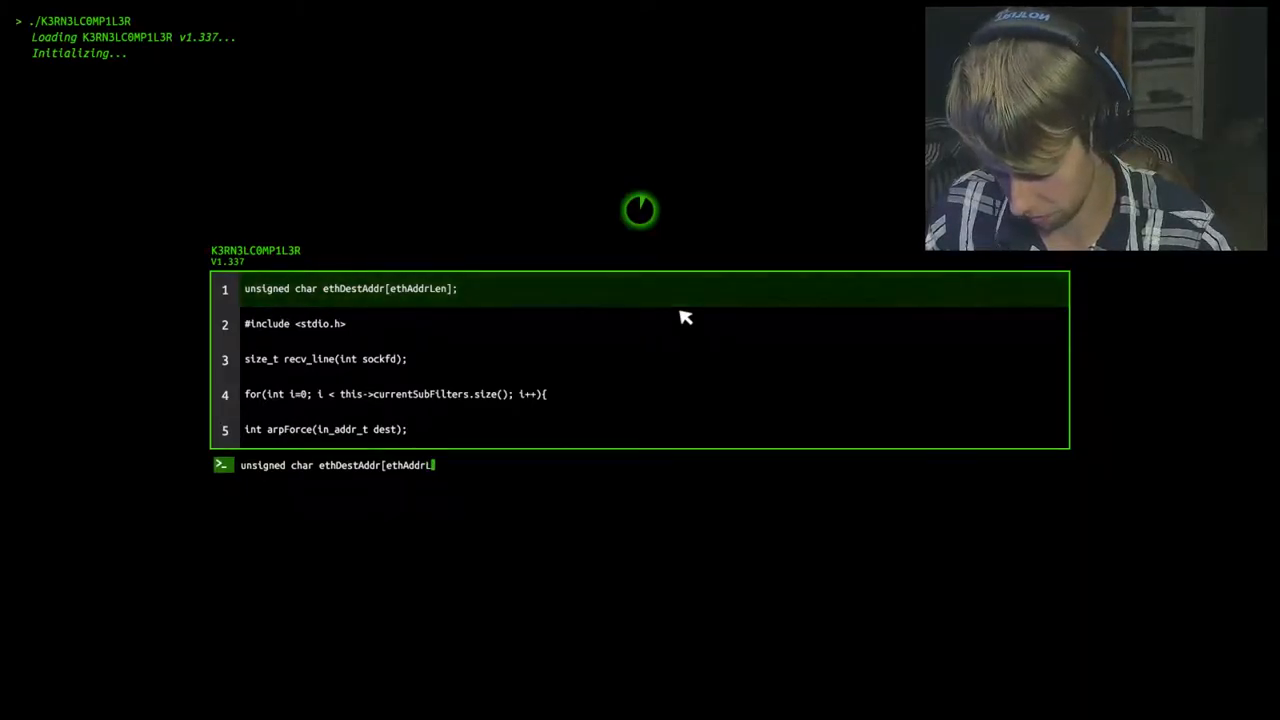
text(en)
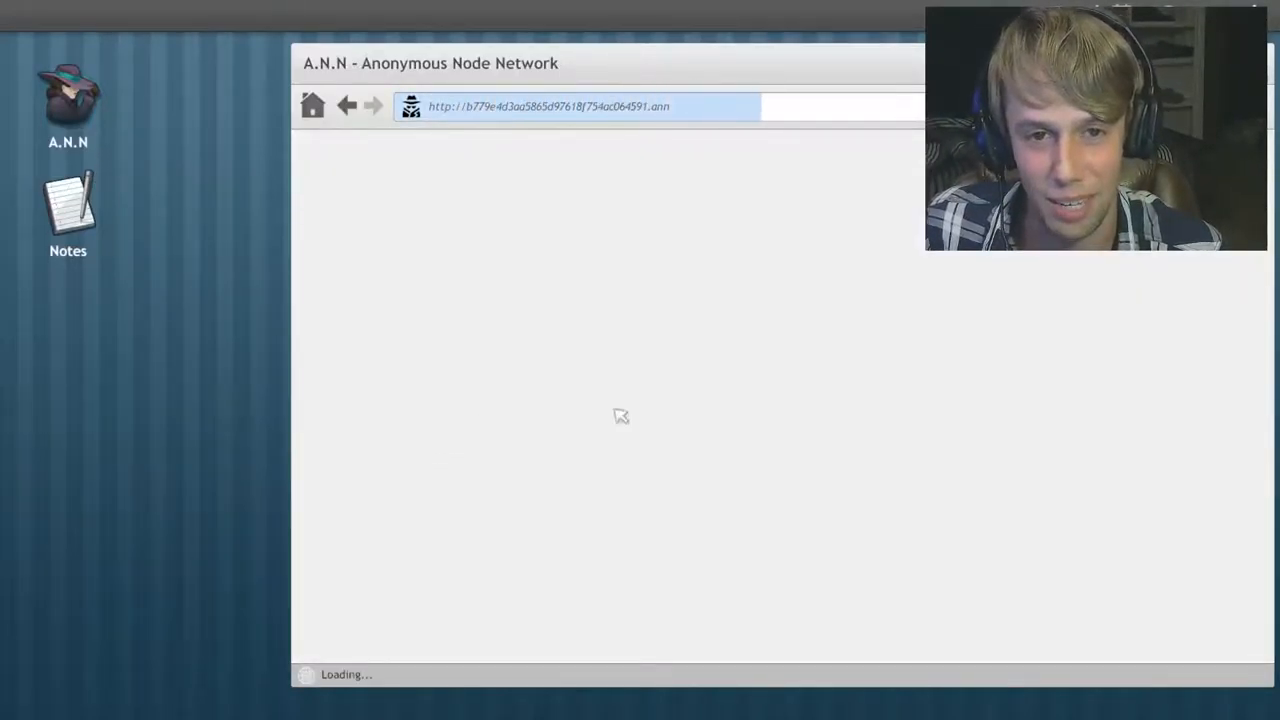
mouse_move(722, 425)
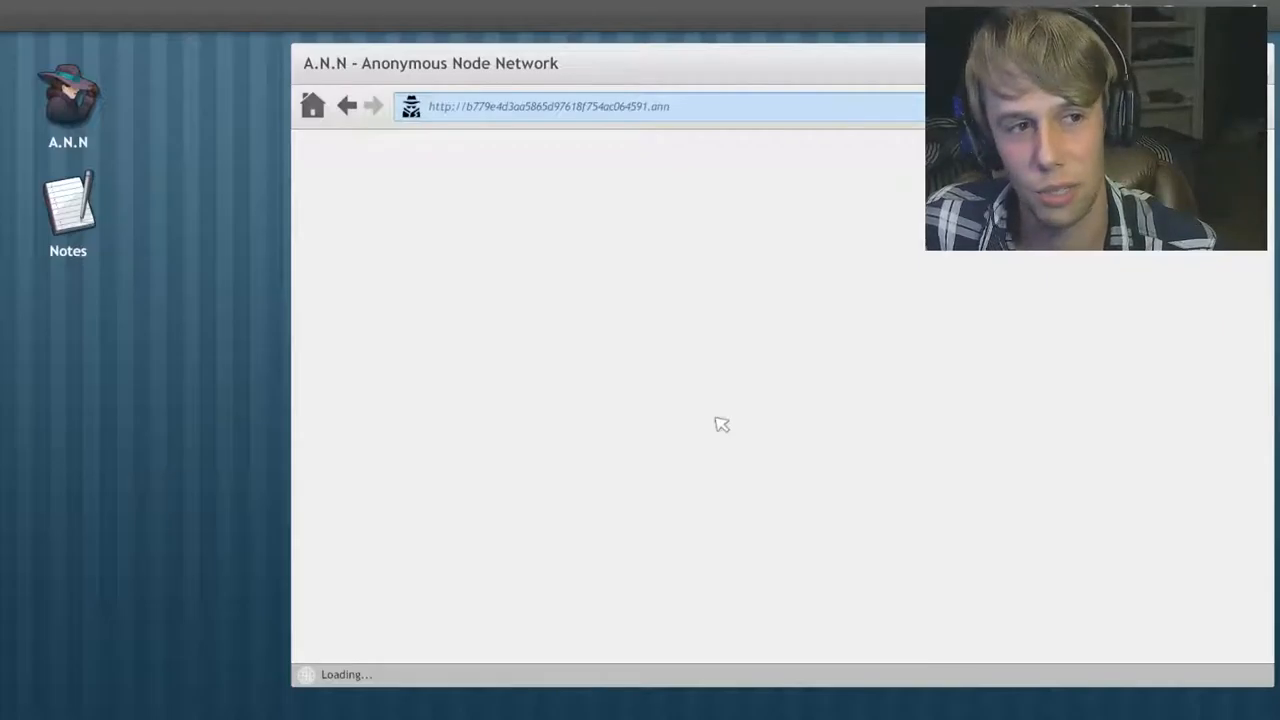
Step: Scroll down the Tango Down hitman page toward The Payment link
click(347, 105)
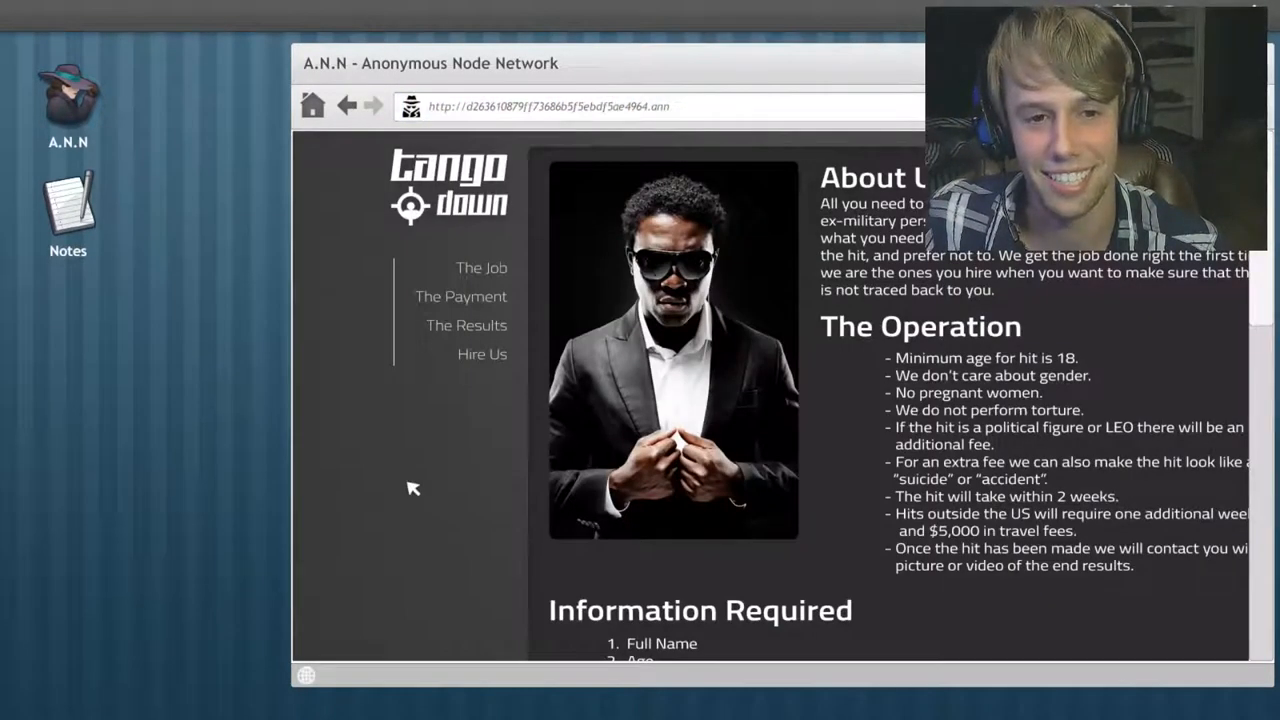
scroll(down, 3)
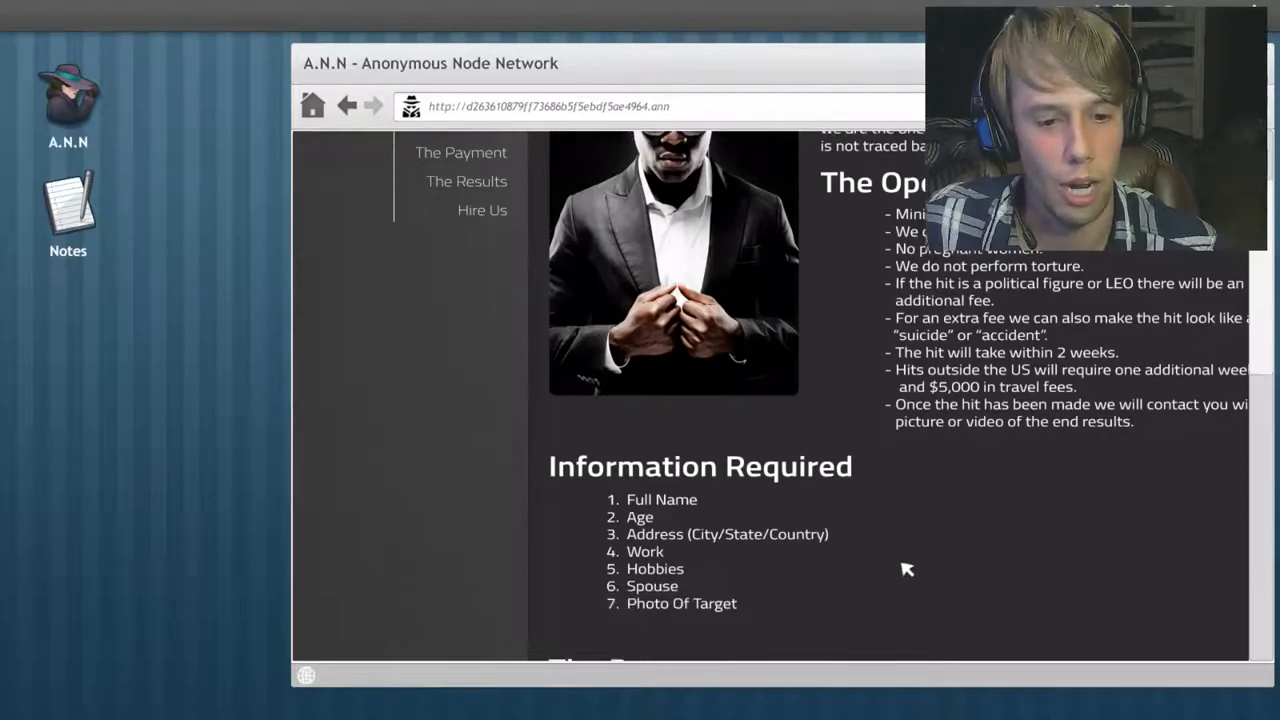
scroll(down, 3)
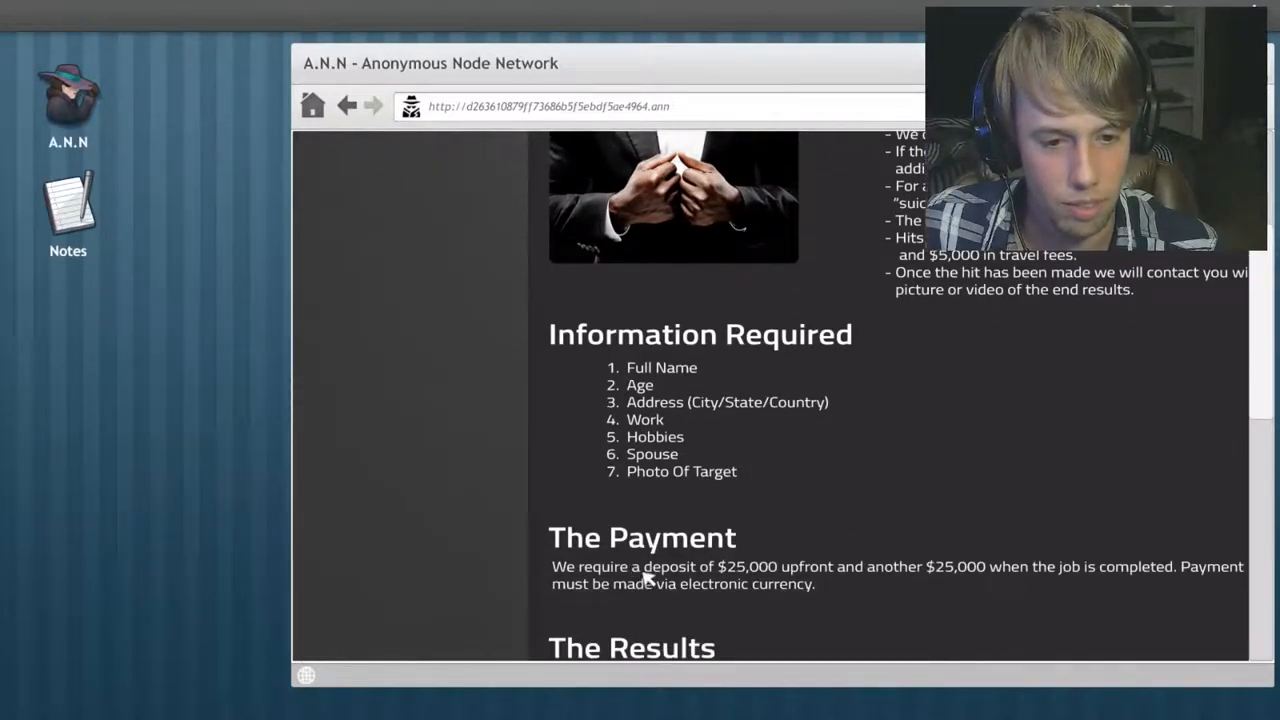
scroll(down, 3)
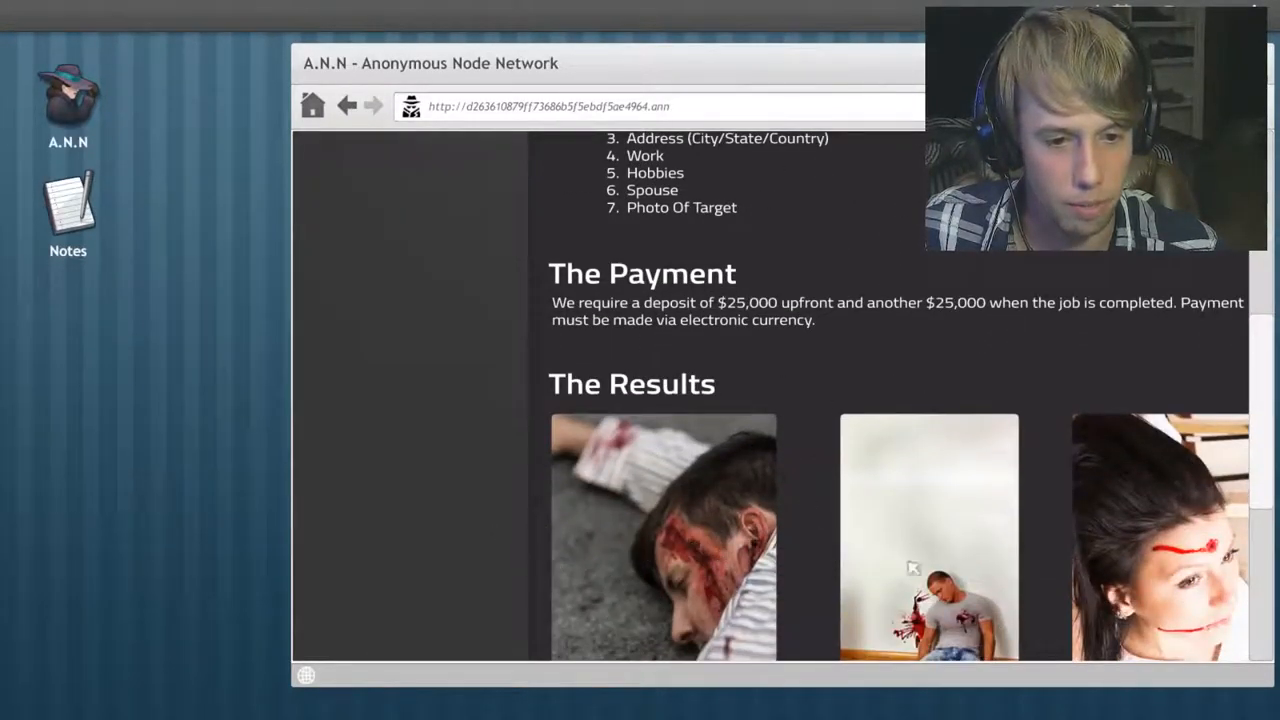
scroll(down, 3)
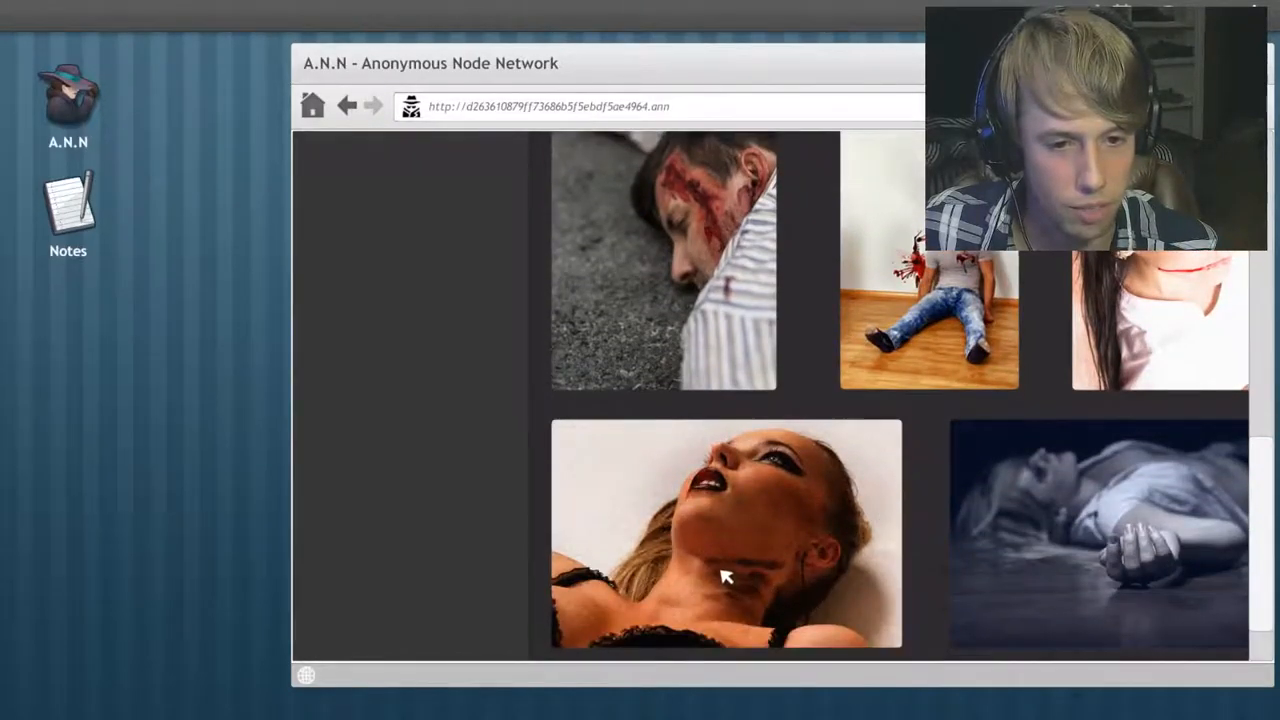
scroll(down, 3)
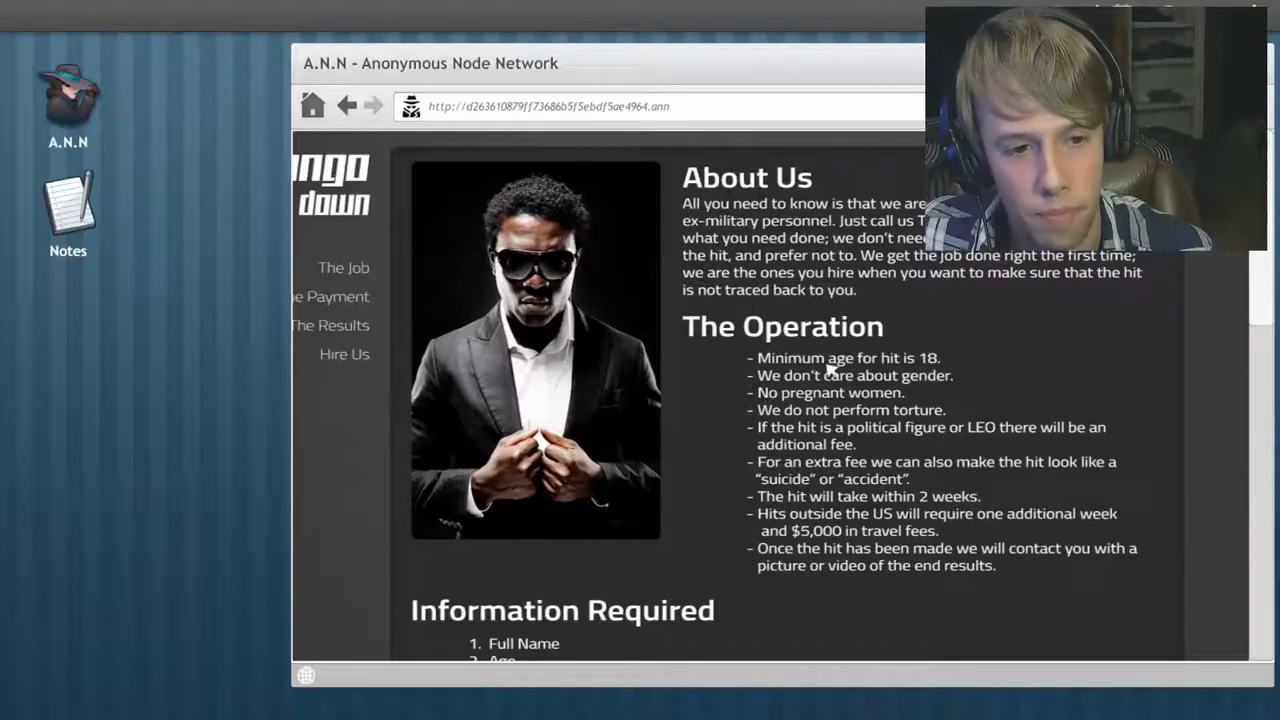
scroll(down, 3)
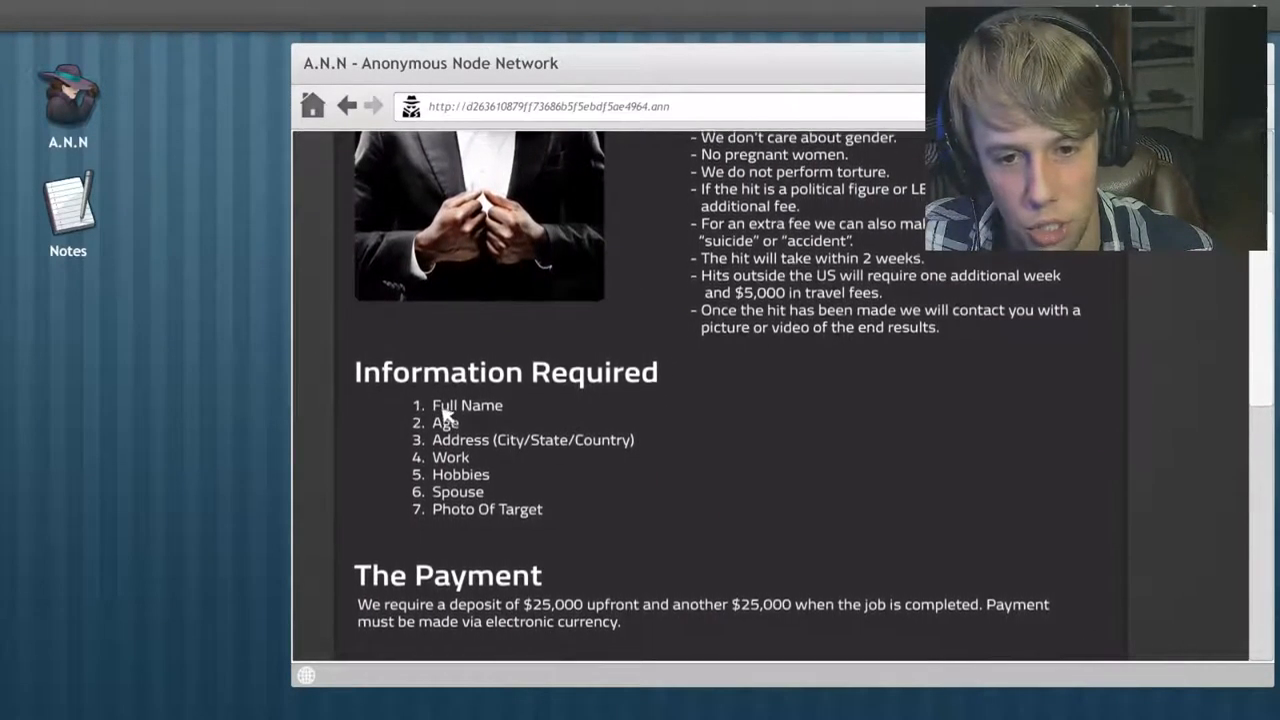
scroll(down, 3)
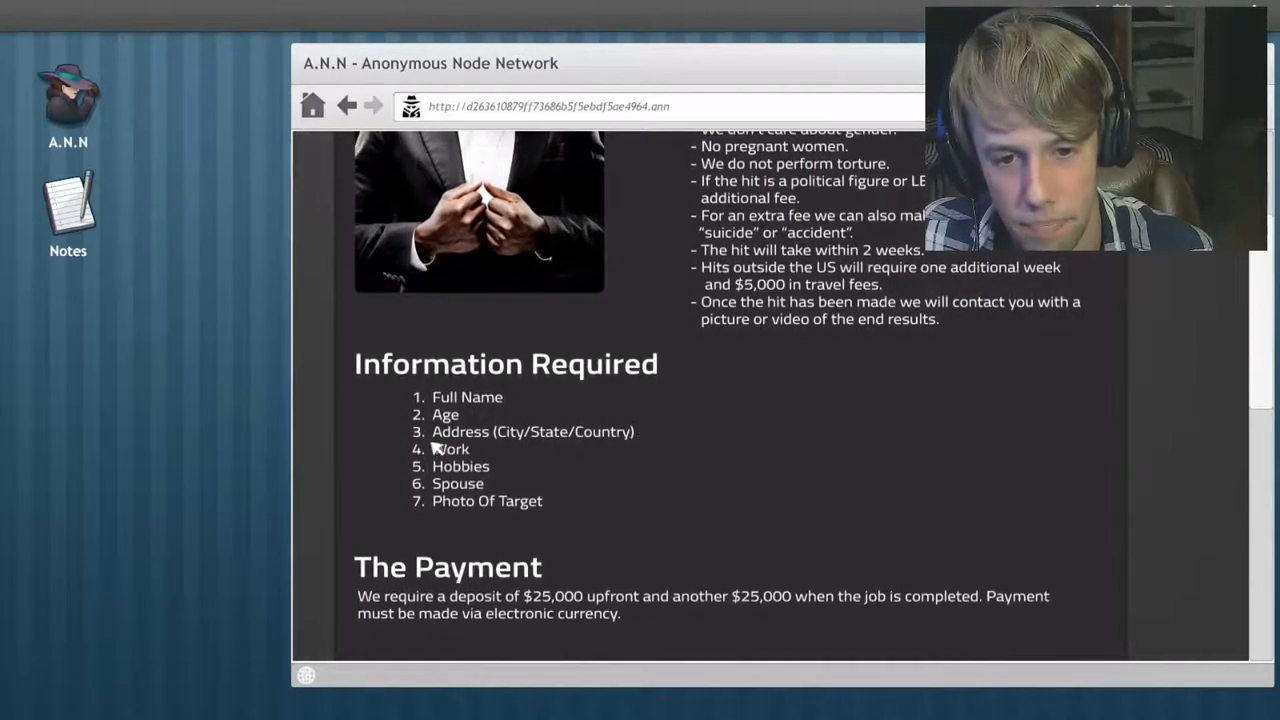
mouse_move(448, 573)
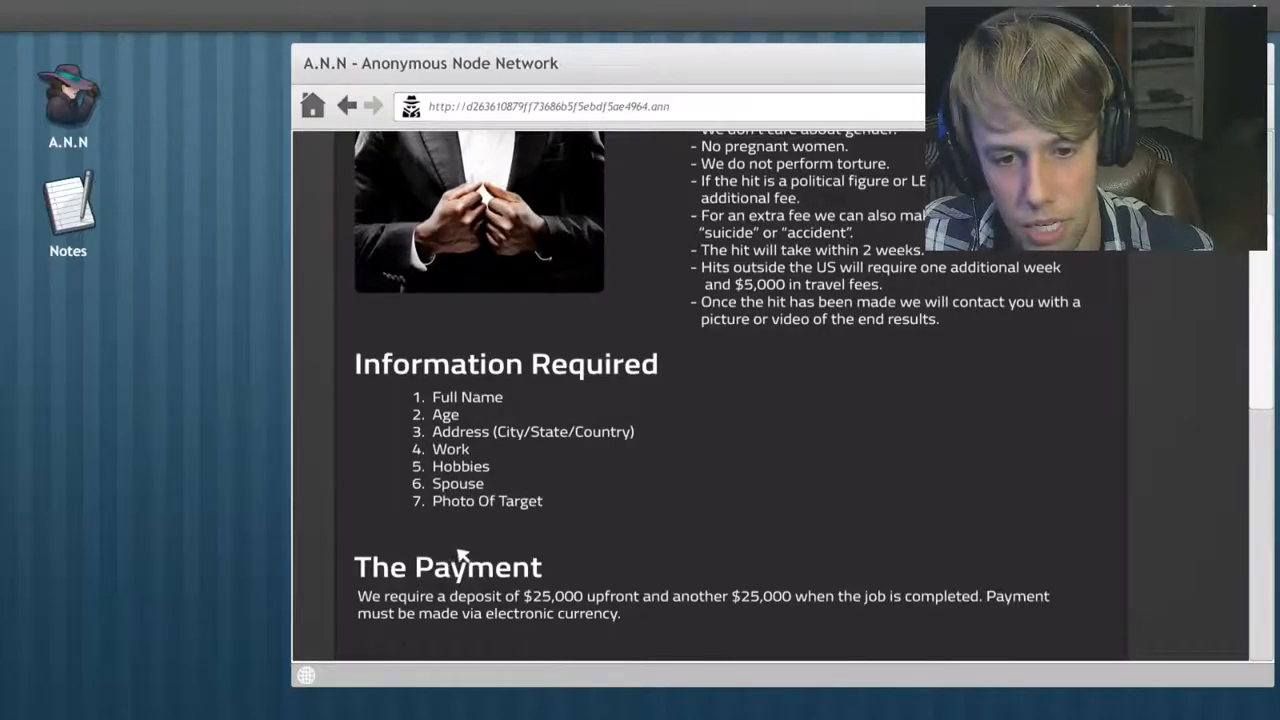
scroll(down, 3)
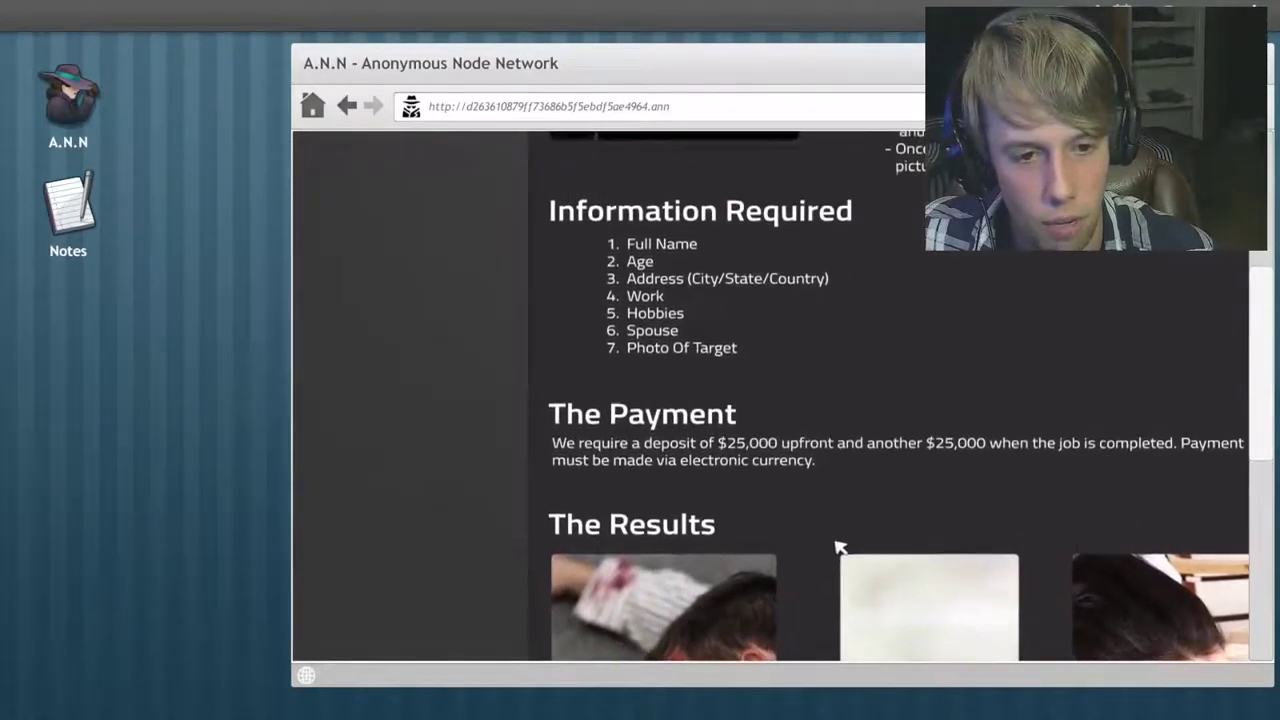
scroll(down, 3)
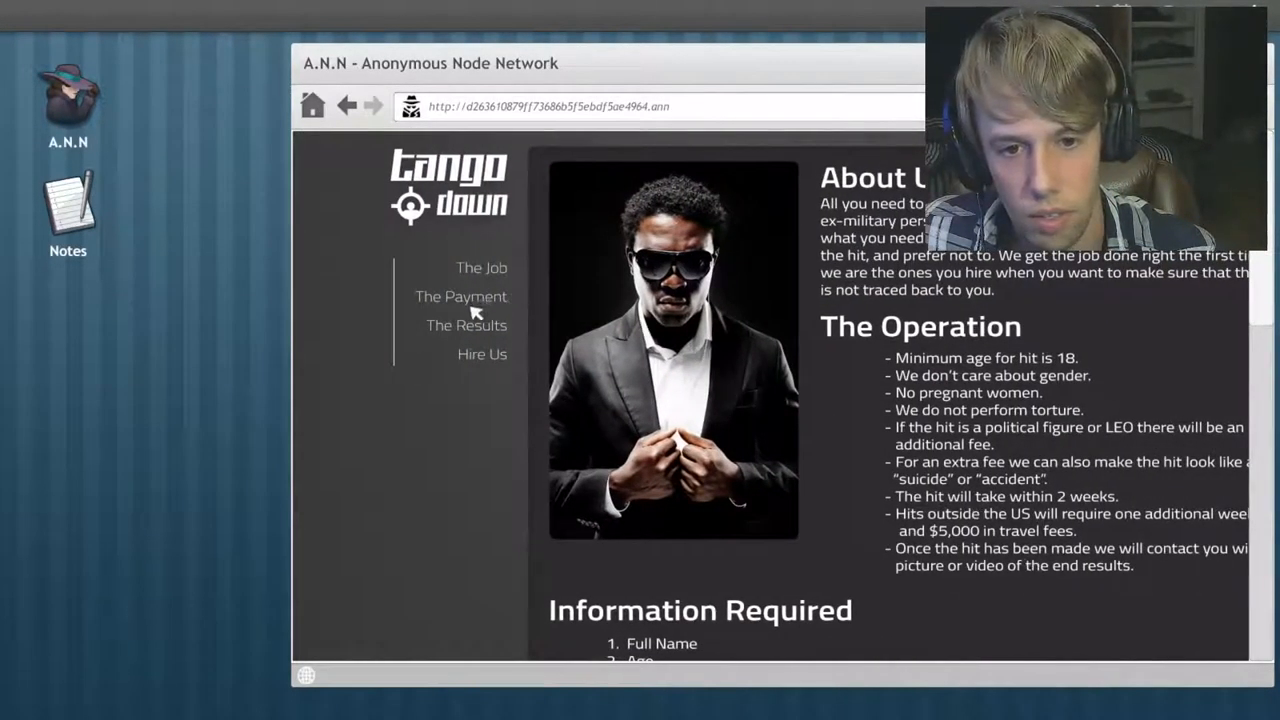
Step: Try The Payment link, go back after the error, and find code 1 - 1c68
click(460, 296)
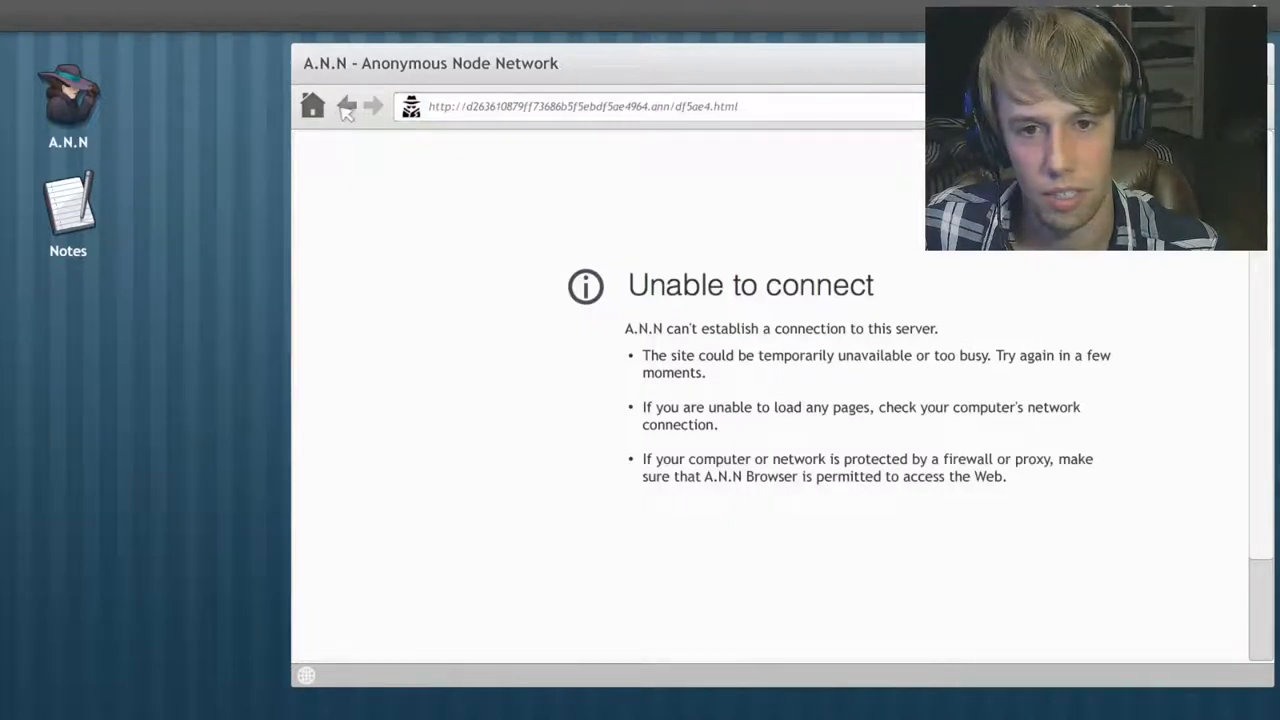
click(349, 106)
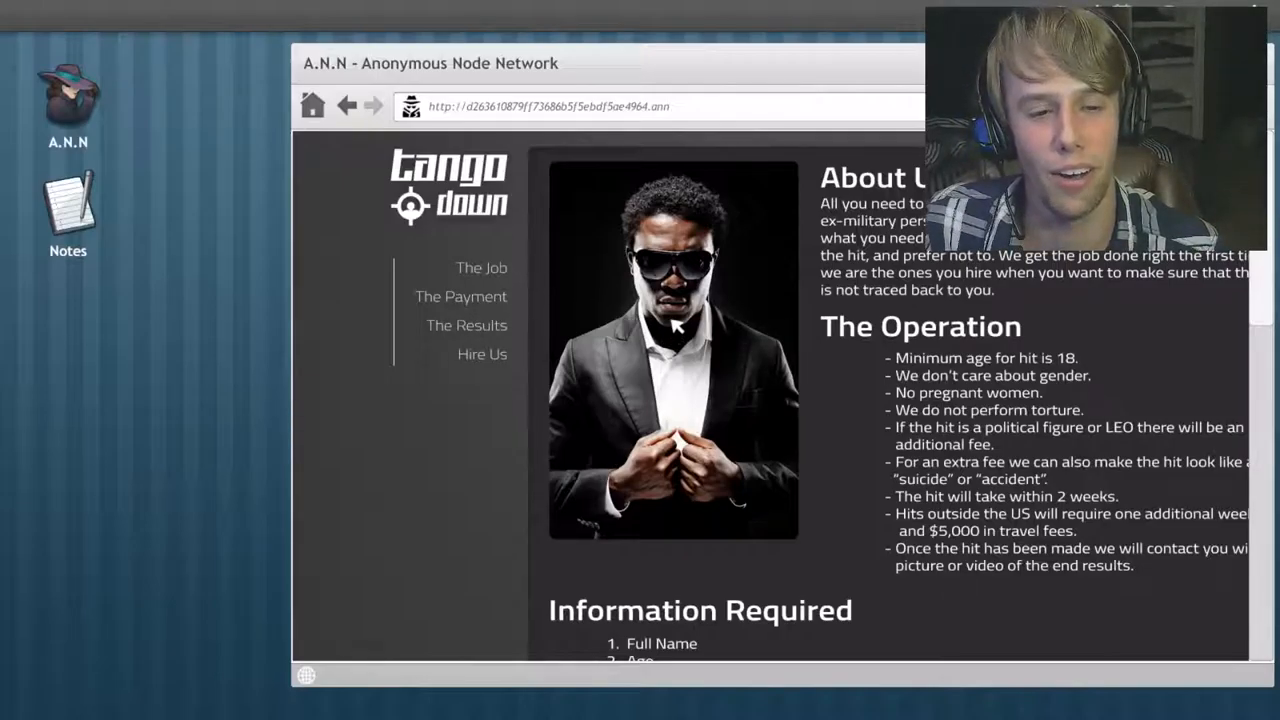
scroll(down, 3)
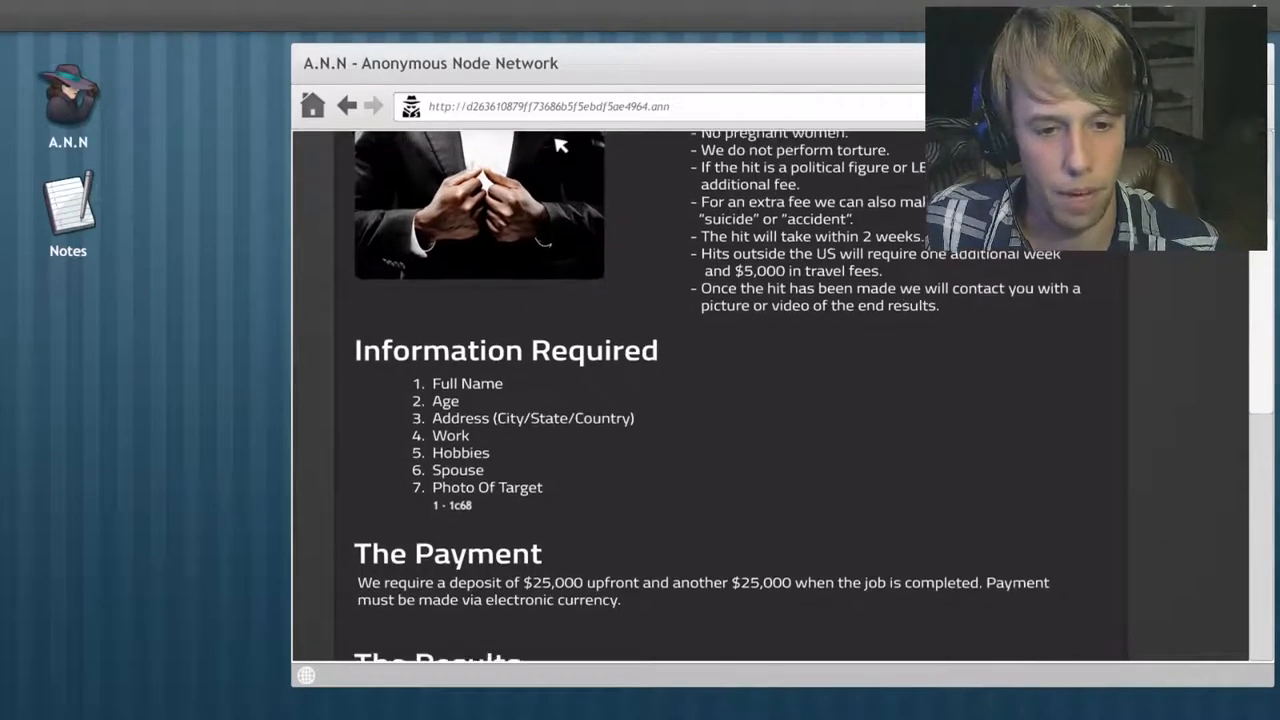
scroll(down, 3)
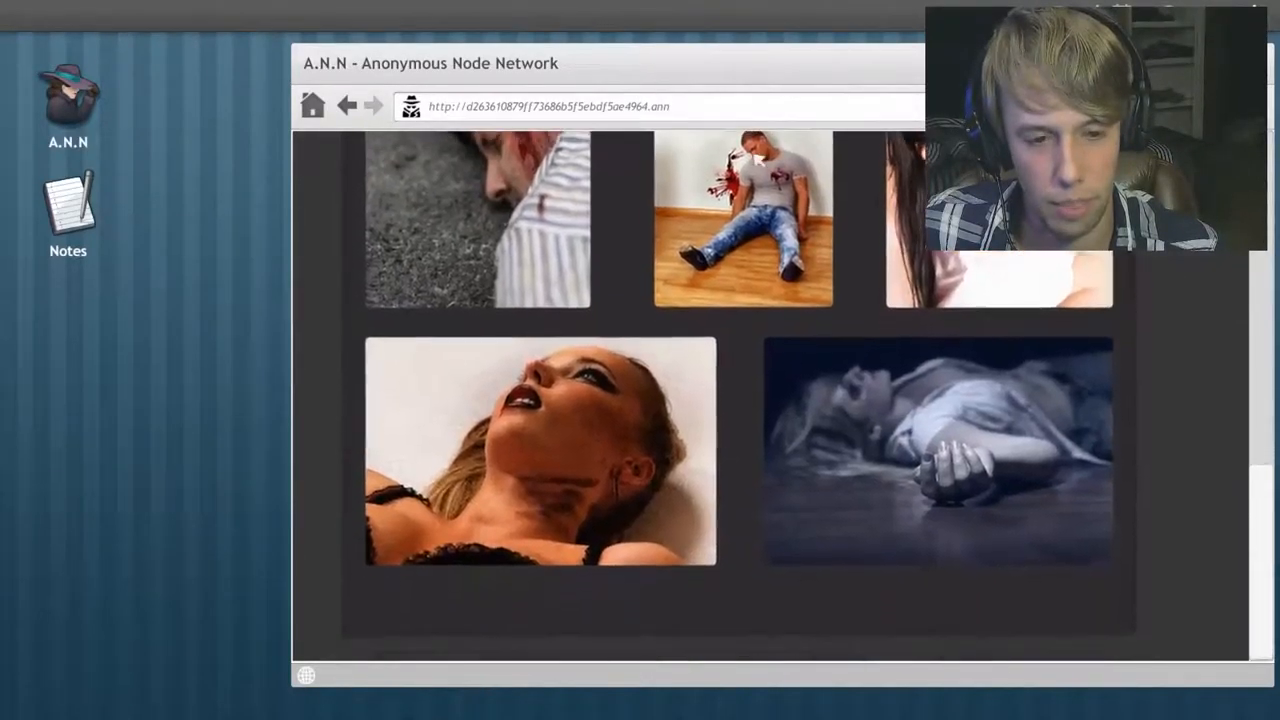
scroll(up, 3)
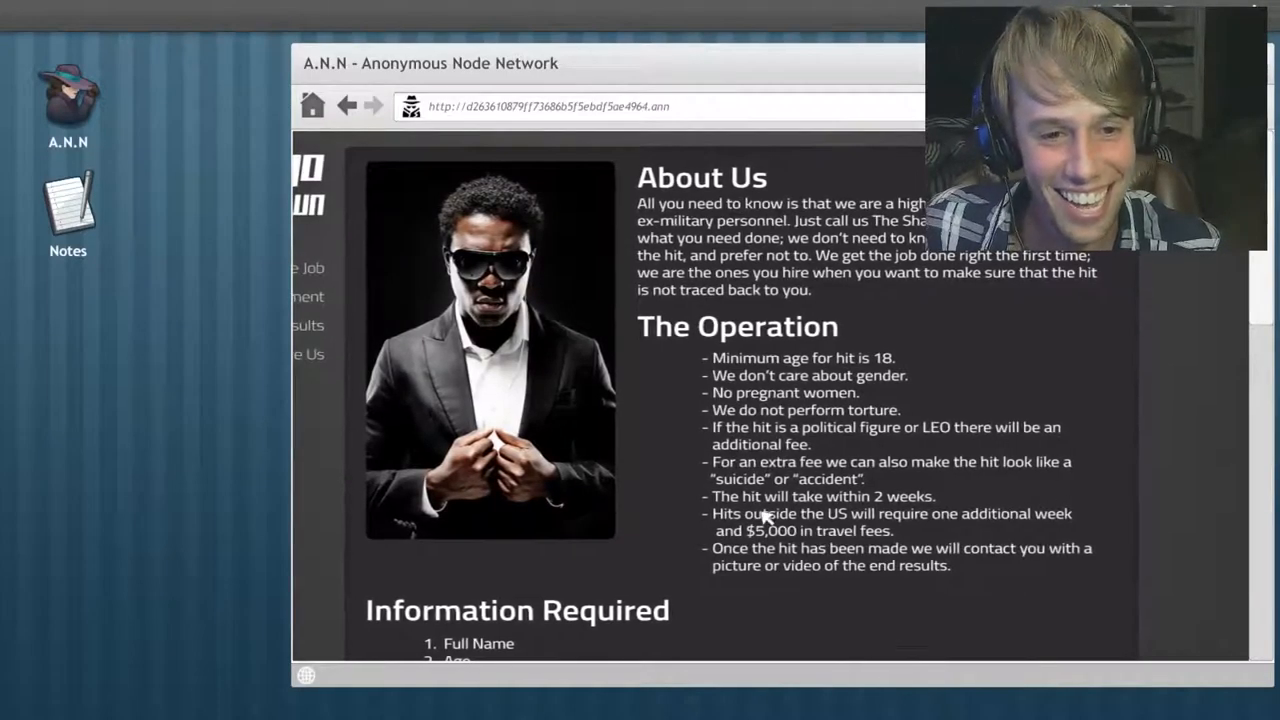
scroll(down, 3)
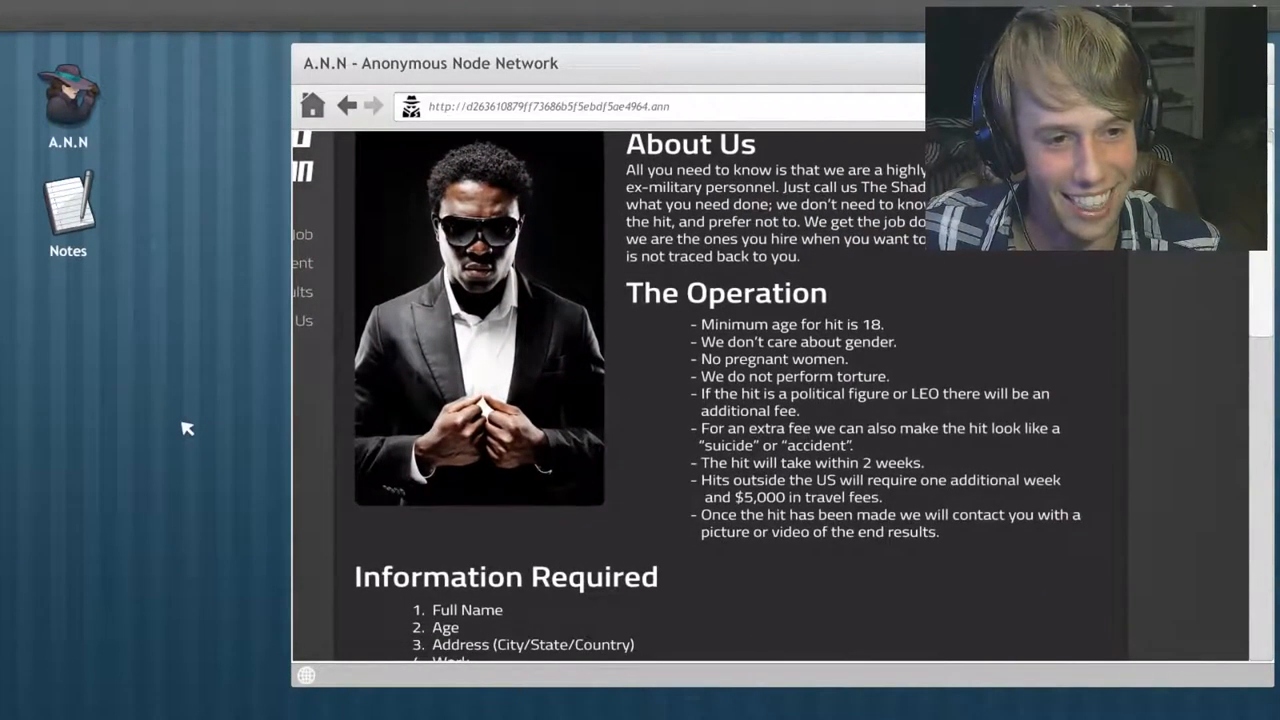
scroll(down, 3)
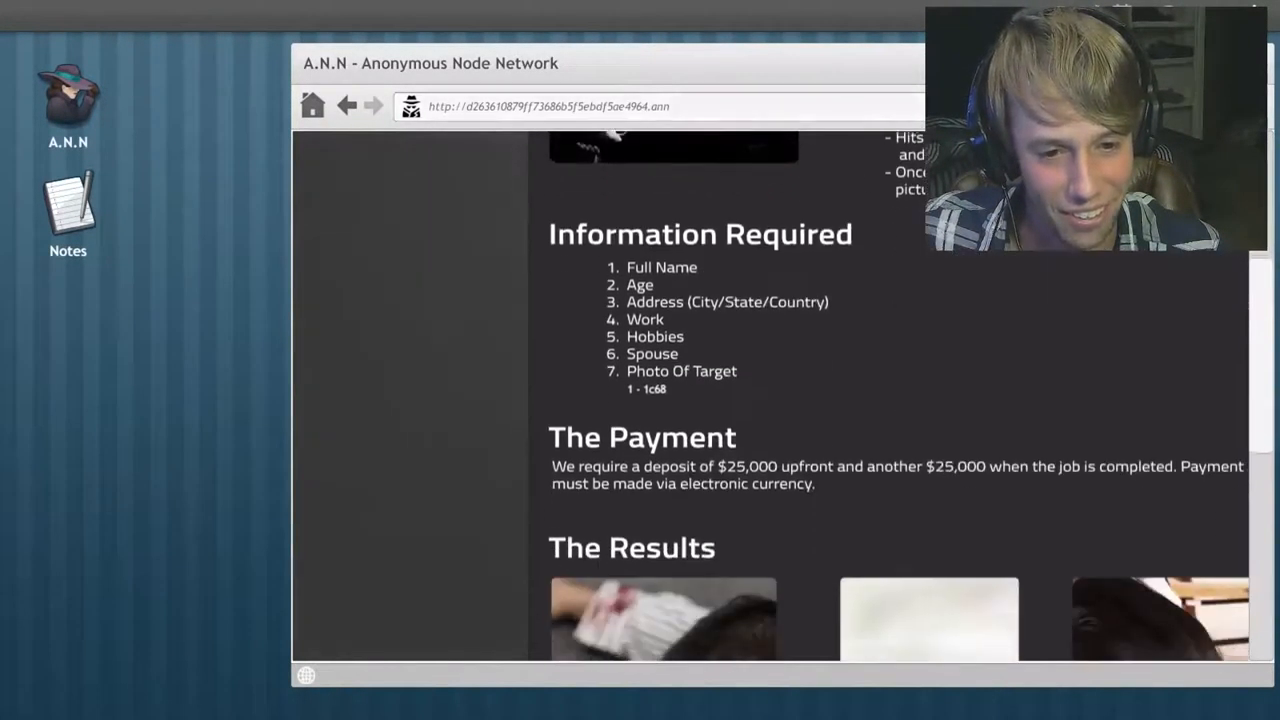
scroll(down, 3)
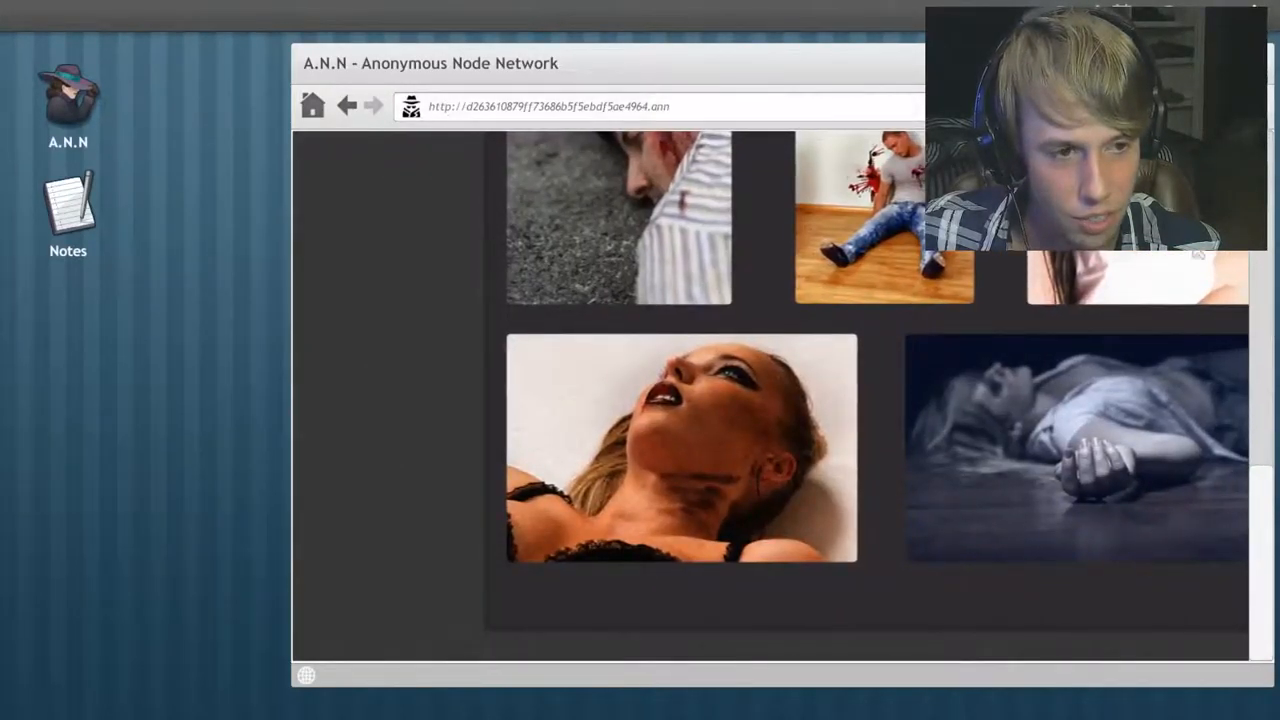
scroll(up, 3)
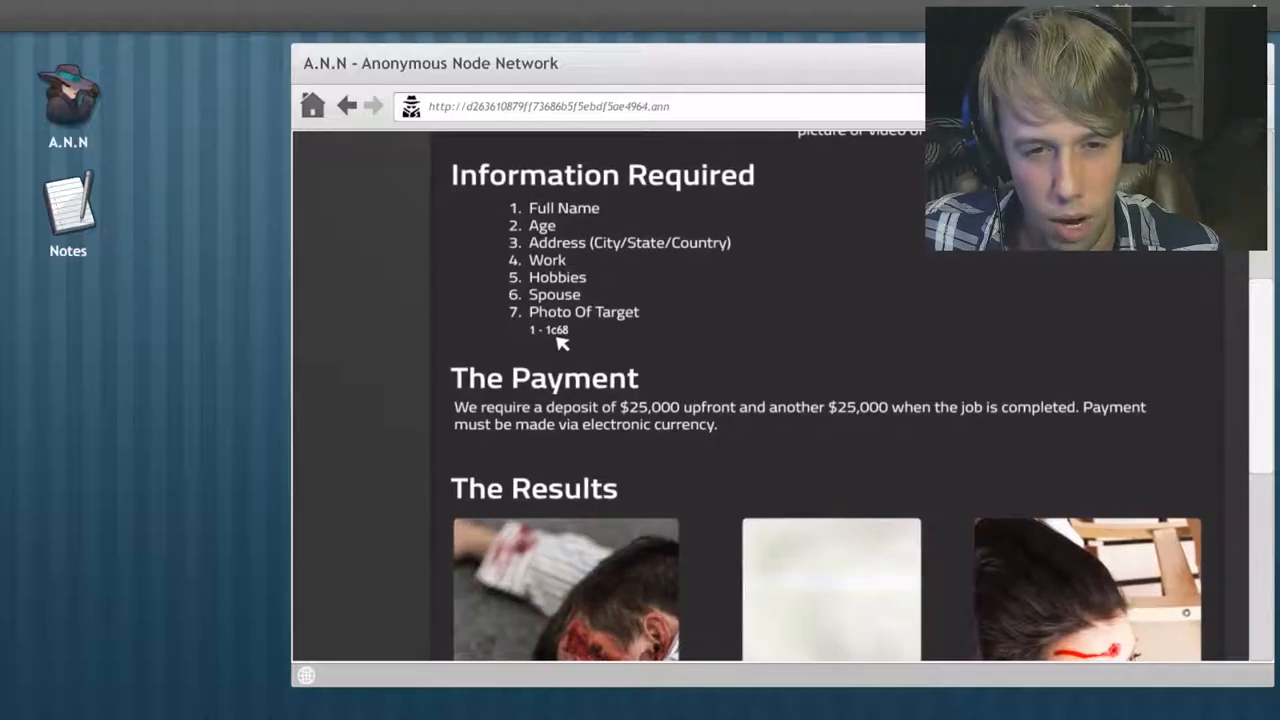
mouse_move(143, 230)
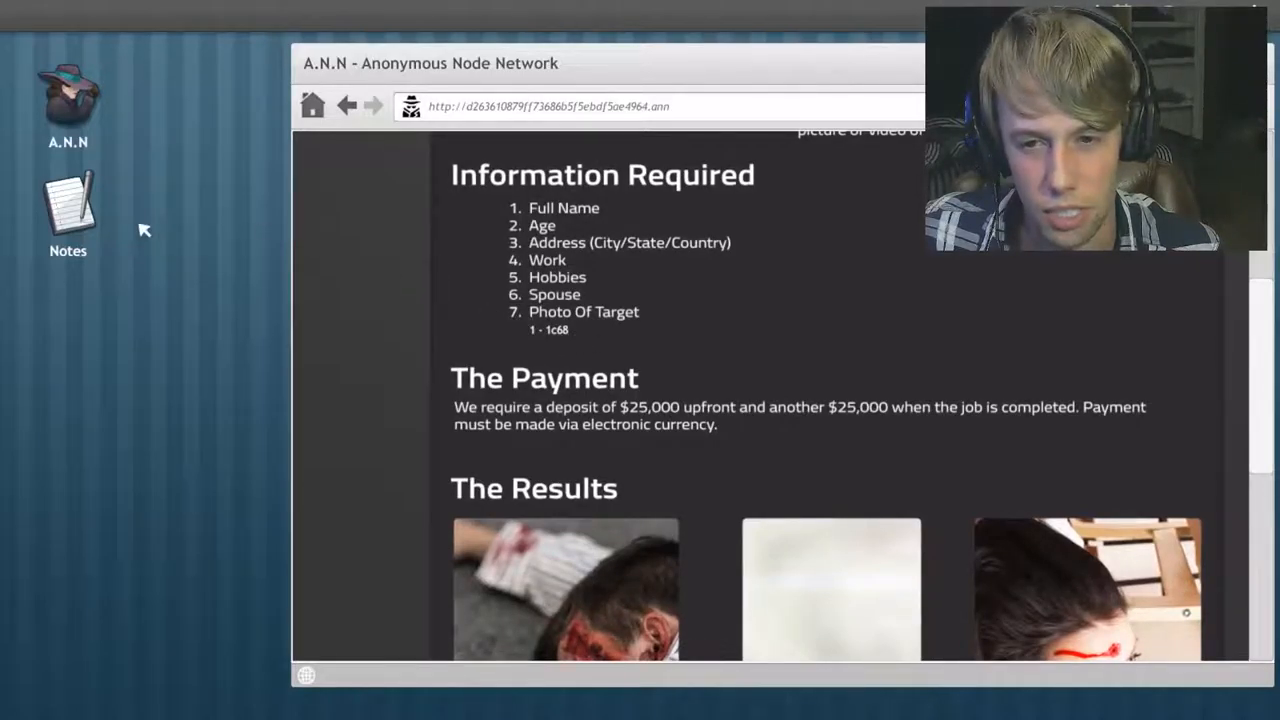
Step: Save the code 1-1c68 as a new entry in Notes
click(68, 200)
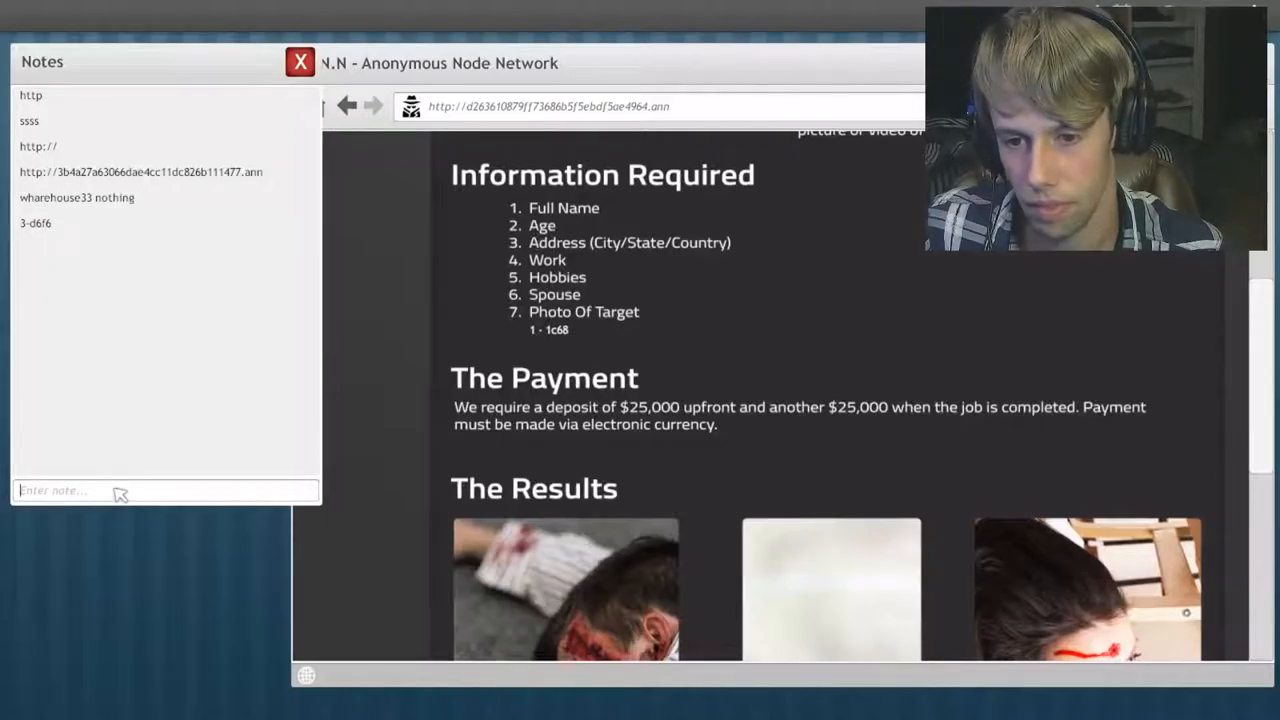
text(1)
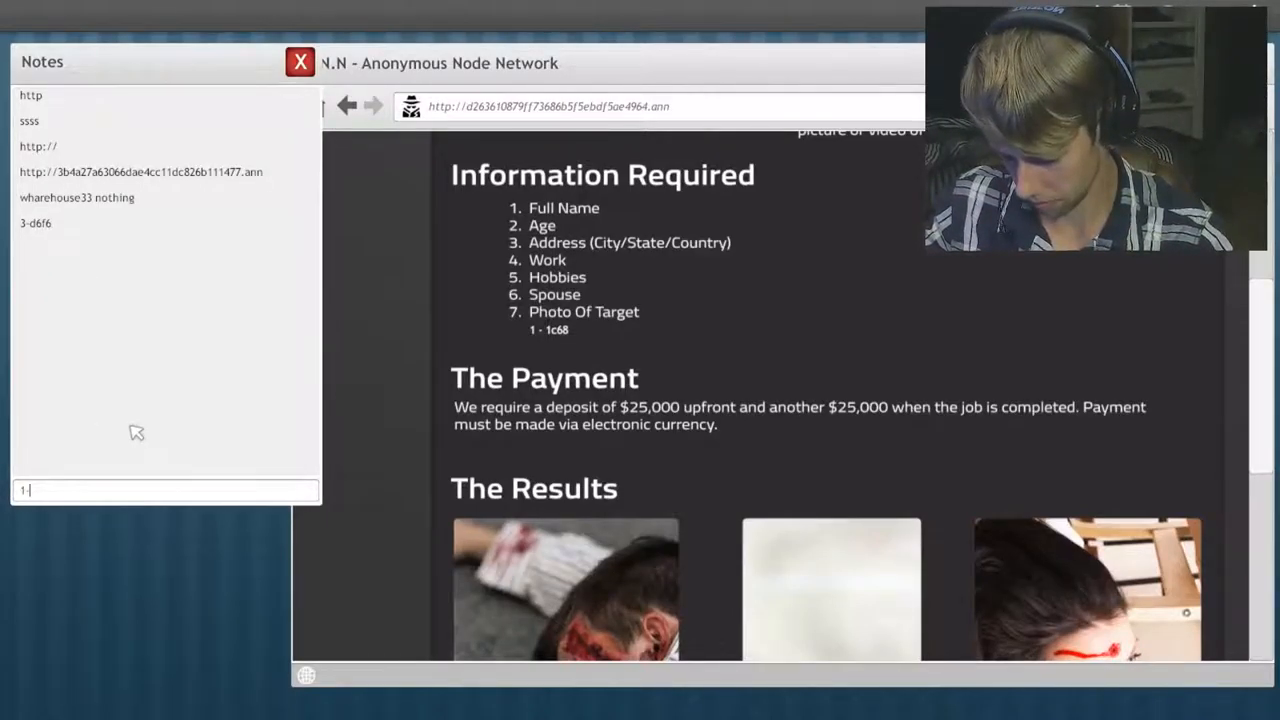
text(-1c6)
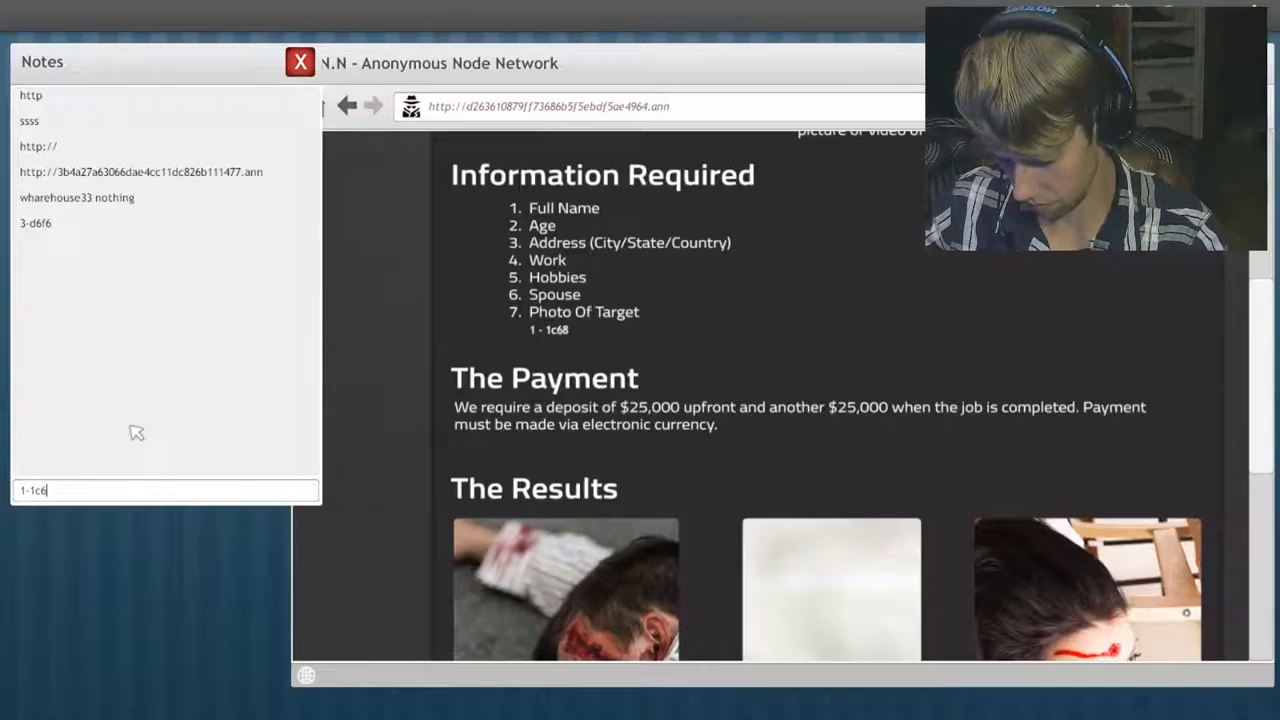
text(8)
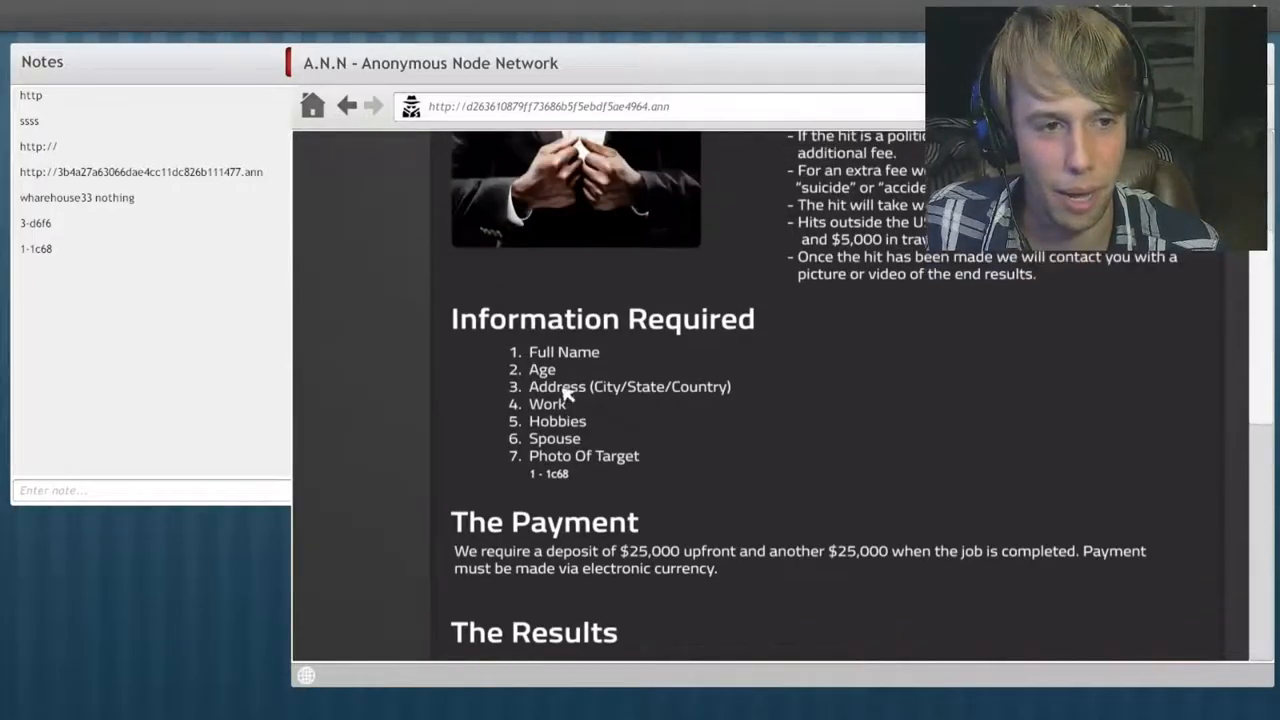
scroll(up, 3)
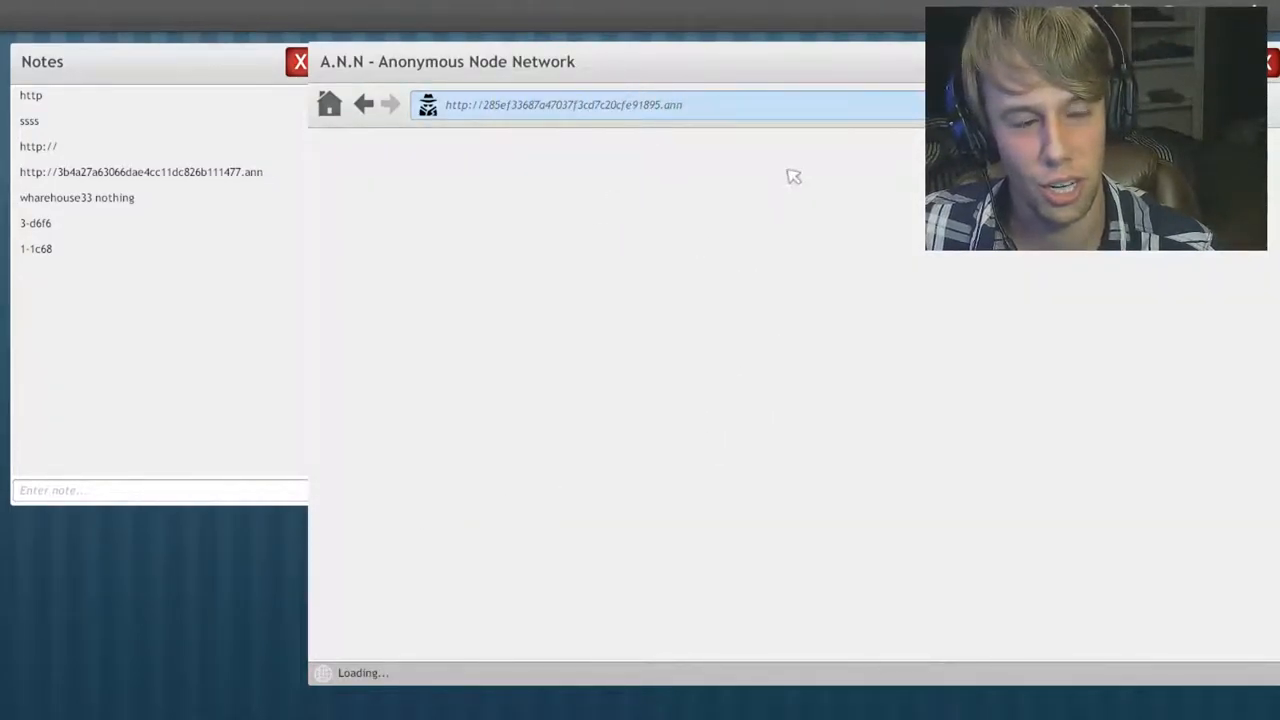
Step: Go back to The Deep Wiki and scroll down its link list
click(363, 105)
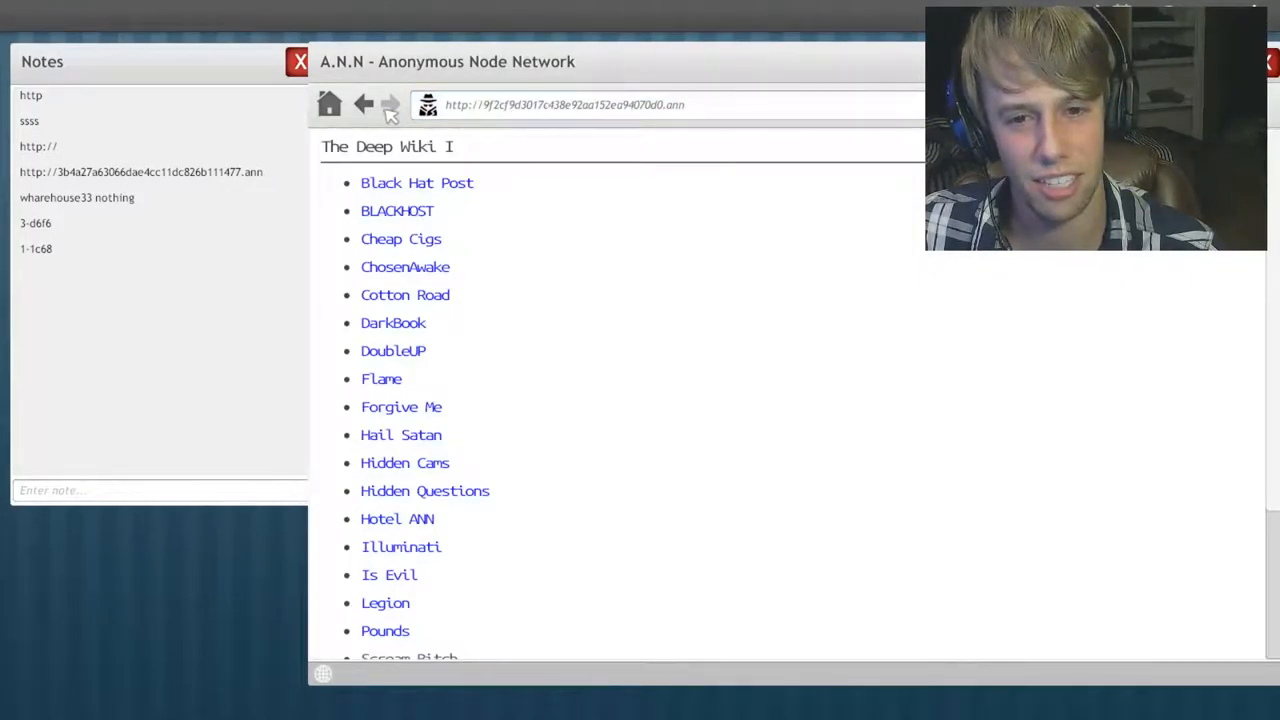
scroll(down, 3)
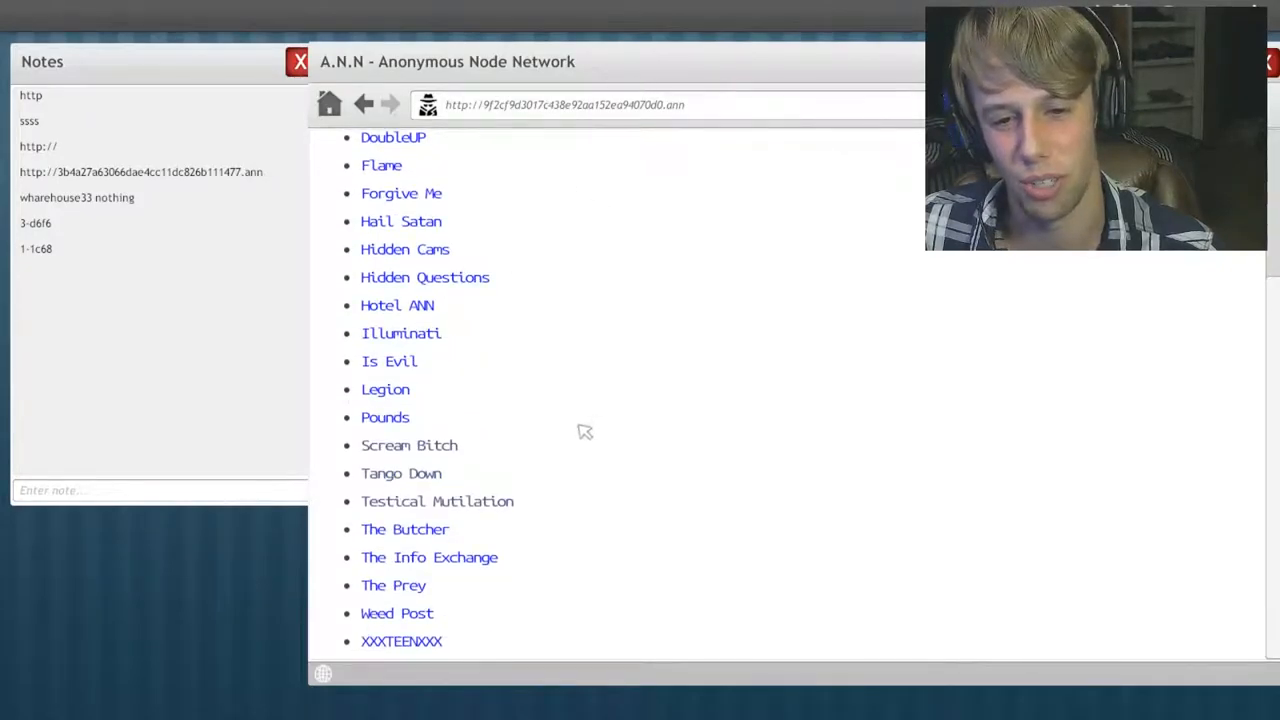
mouse_move(537, 468)
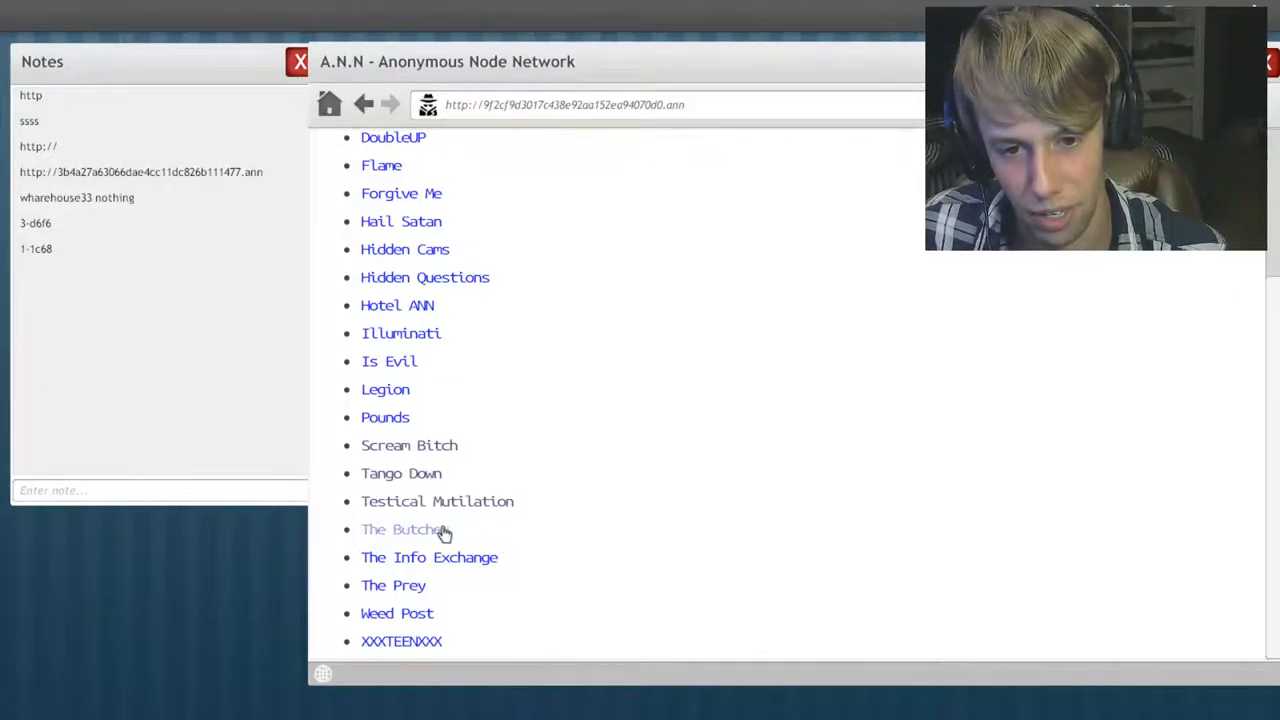
Step: Open The Butcher link and scroll down through its article
click(406, 529)
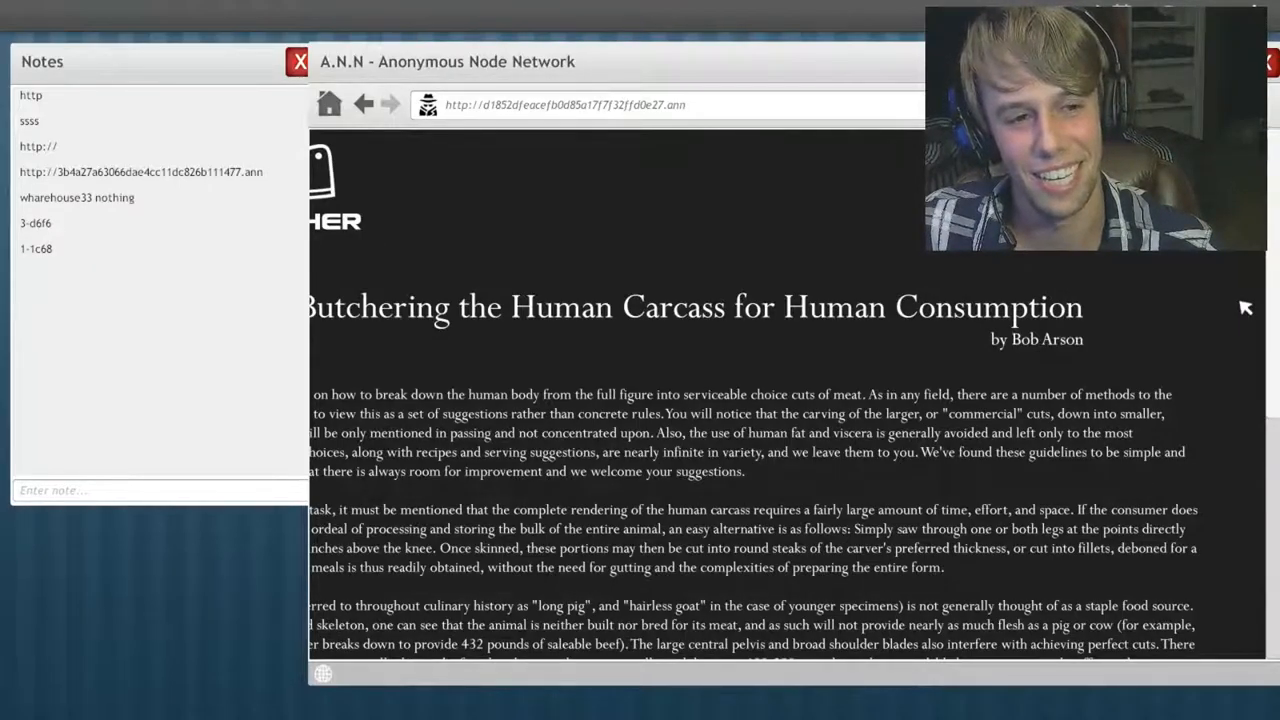
mouse_move(932, 347)
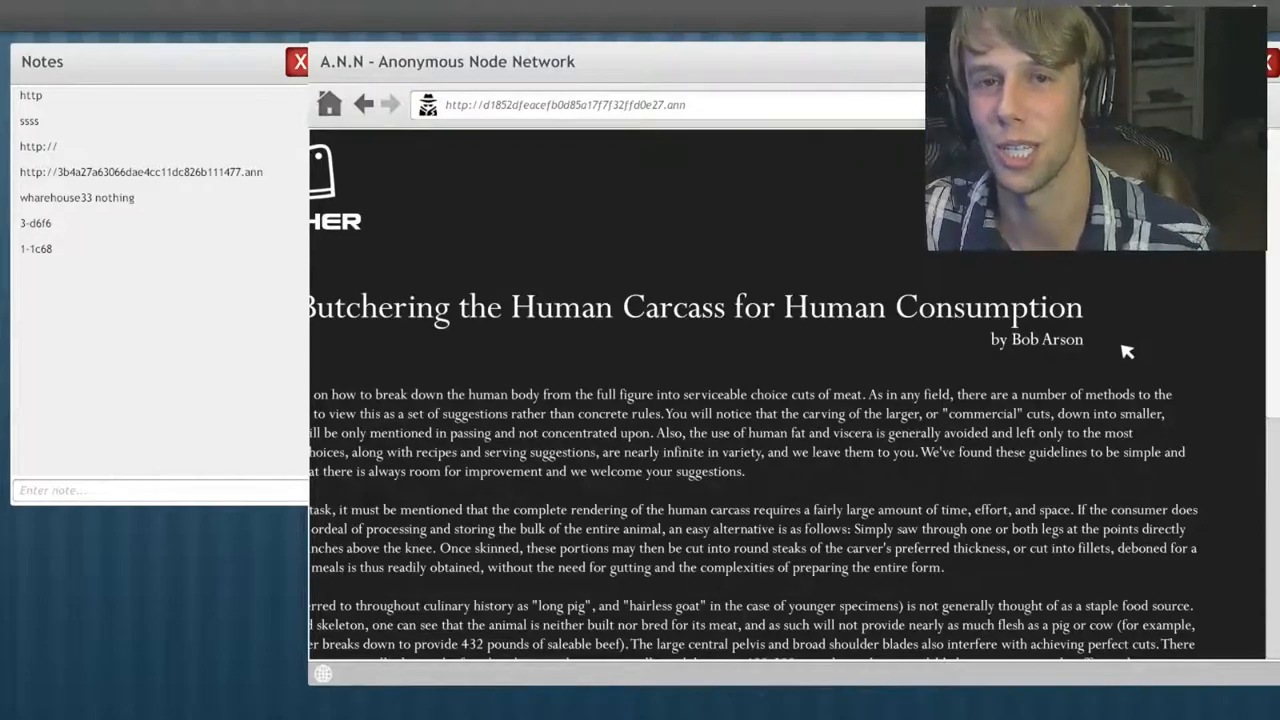
scroll(down, 3)
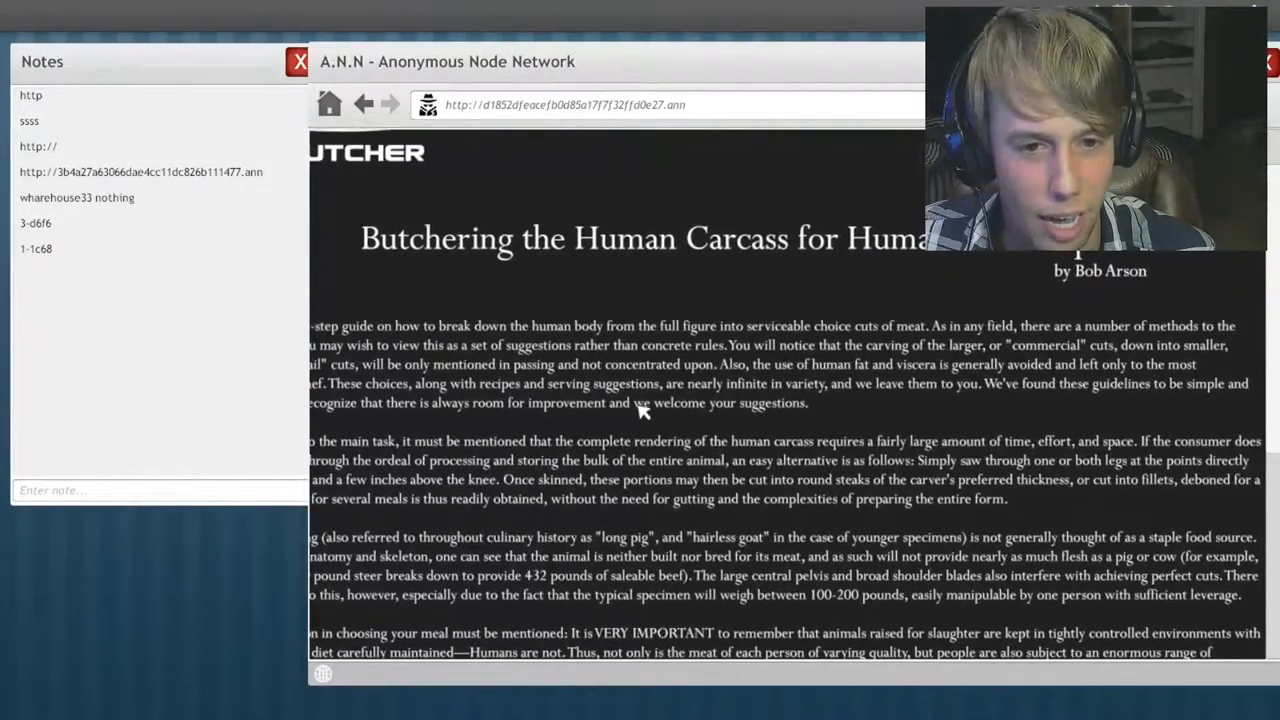
scroll(down, 3)
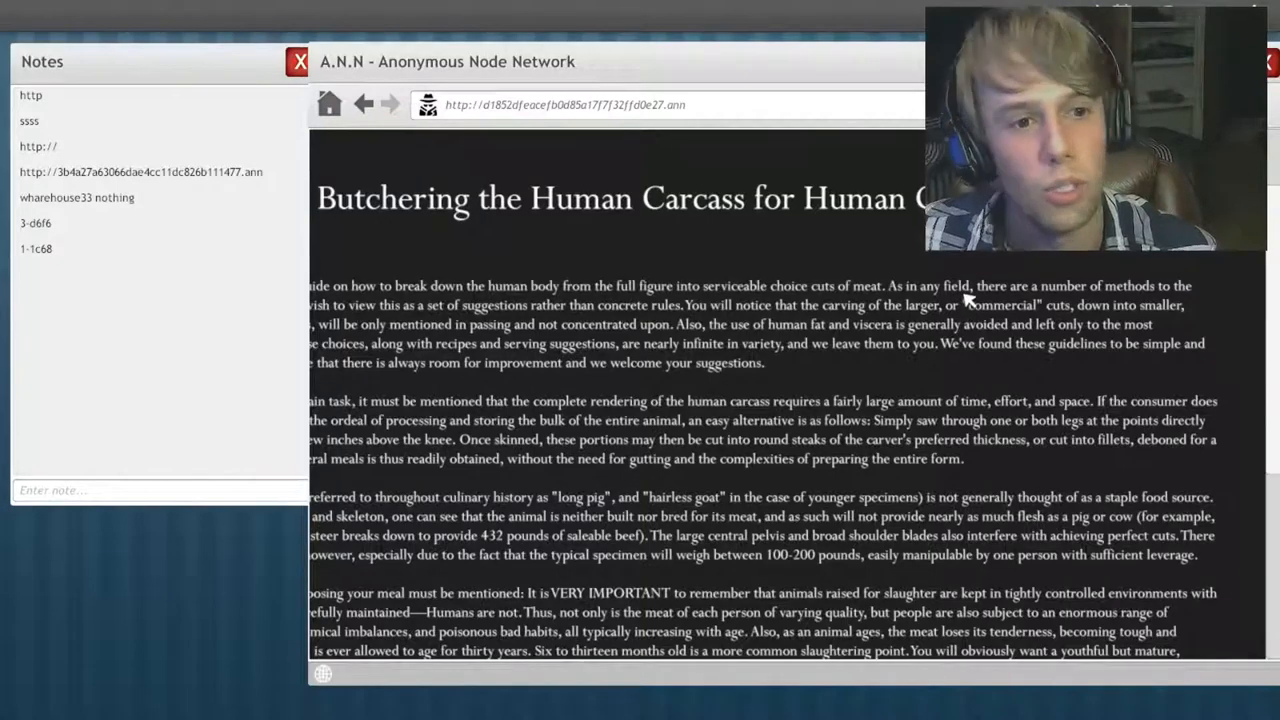
scroll(down, 3)
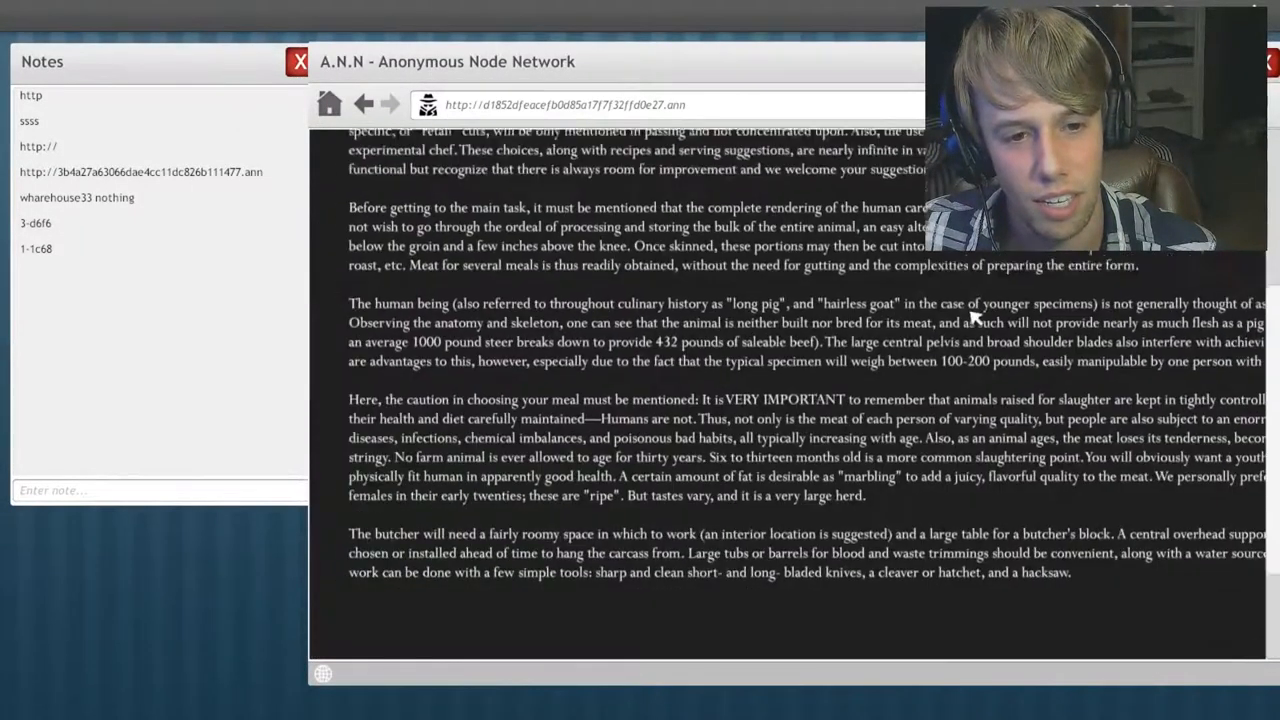
scroll(down, 3)
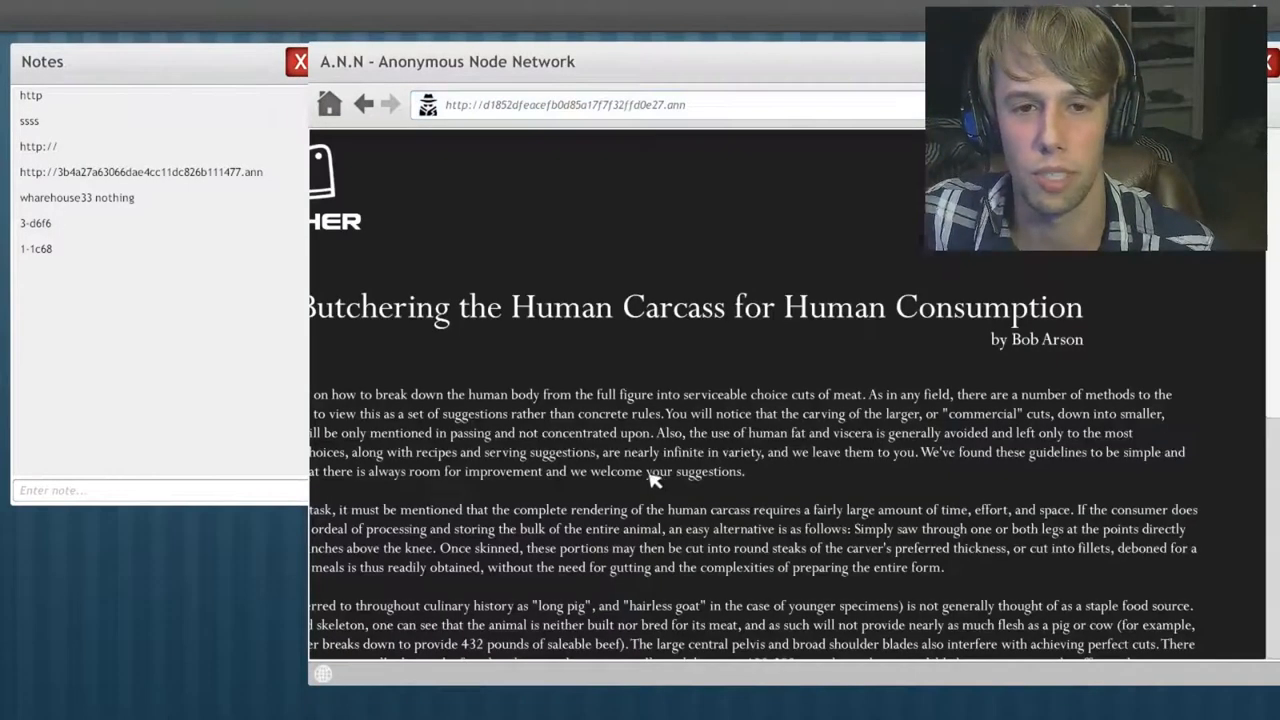
scroll(down, 3)
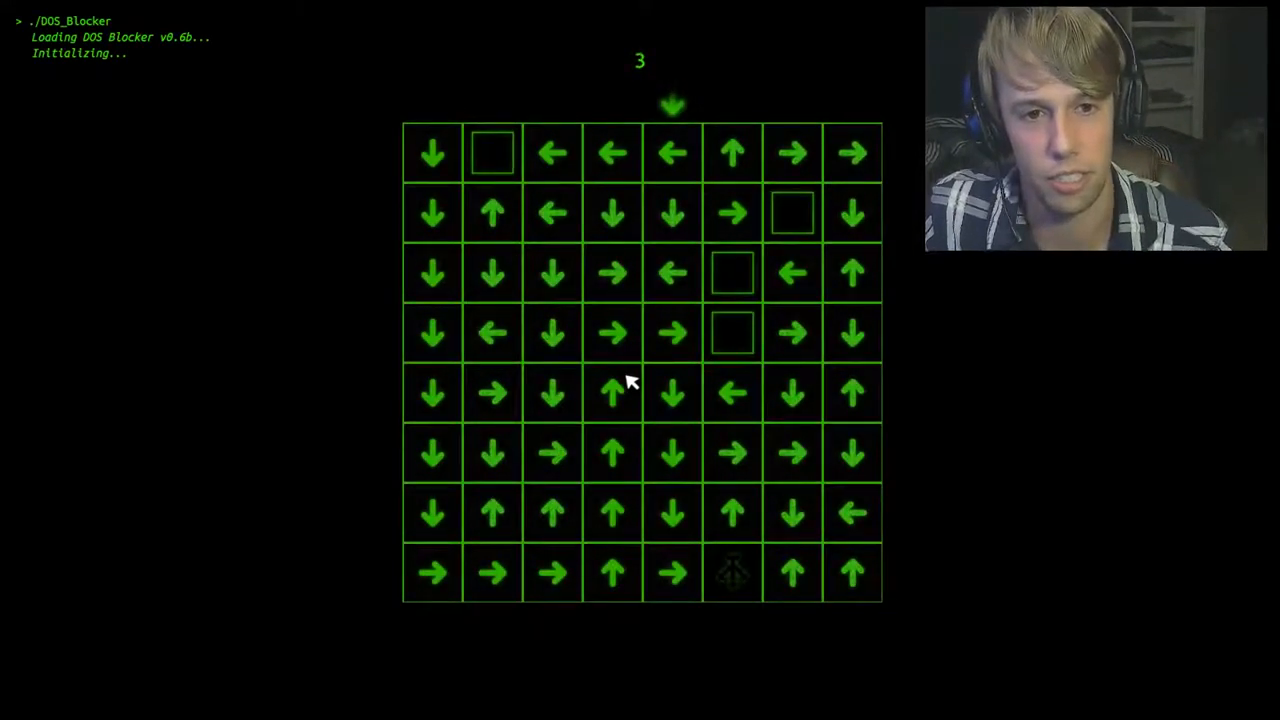
Step: Click arrow tiles in the DOS Blocker grid to fend off the attack
click(492, 152)
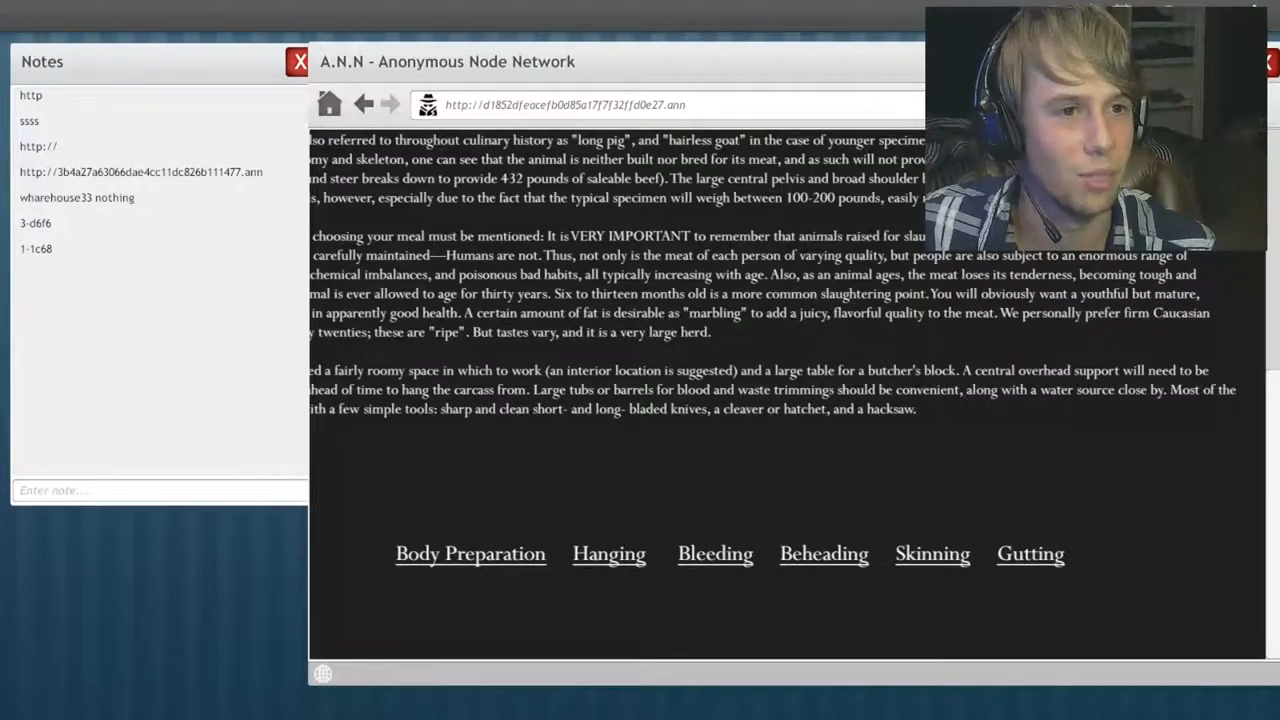
mouse_move(604, 561)
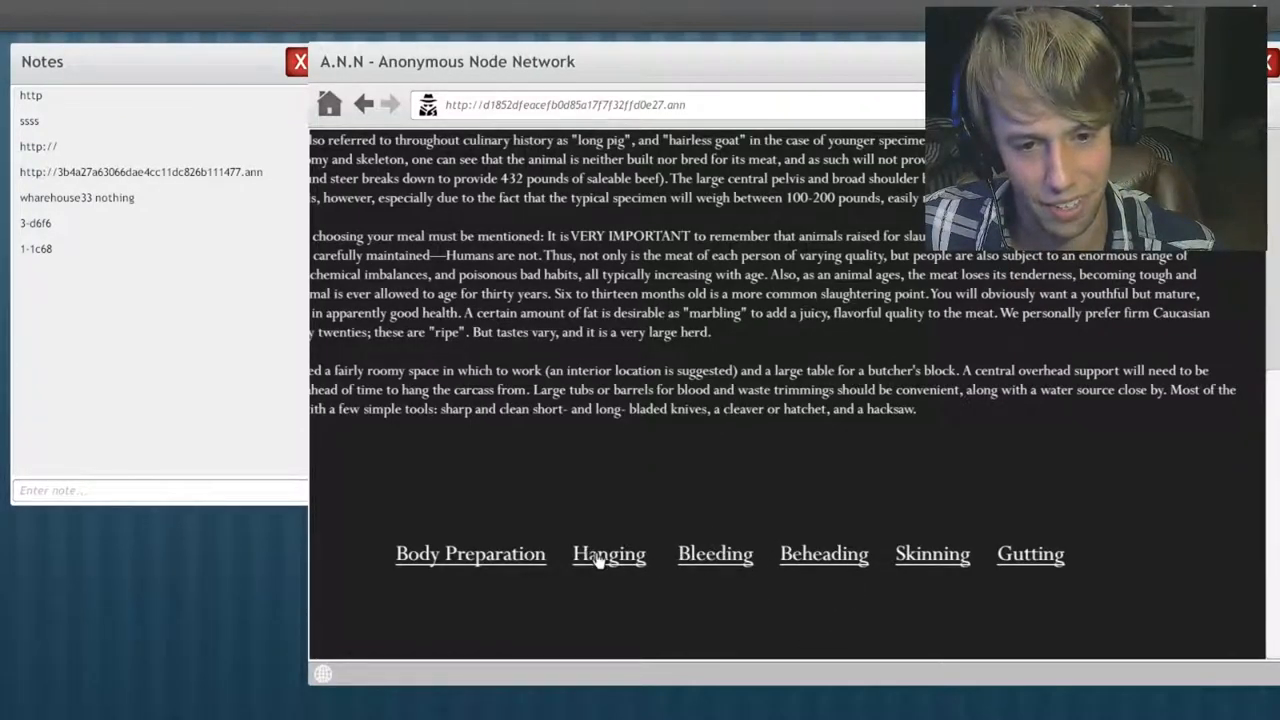
click(608, 554)
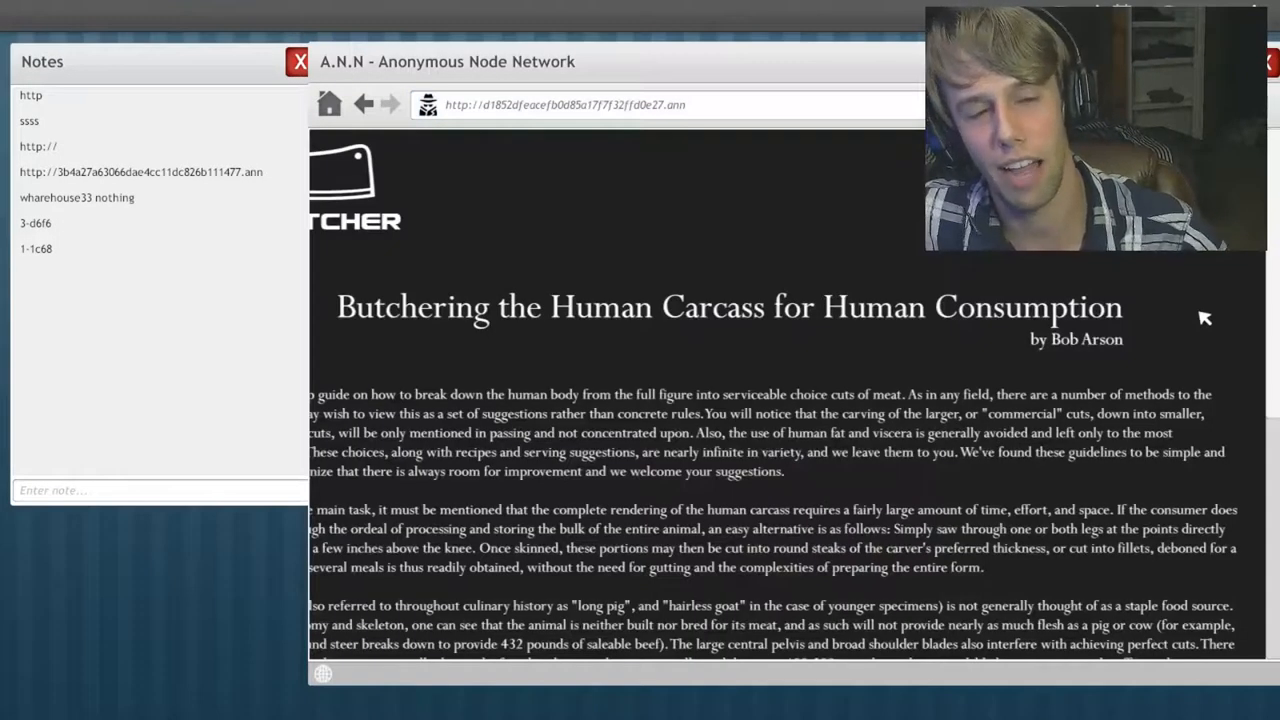
scroll(down, 3)
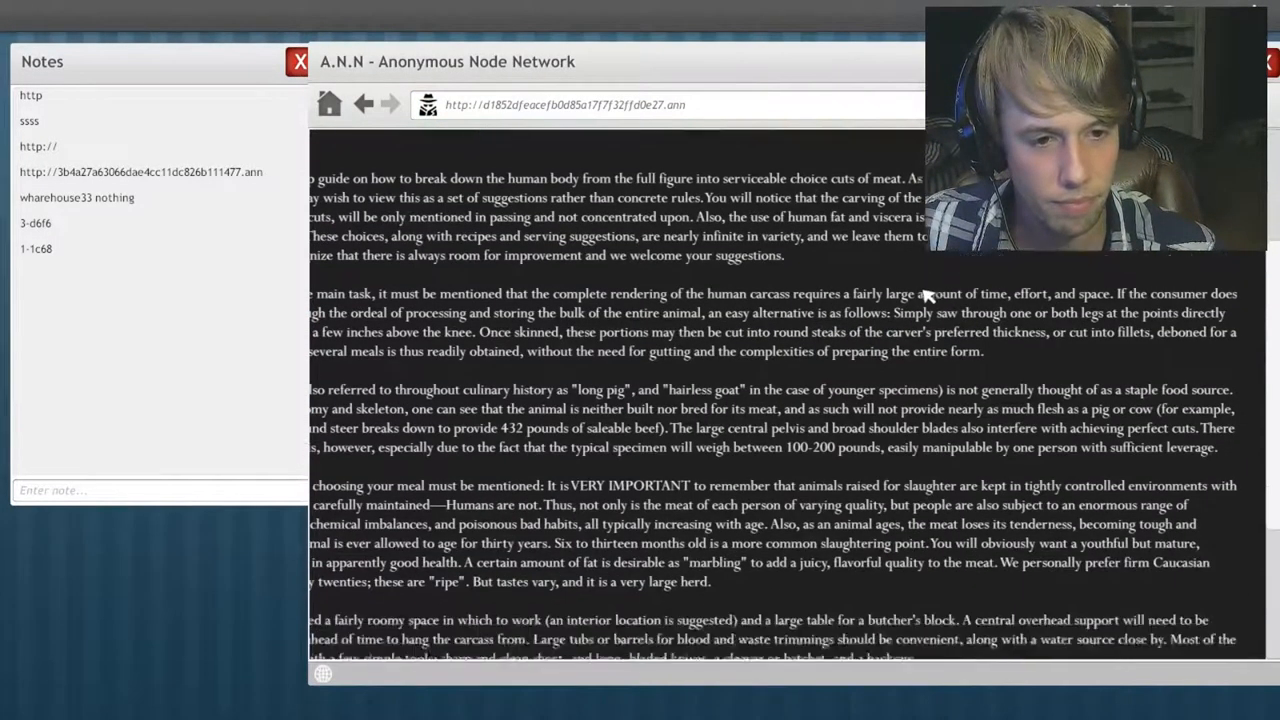
scroll(down, 3)
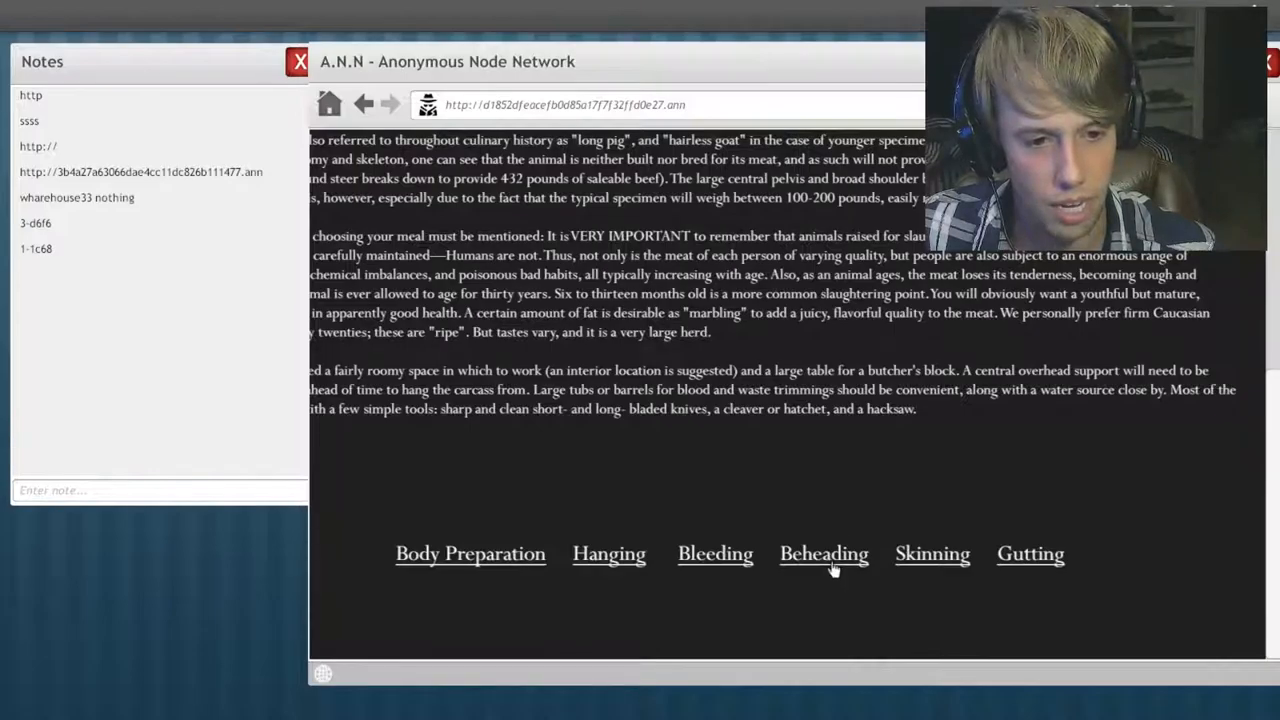
click(824, 554)
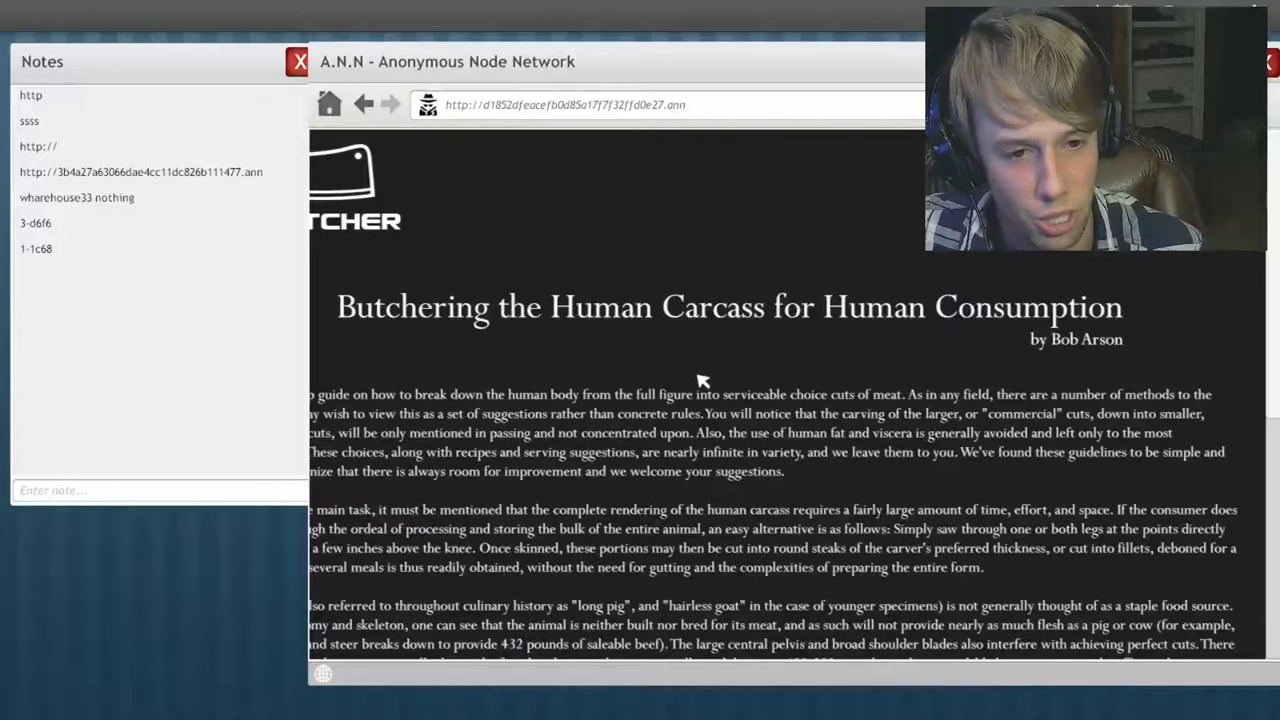
scroll(down, 3)
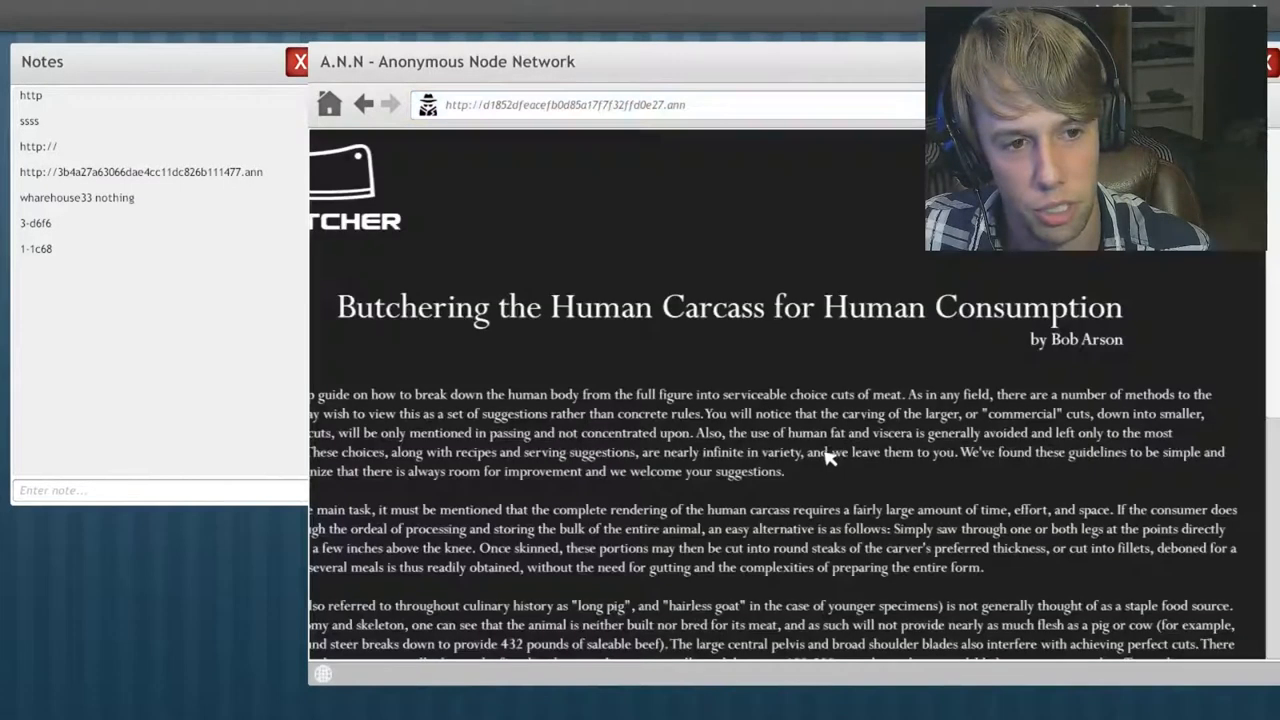
scroll(down, 3)
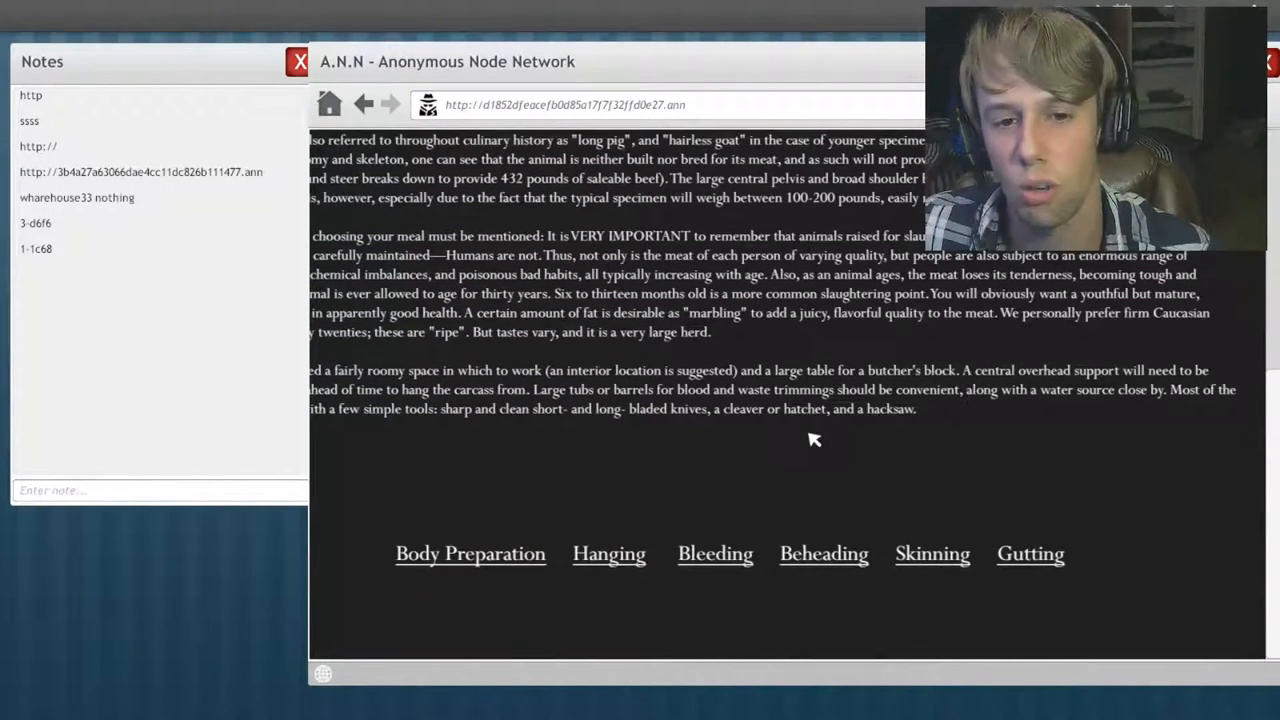
click(470, 553)
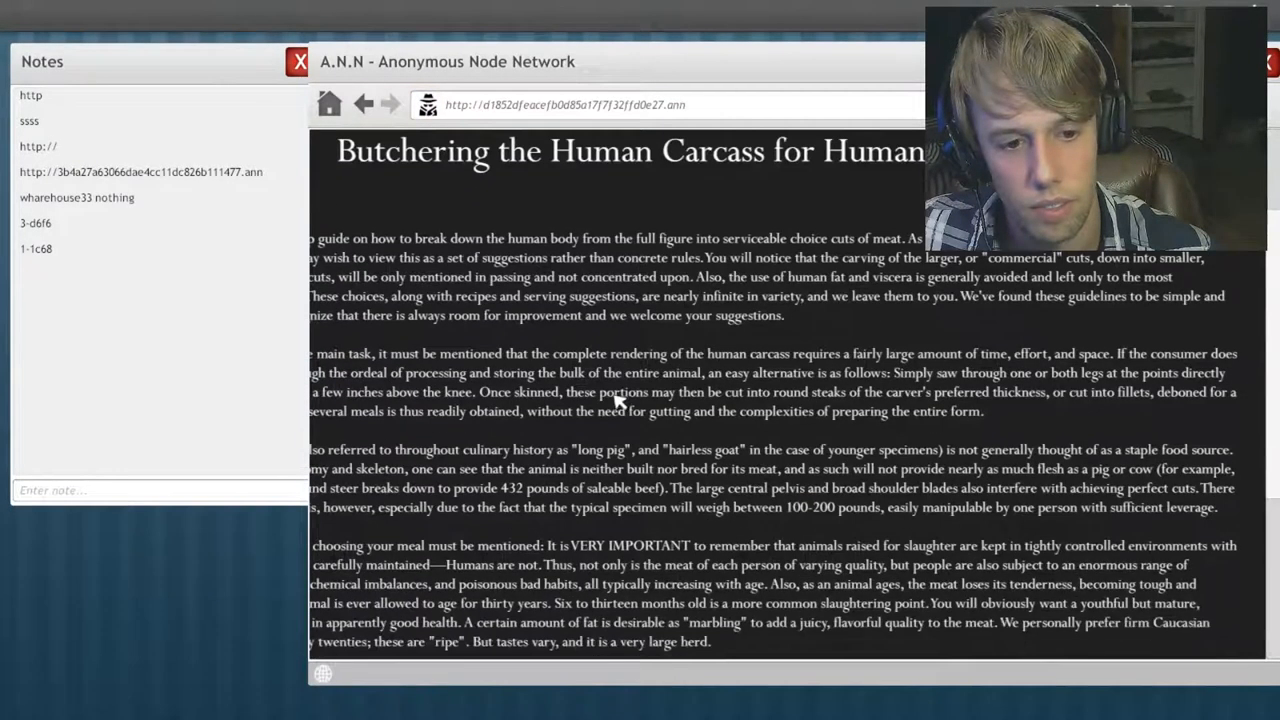
scroll(down, 3)
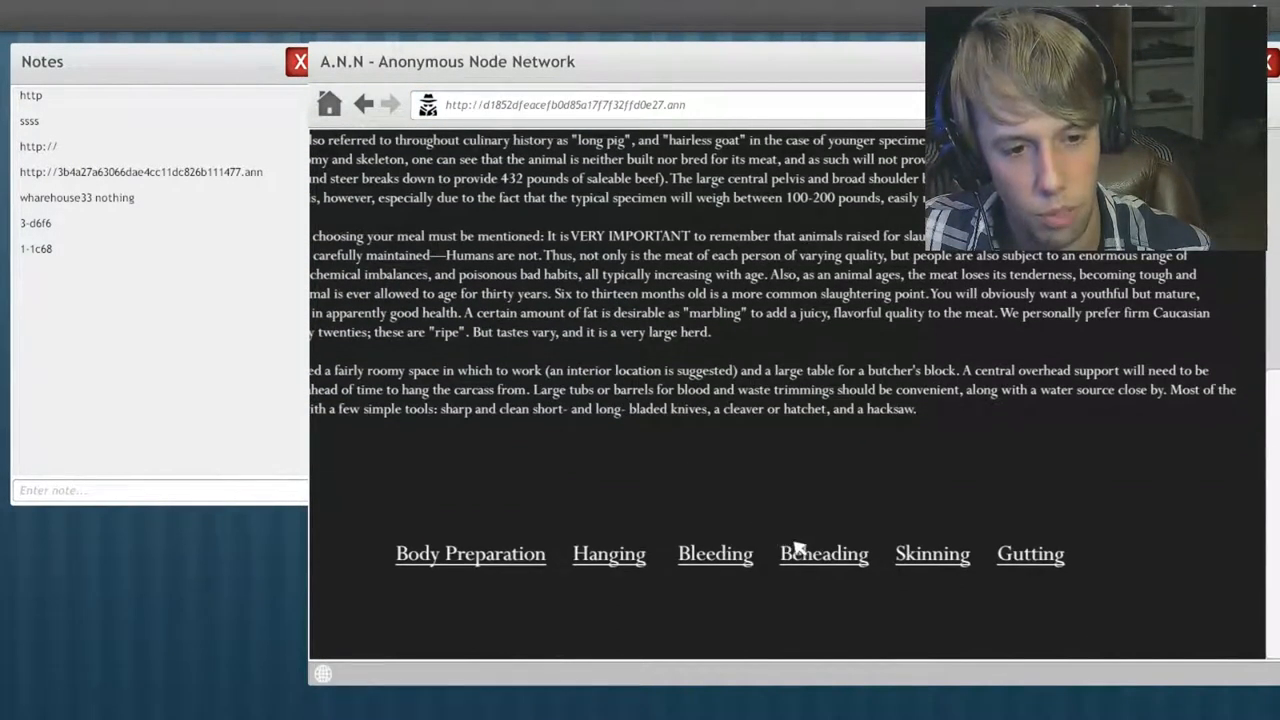
click(823, 554)
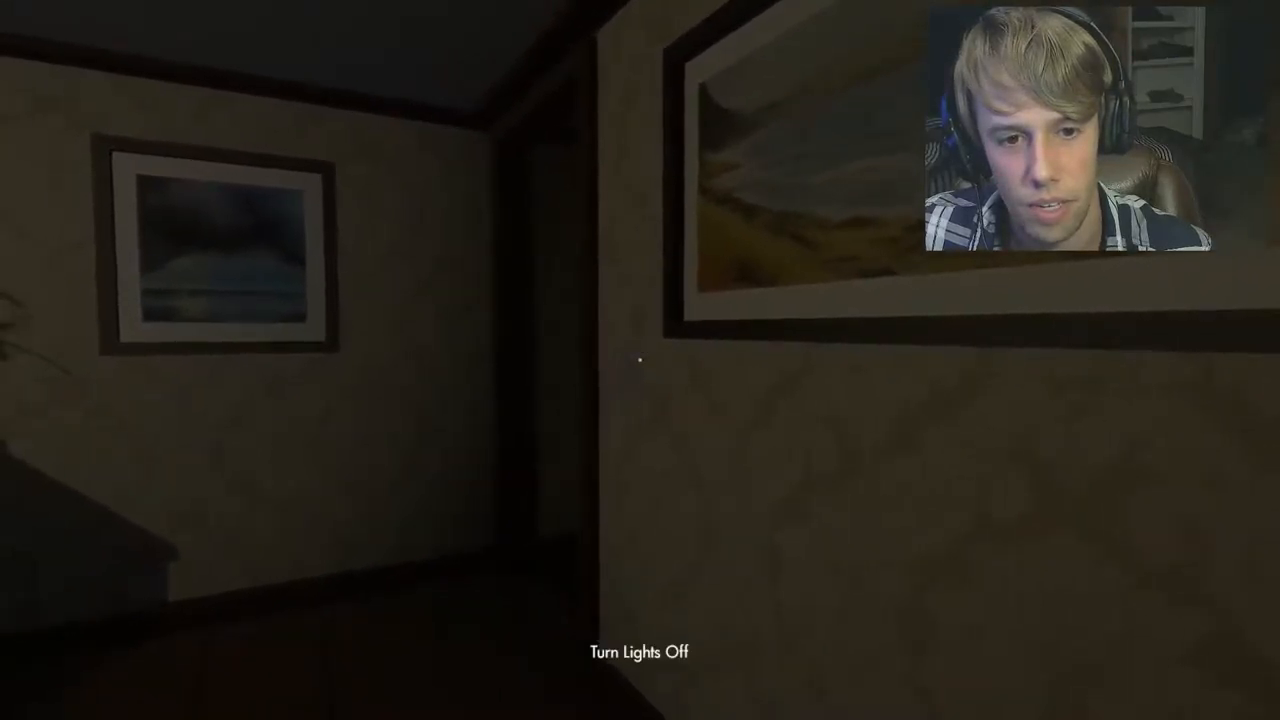
Step: Flip the light switch off, then turn back to the computer
click(637, 359)
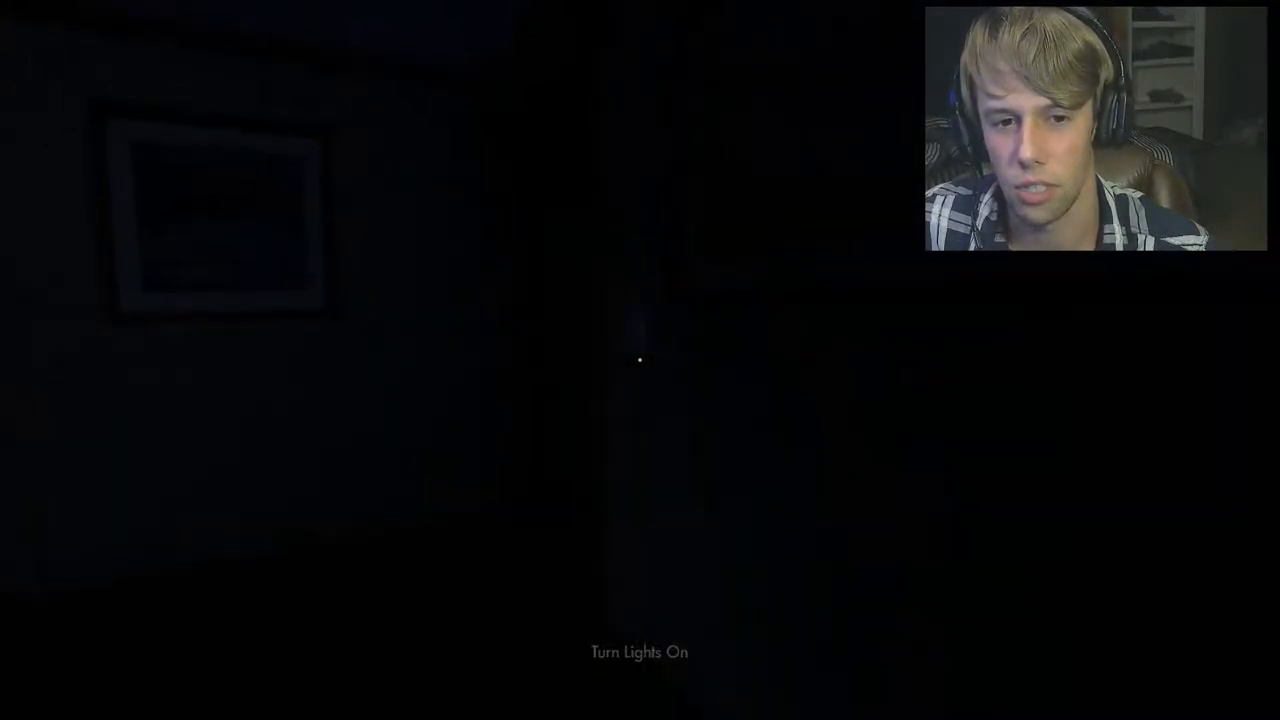
click(637, 653)
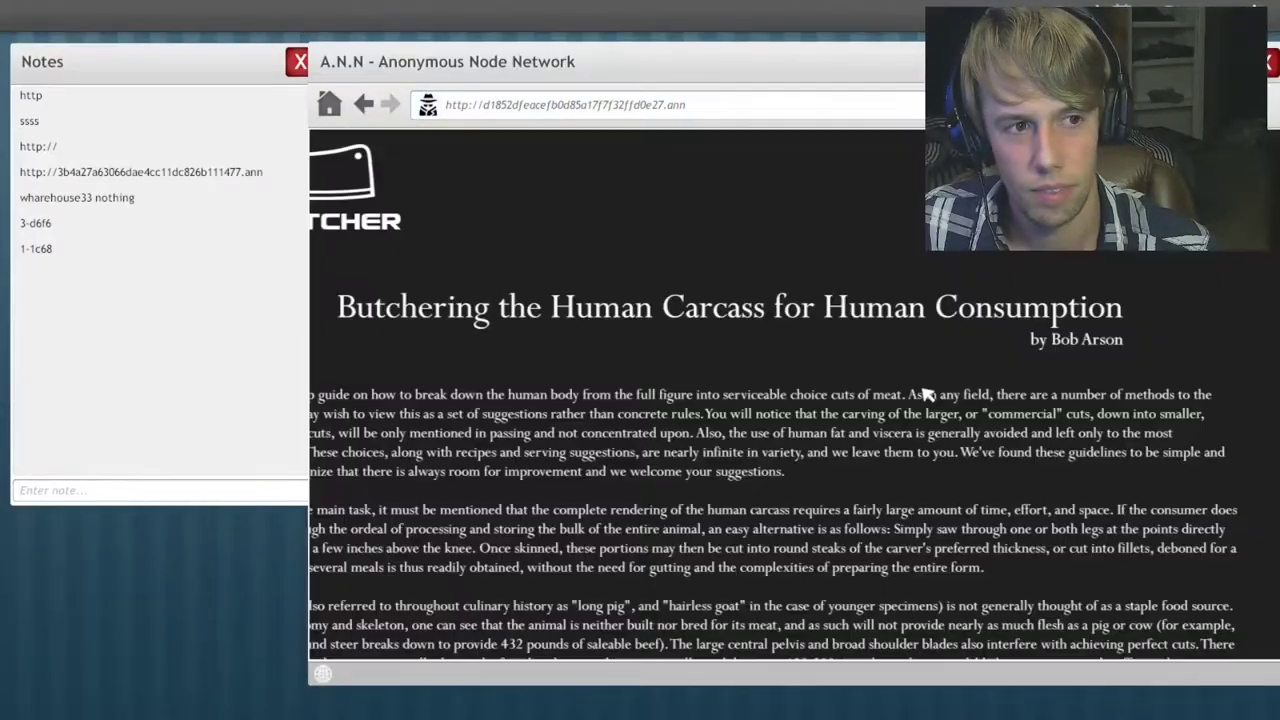
Step: Scroll The Butcher page and follow the Bleeding link toward 852dfe.html
scroll(down, 3)
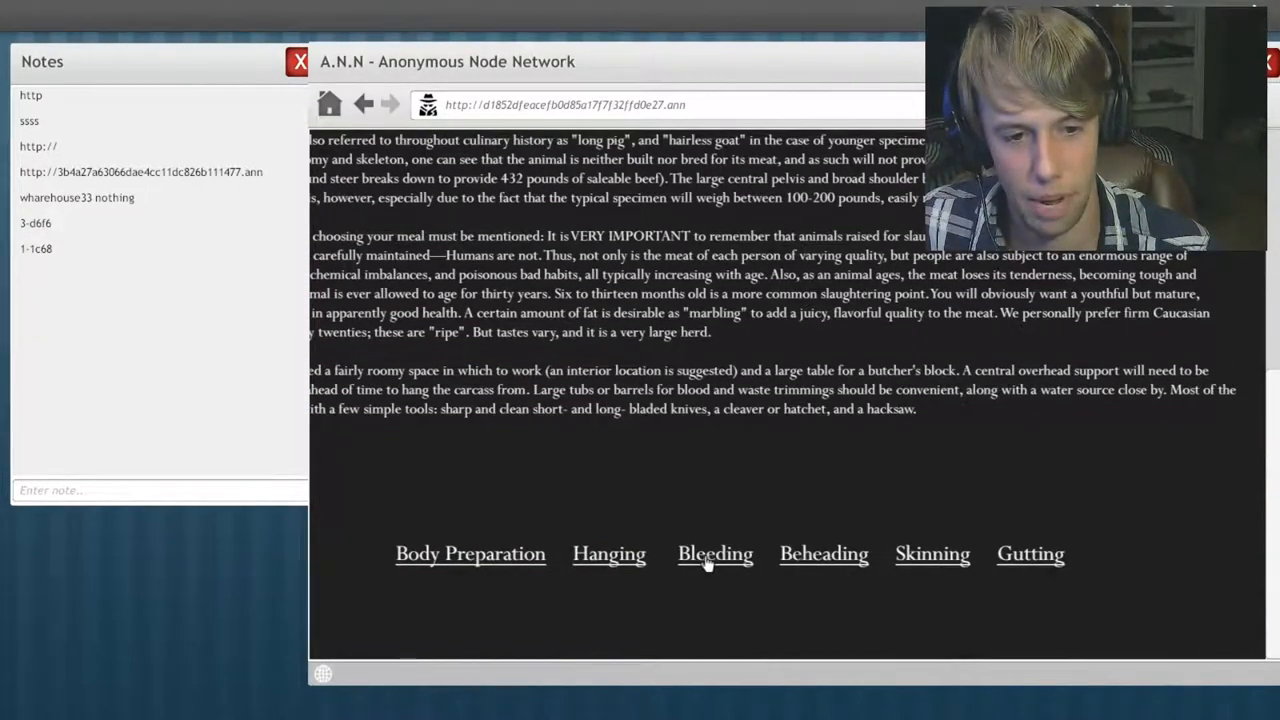
click(714, 554)
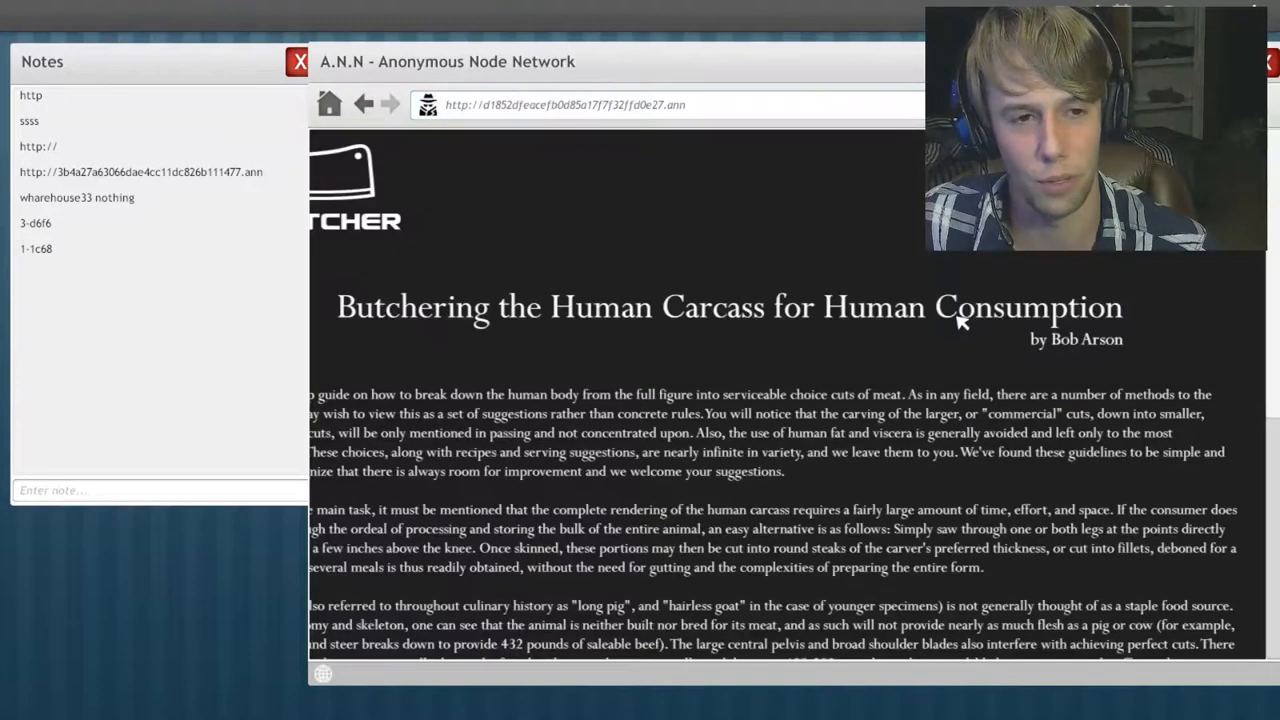
scroll(down, 3)
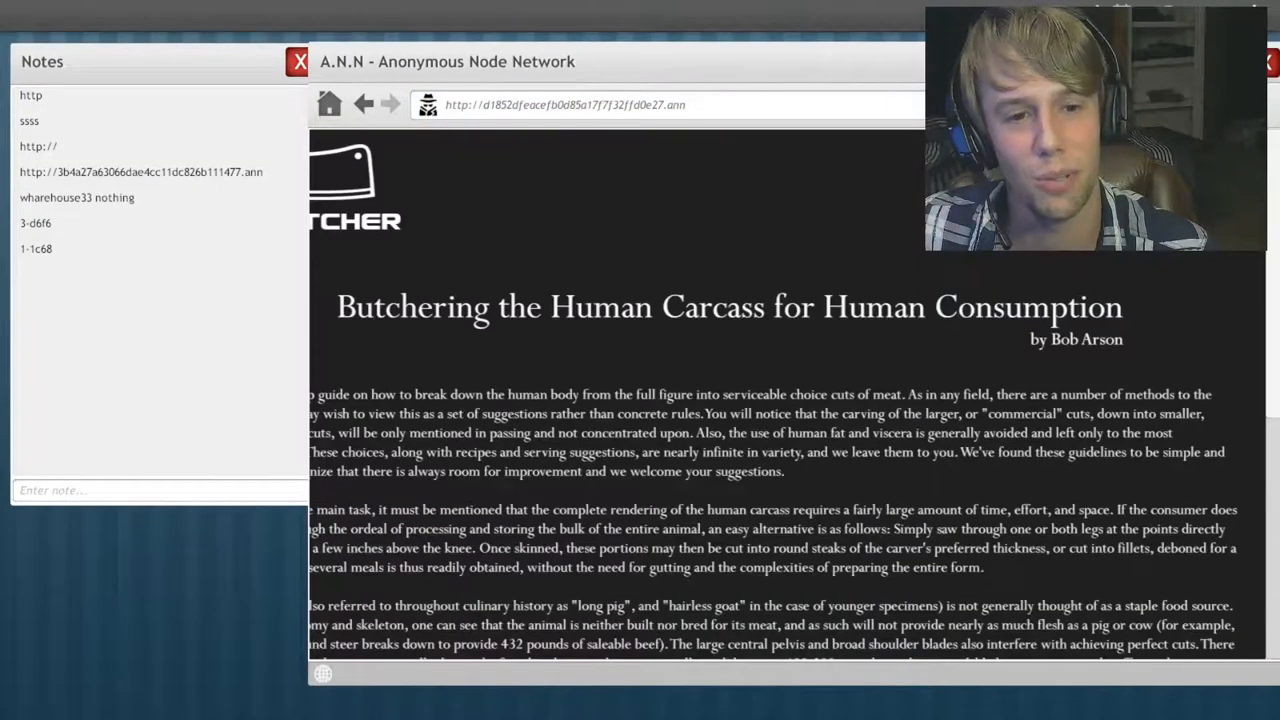
scroll(down, 3)
text(/852dfe.html)
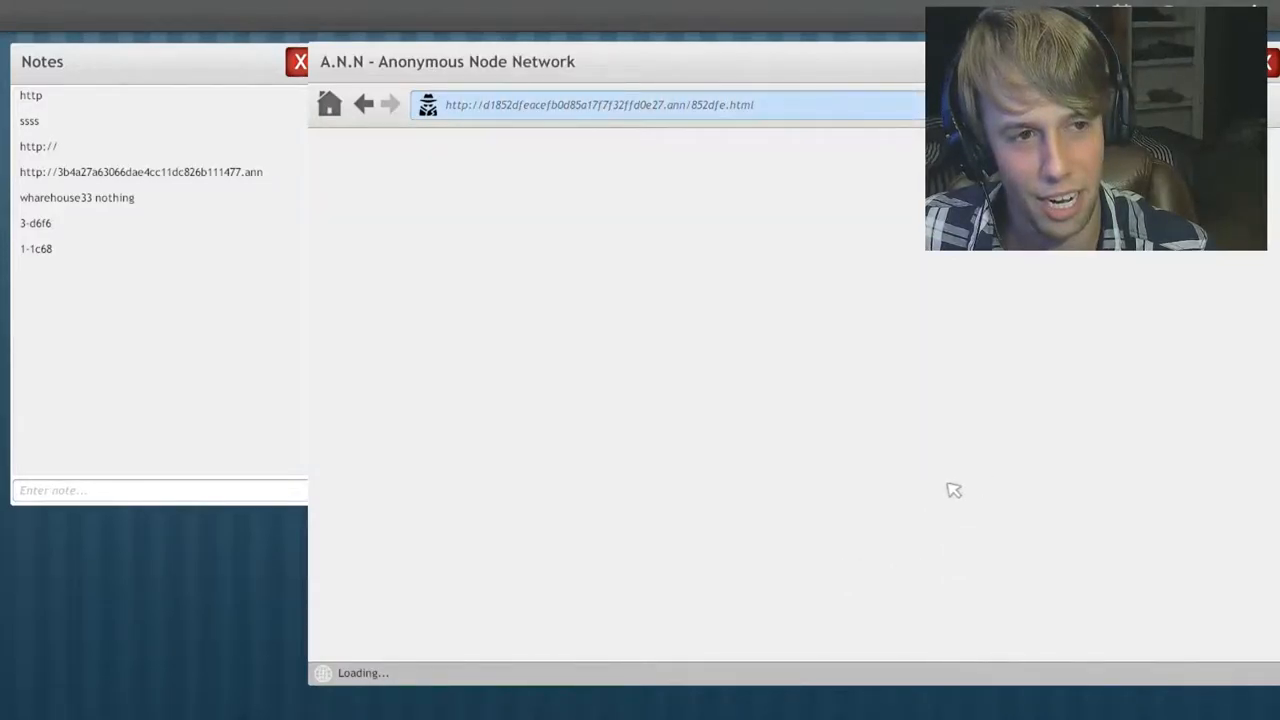
click(328, 104)
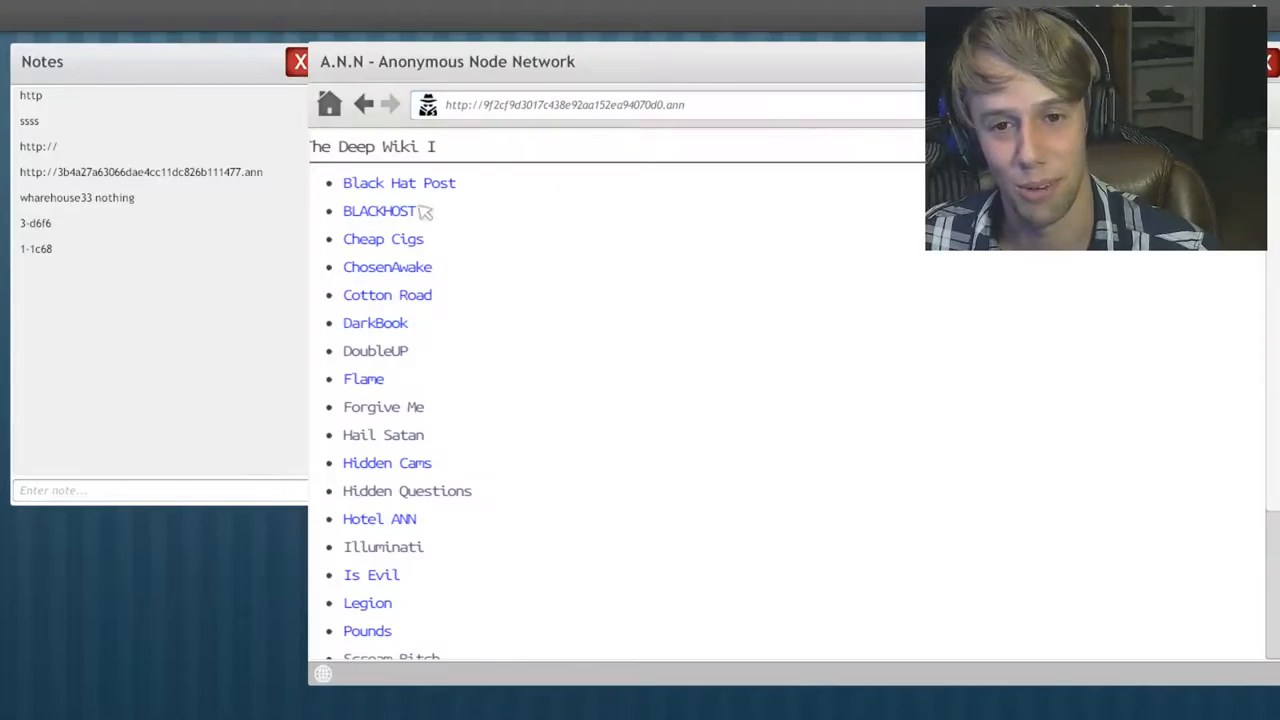
scroll(down, 3)
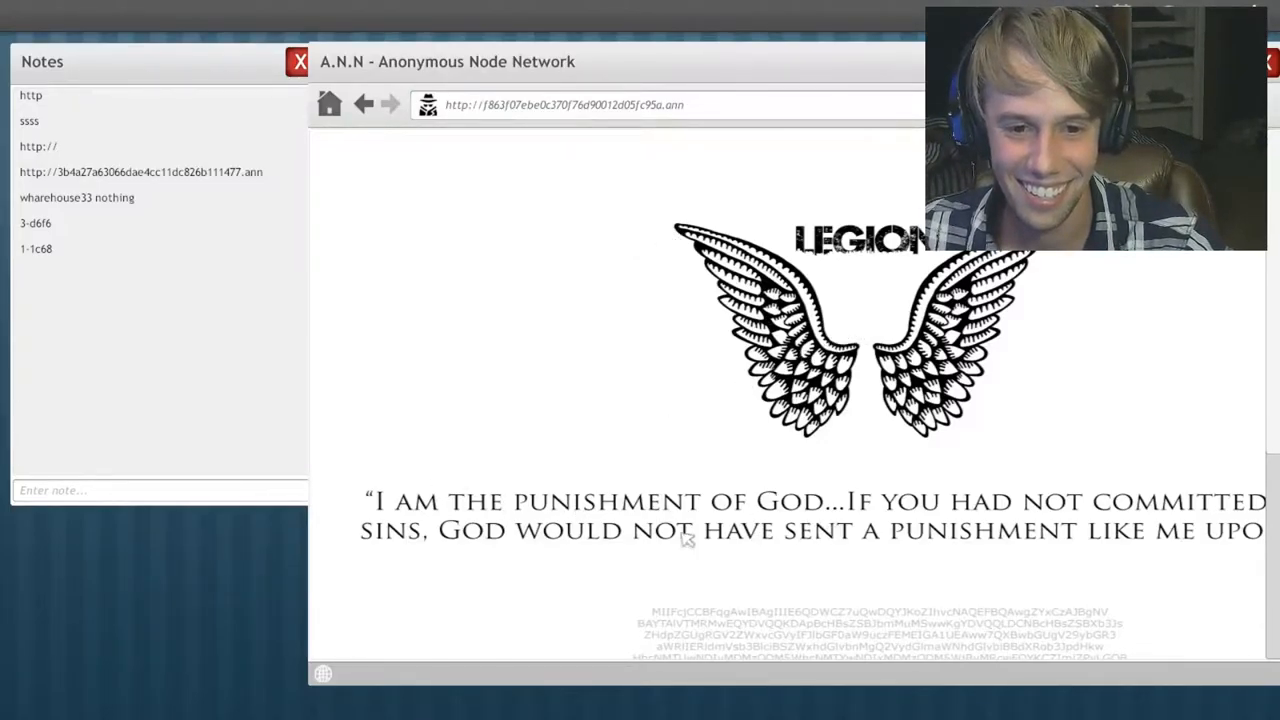
scroll(down, 3)
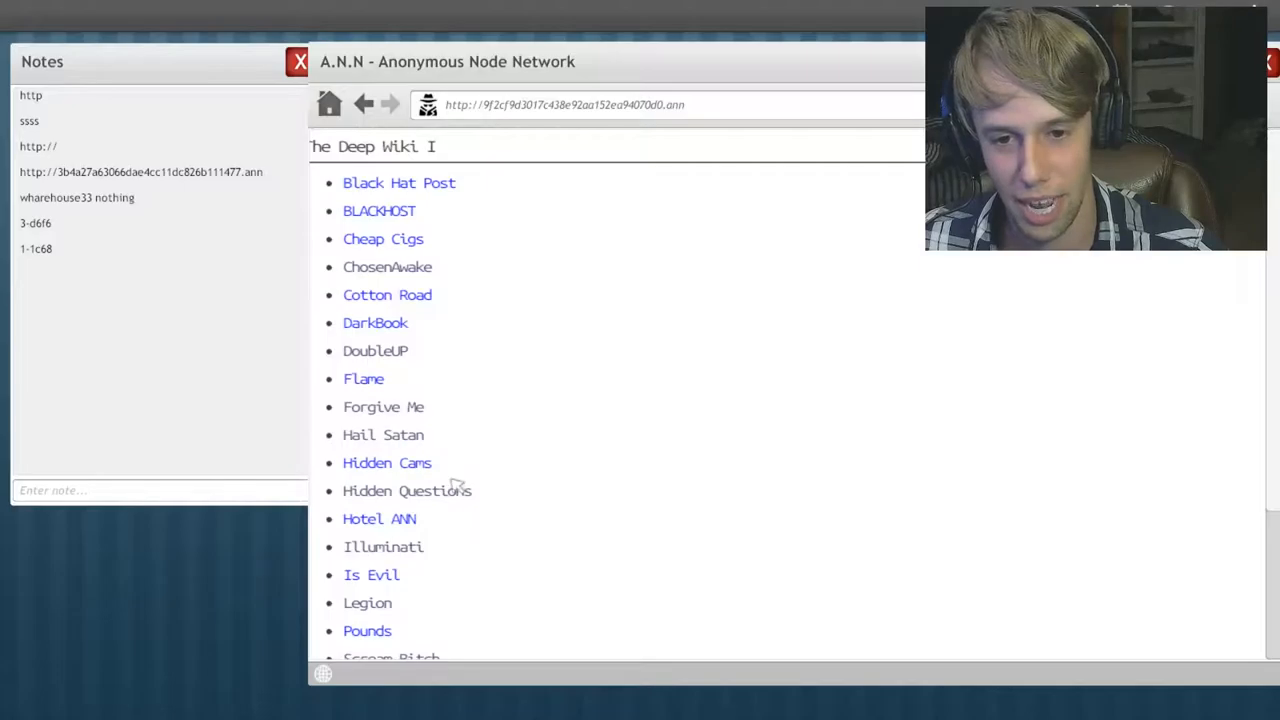
scroll(down, 3)
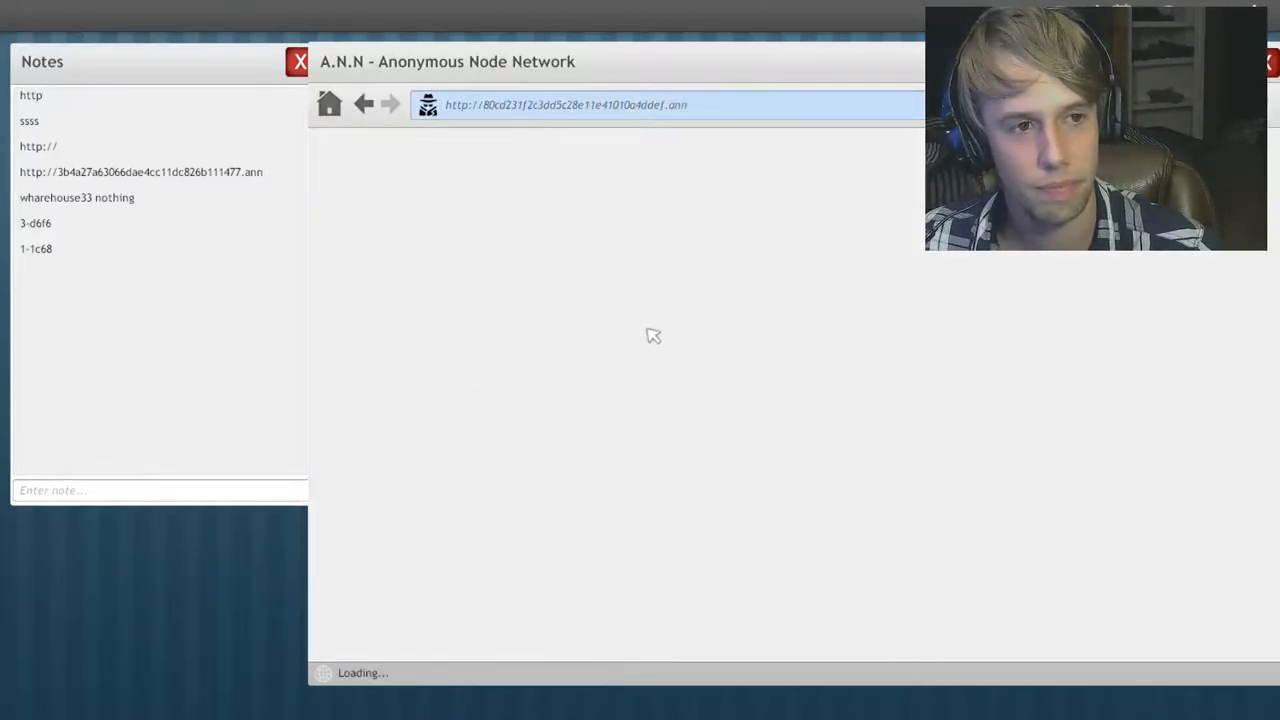
click(365, 104)
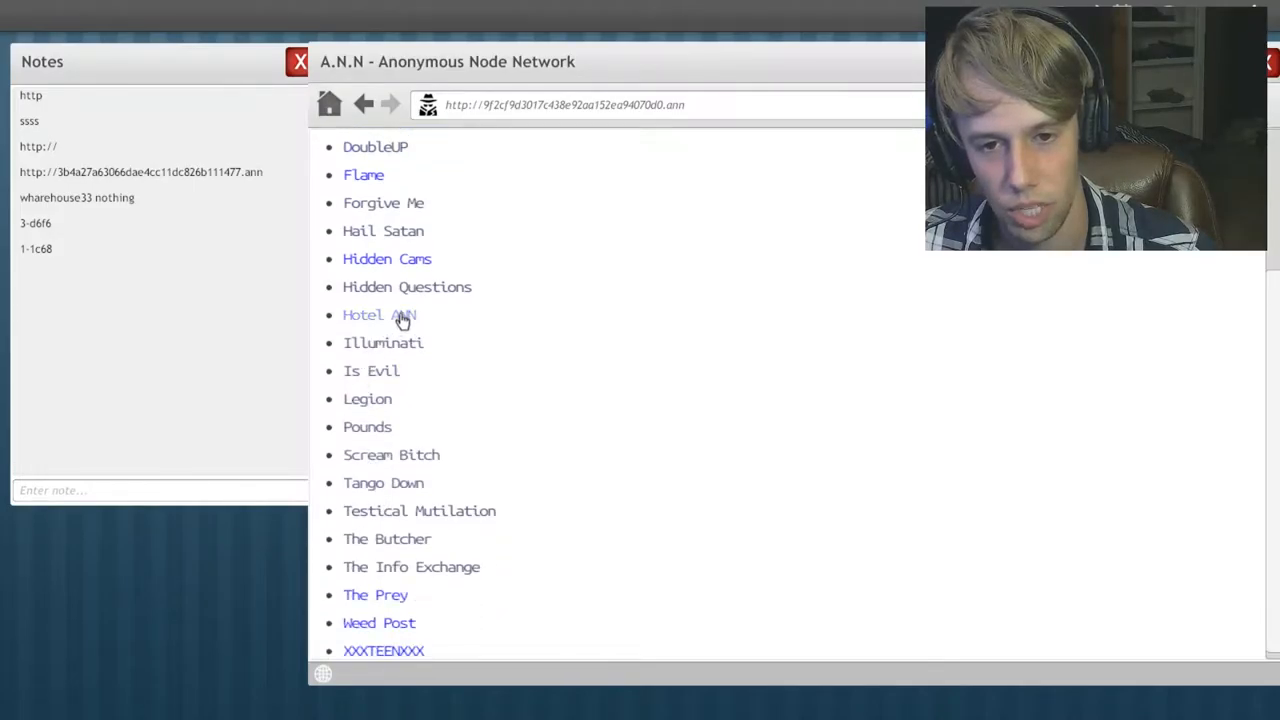
click(379, 315)
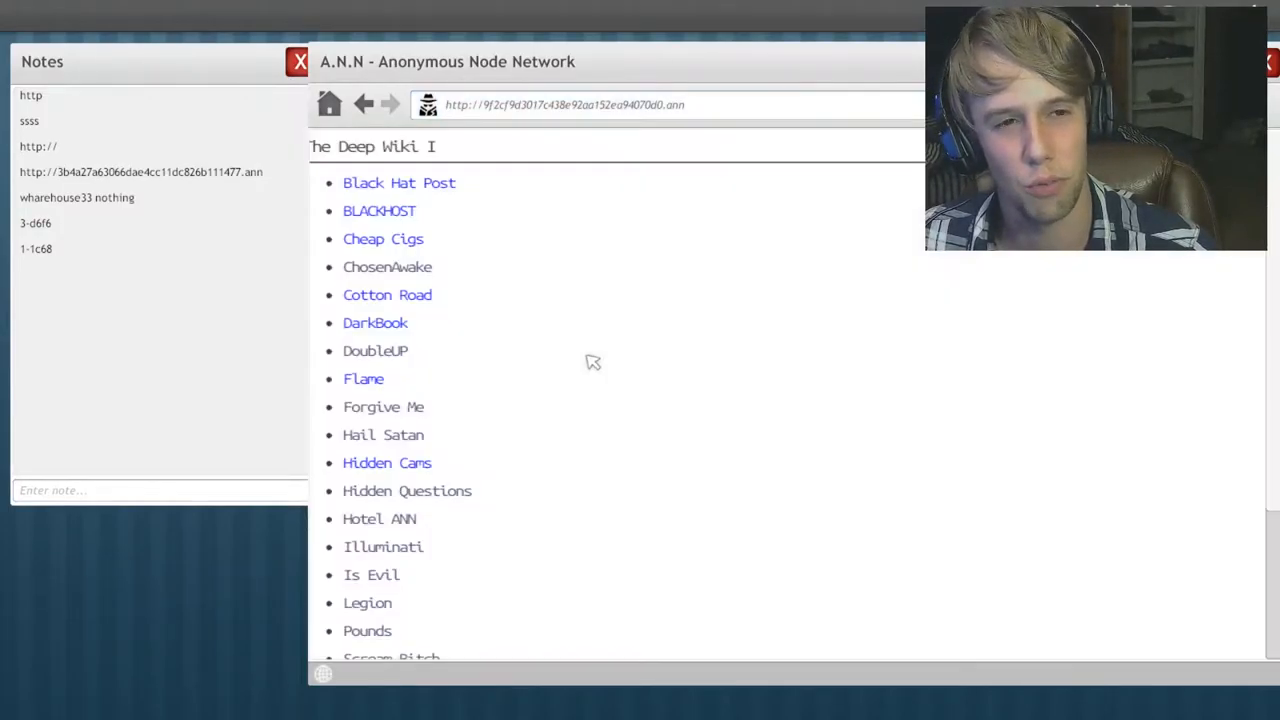
scroll(down, 3)
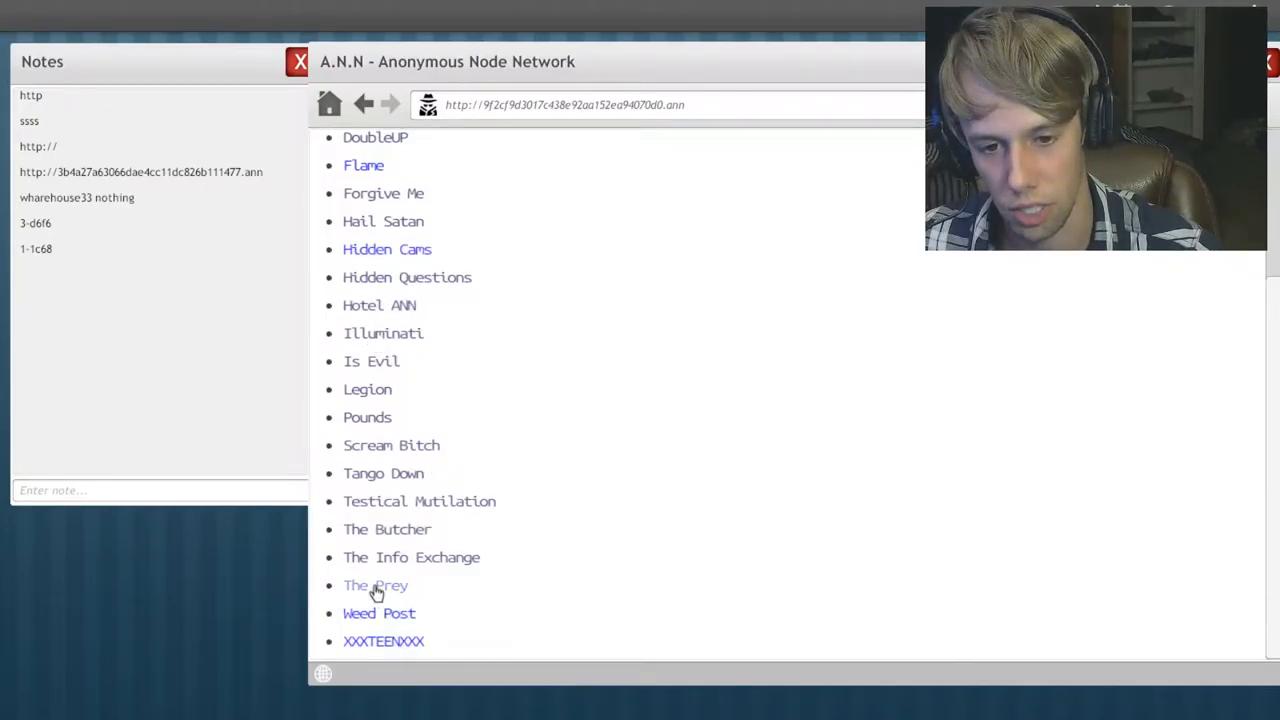
scroll(up, 3)
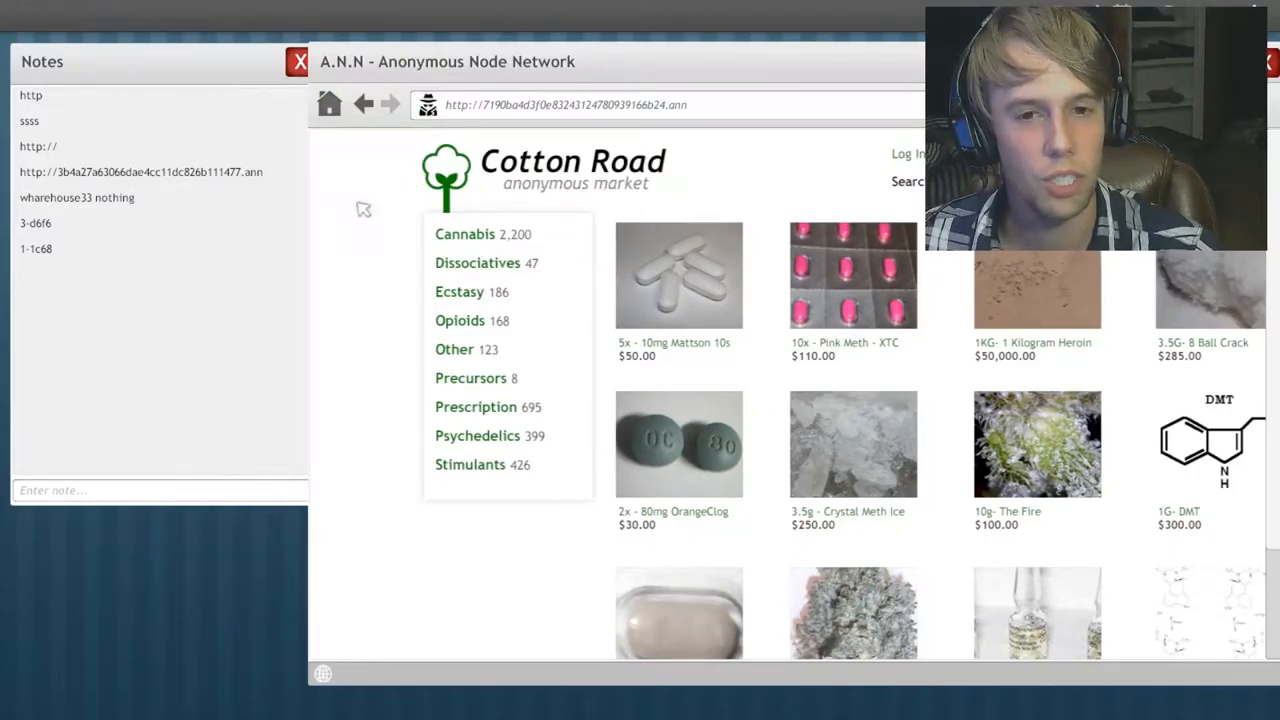
mouse_move(444, 240)
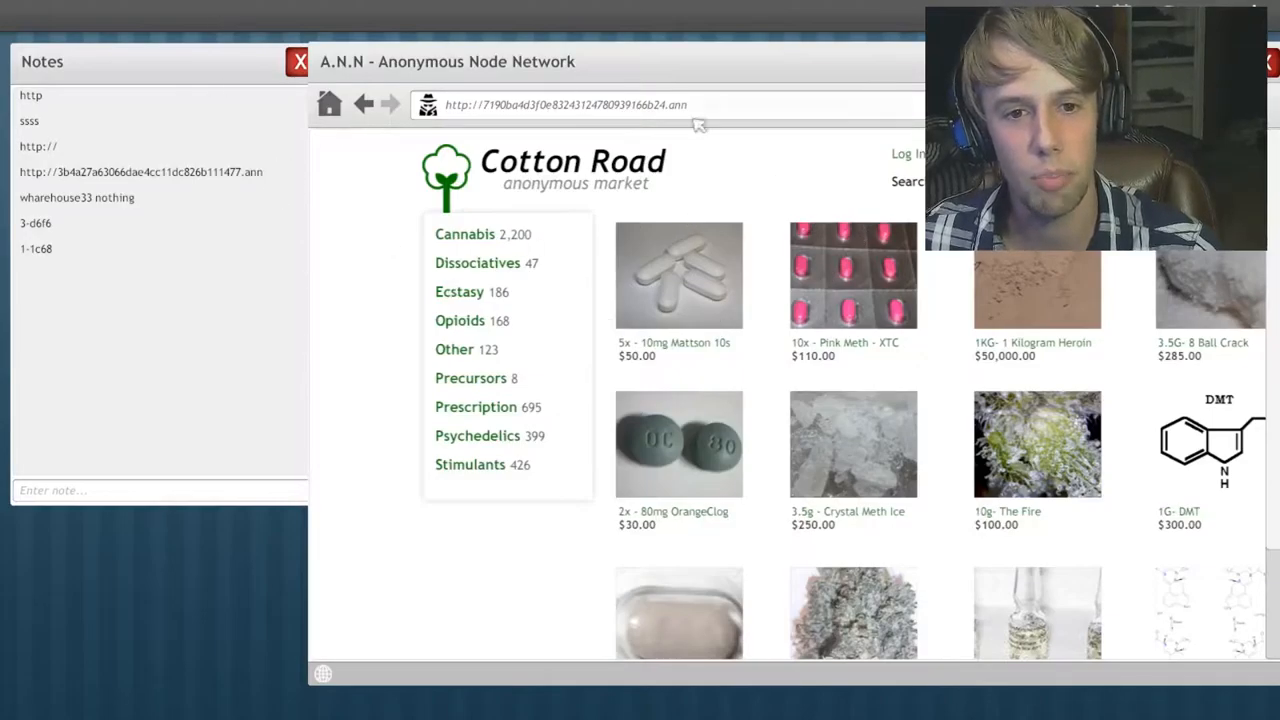
Step: Scroll Cotton Road to see listings like Speed Pill and Sheet LSD
scroll(down, 3)
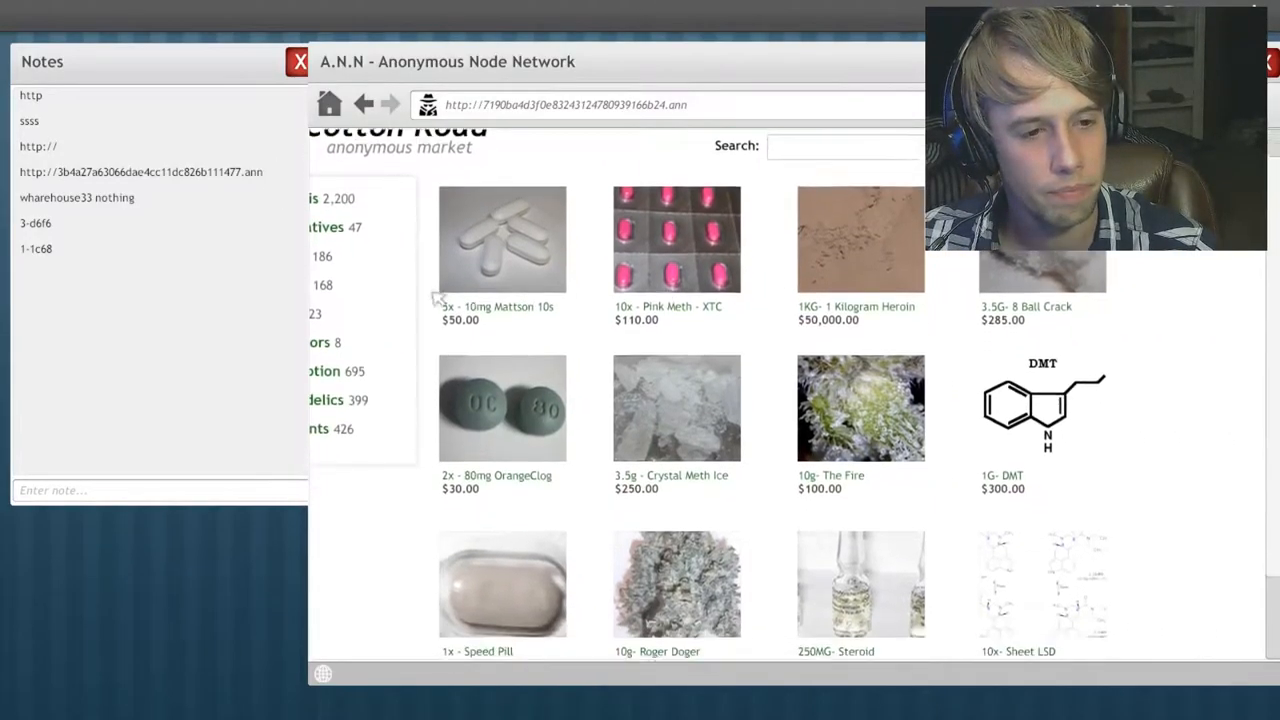